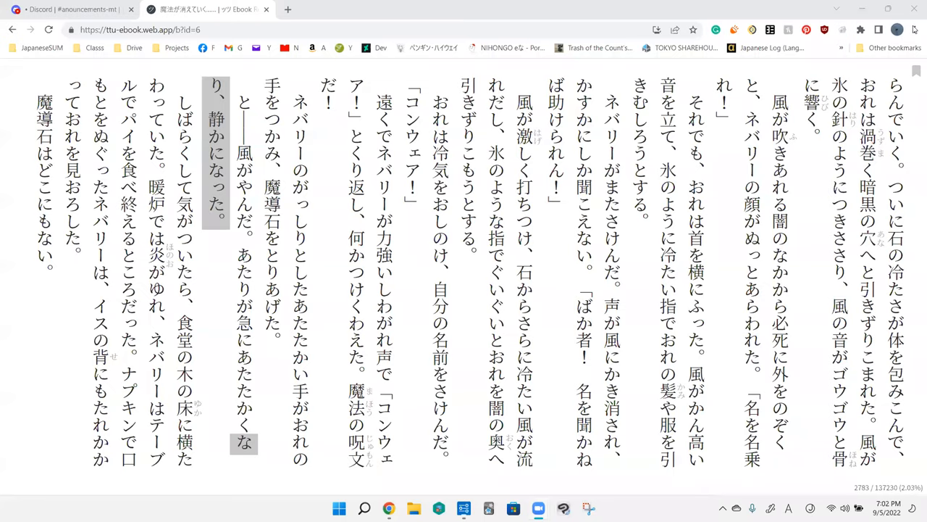
{"action": "mouse_move", "coordinate": [160, 175]}
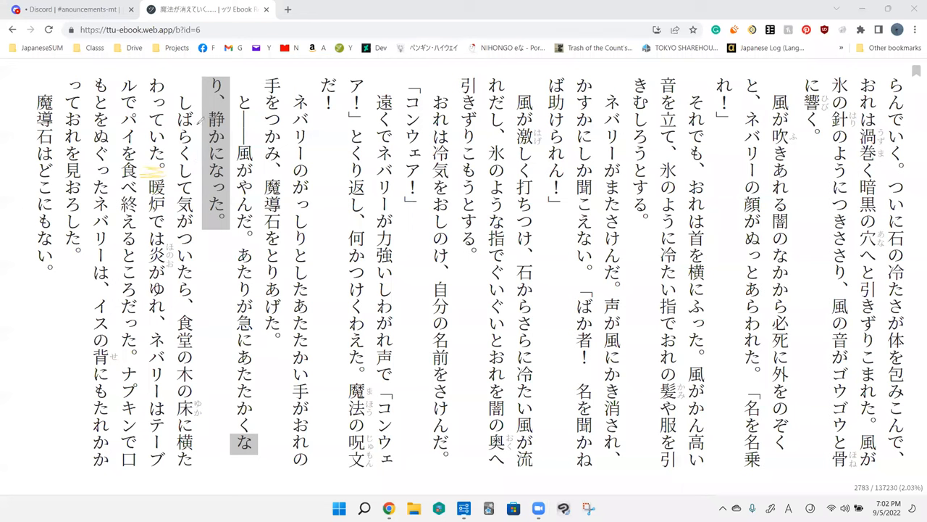
{"action": "mouse_move", "coordinate": [197, 296]}
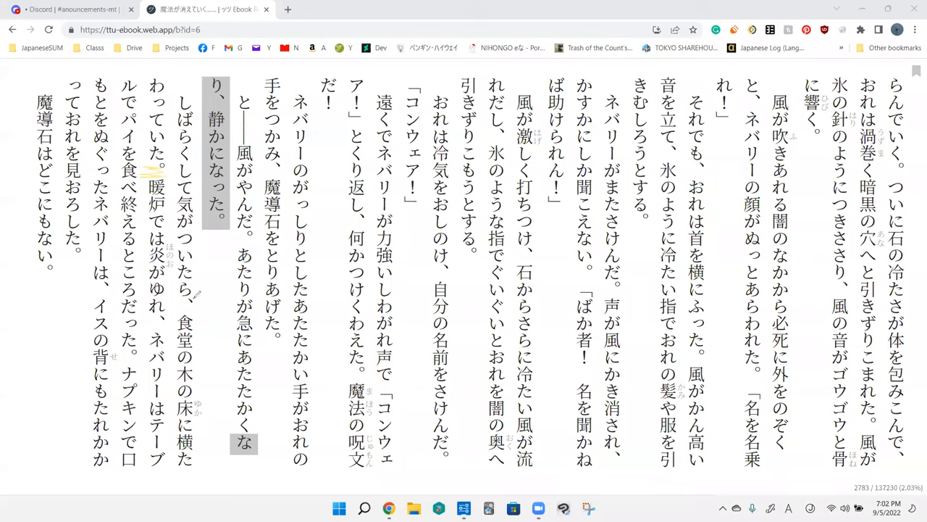
{"action": "mouse_move", "coordinate": [202, 344]}
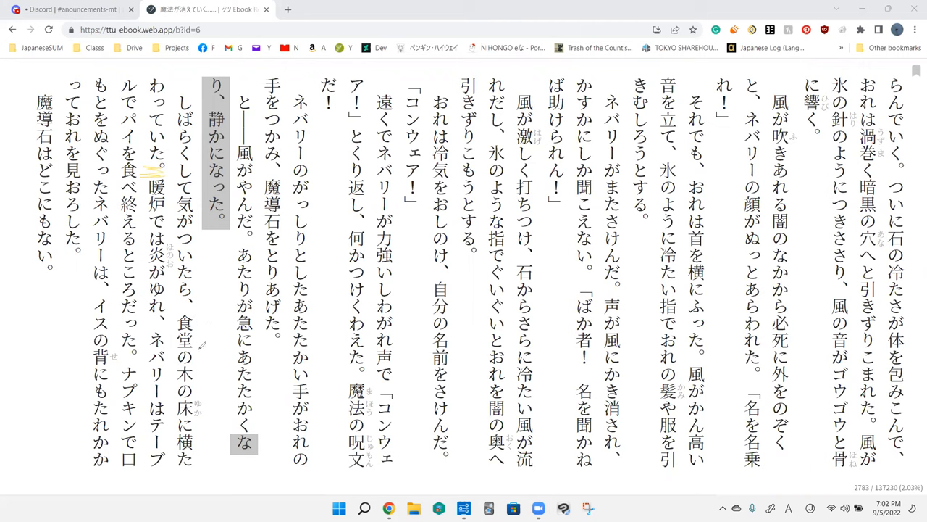
{"action": "mouse_move", "coordinate": [204, 430]}
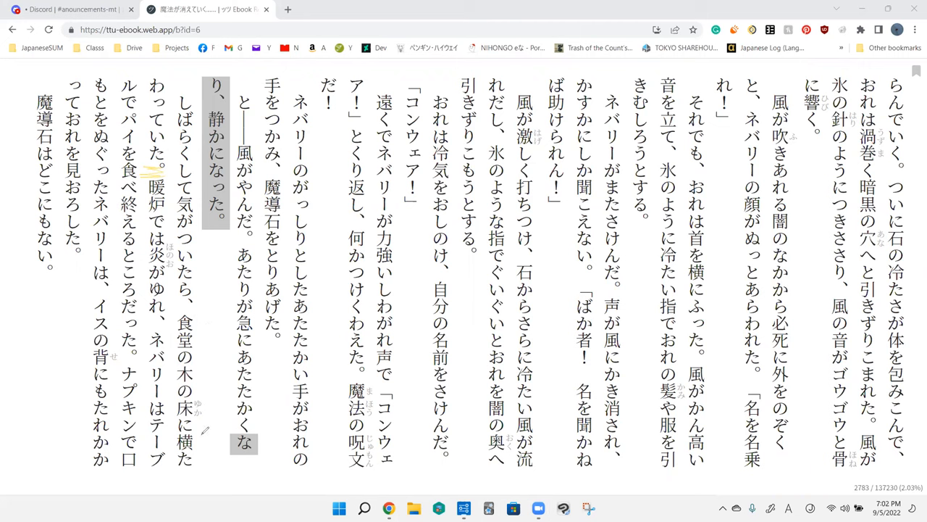
{"action": "mouse_move", "coordinate": [200, 230]}
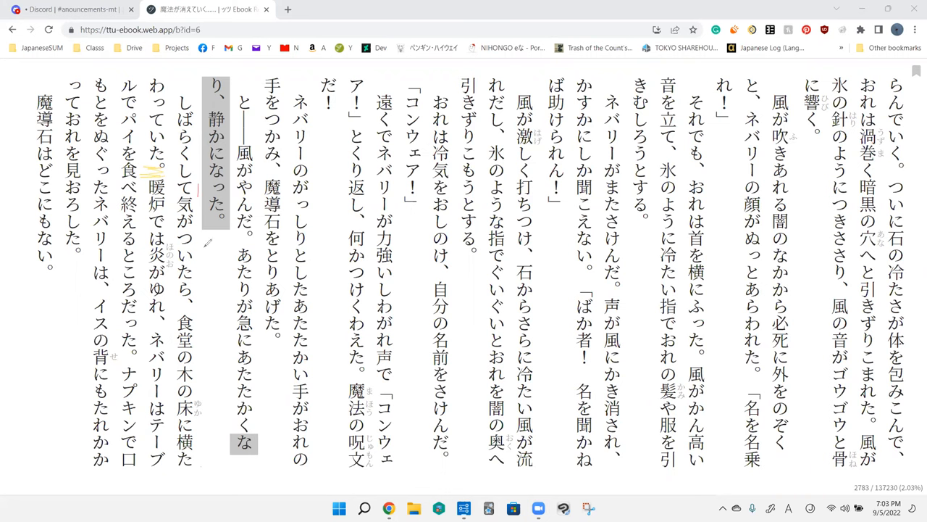
{"action": "mouse_move", "coordinate": [216, 302]}
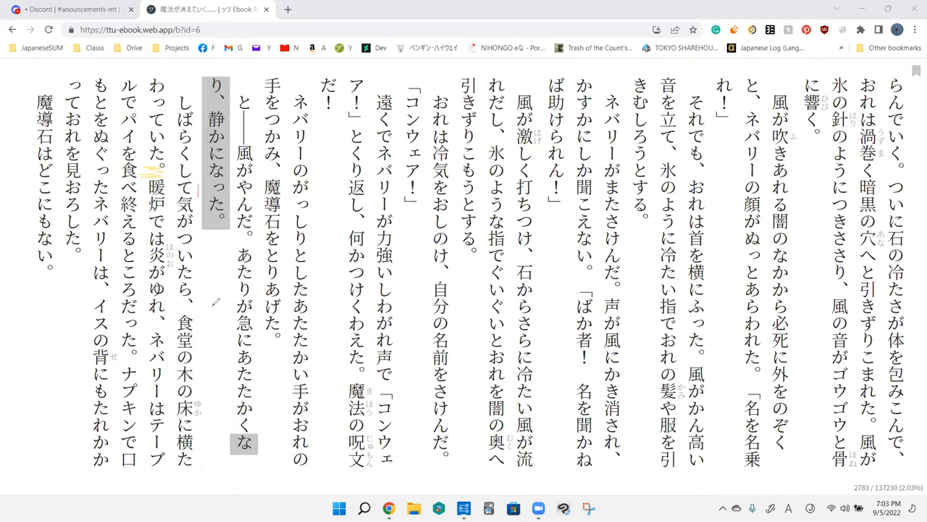
{"action": "mouse_move", "coordinate": [281, 390]}
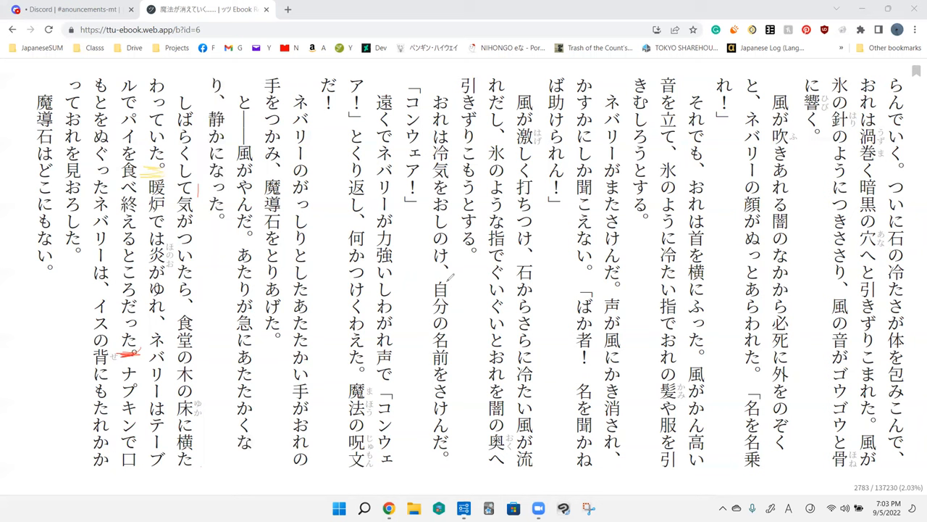
{"action": "mouse_move", "coordinate": [470, 278]}
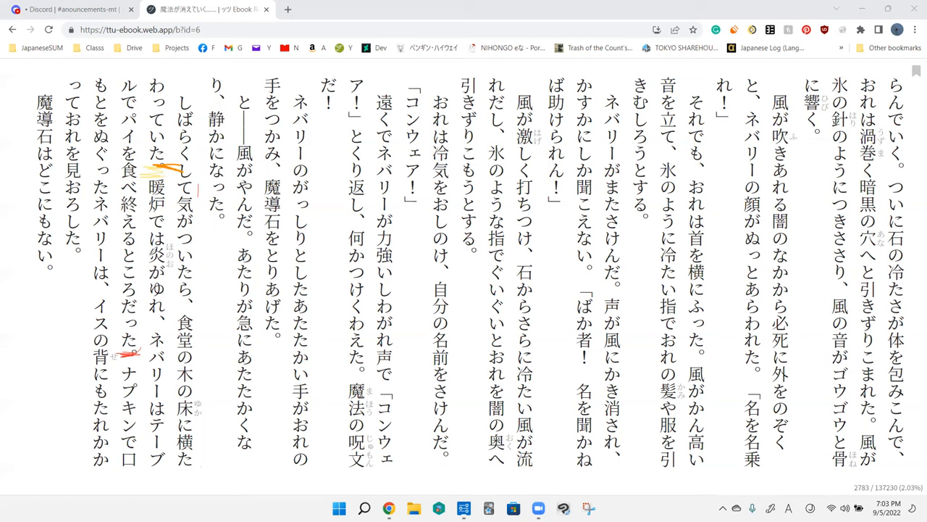
{"action": "mouse_move", "coordinate": [199, 355]}
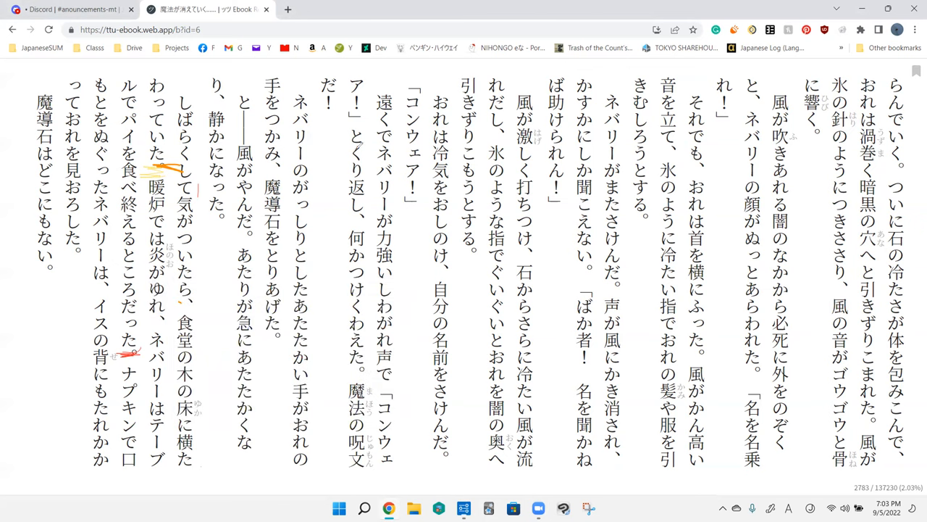
{"action": "mouse_move", "coordinate": [236, 282]}
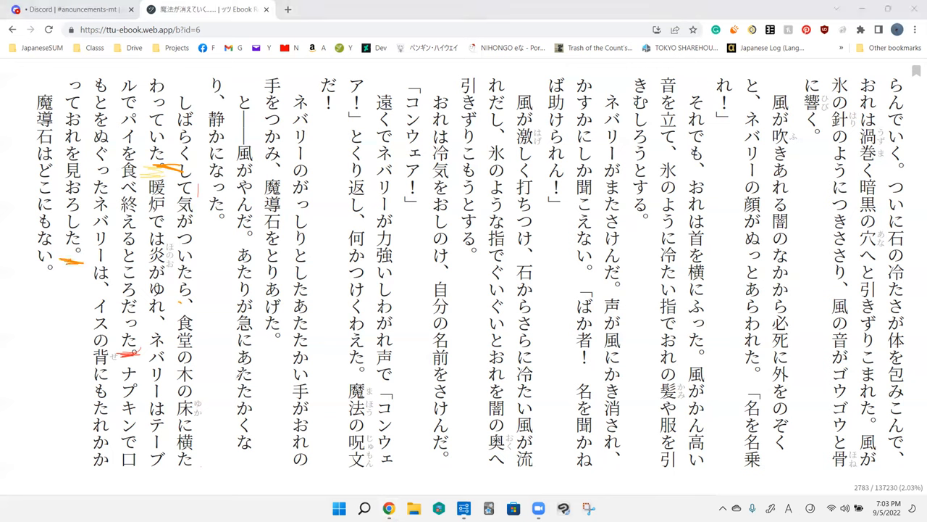
{"action": "mouse_move", "coordinate": [471, 294]}
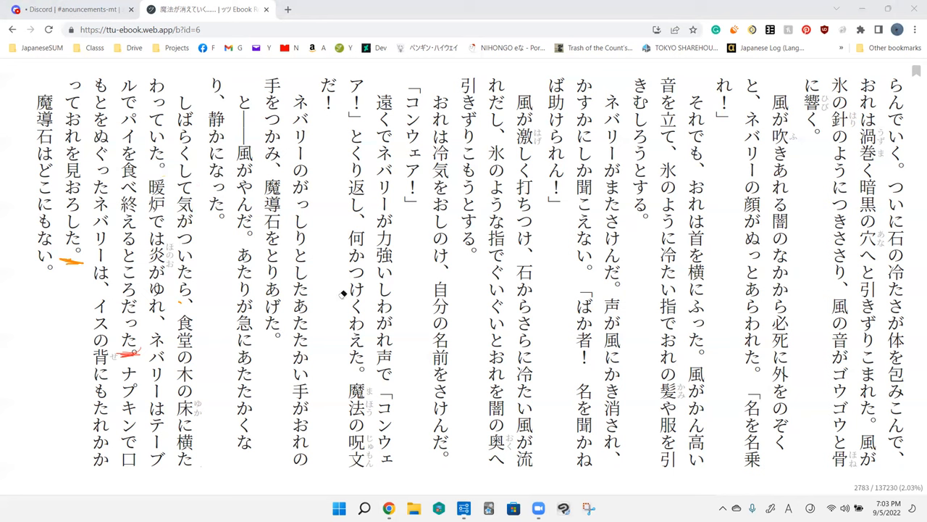
{"action": "mouse_move", "coordinate": [366, 224]}
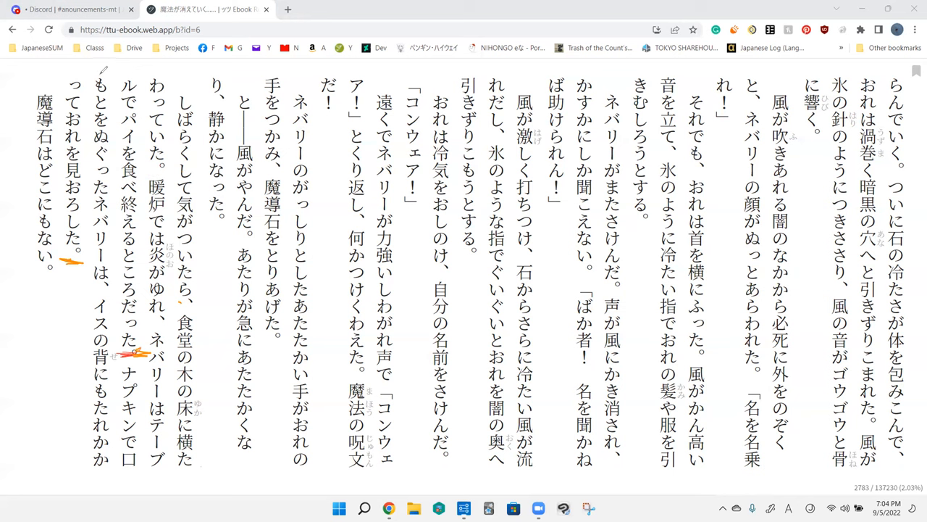
{"action": "mouse_move", "coordinate": [116, 126]}
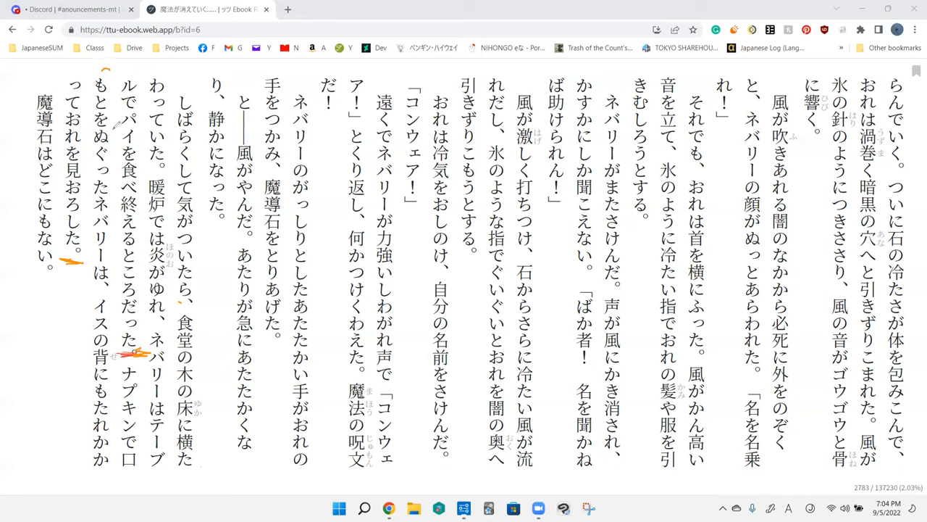
{"action": "mouse_move", "coordinate": [116, 192]}
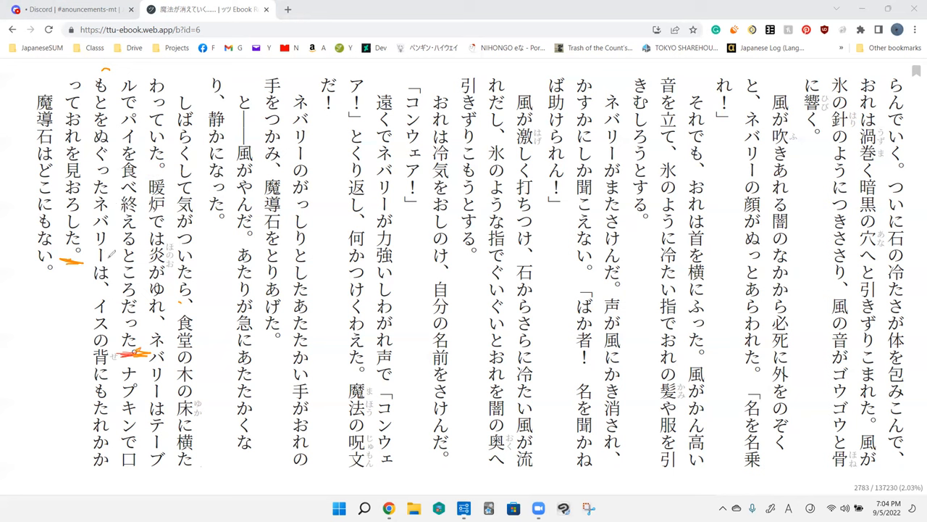
{"action": "mouse_move", "coordinate": [116, 350]}
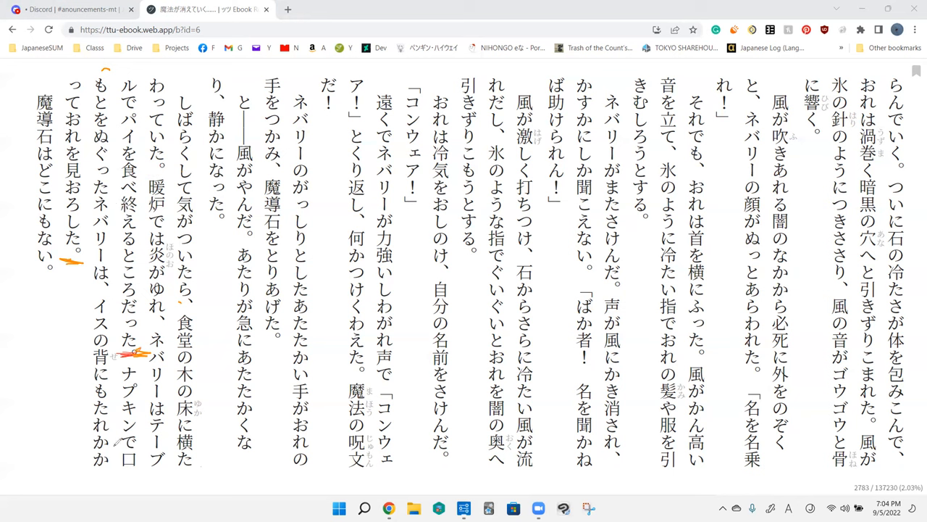
{"action": "mouse_move", "coordinate": [87, 388]}
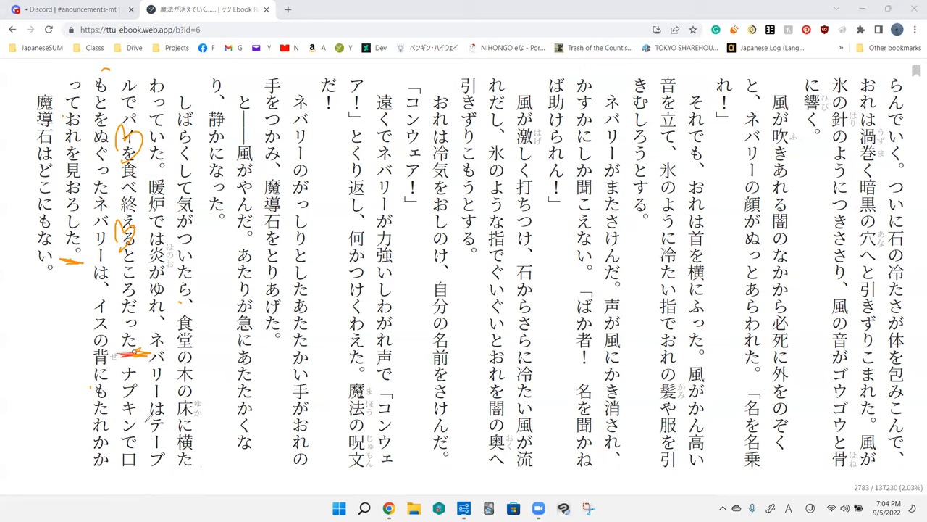
Erase the orange scribbles around the napkin sentence, keeping the opening bracket.
{"action": "left_click_drag", "start_coordinate": [145, 402], "coordinate": [158, 428]}
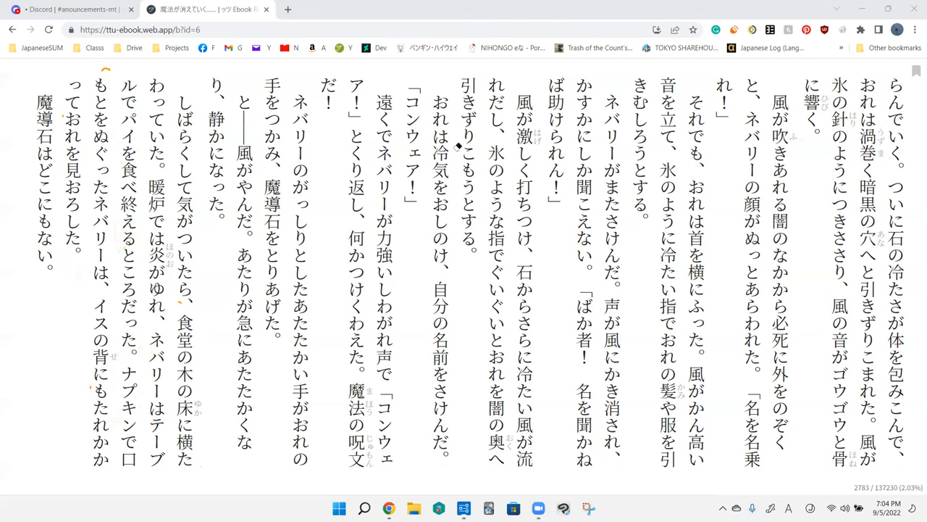
Draw orange strokes above and below the final line 魔導石はどこにもない。.
{"action": "left_click_drag", "start_coordinate": [26, 80], "coordinate": [61, 78]}
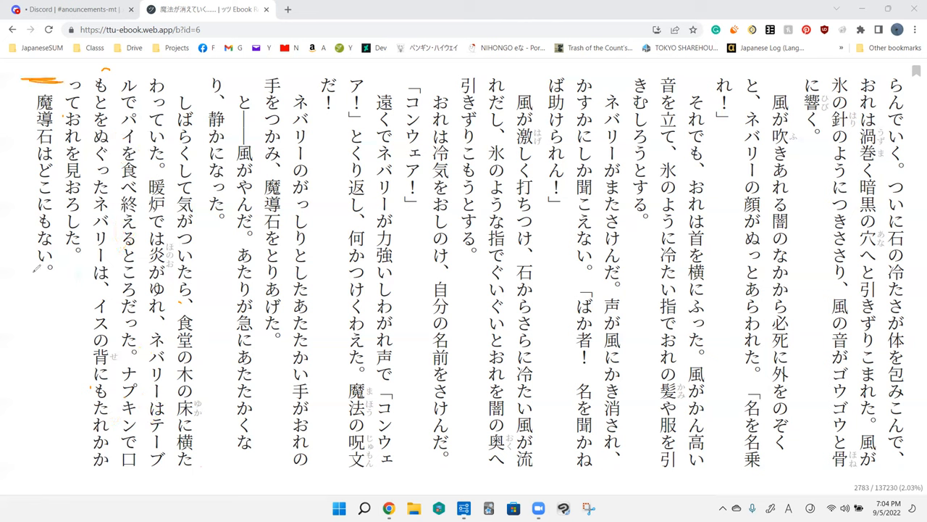
{"action": "left_click_drag", "start_coordinate": [29, 286], "coordinate": [65, 288]}
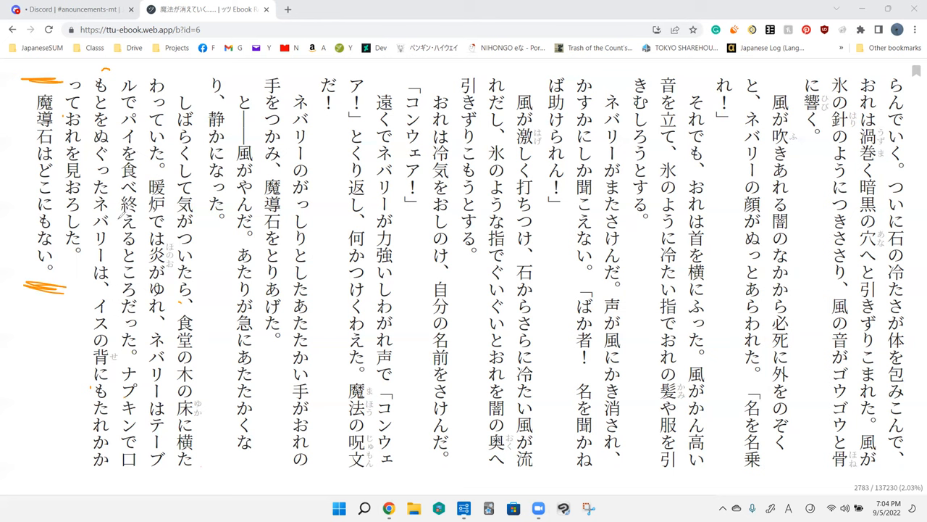
{"action": "mouse_move", "coordinate": [122, 215]}
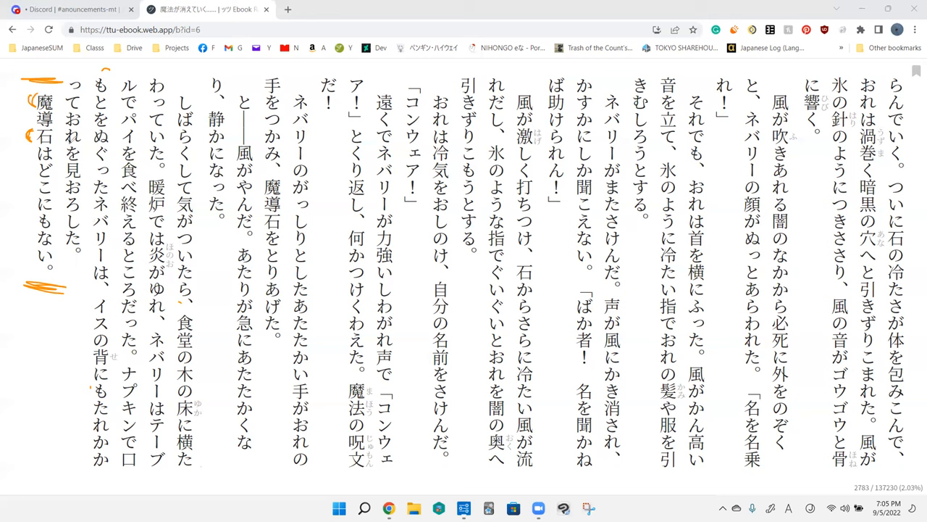
{"action": "mouse_move", "coordinate": [36, 160]}
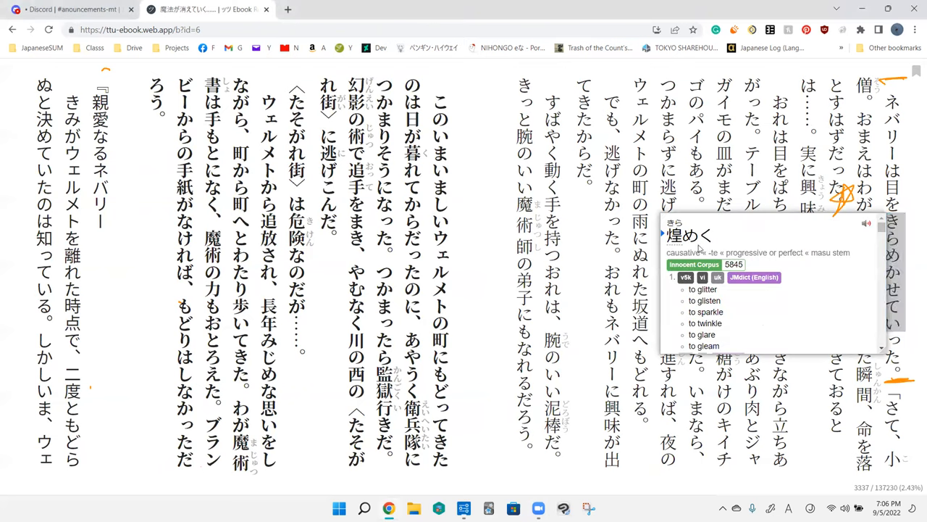
{"action": "mouse_move", "coordinate": [620, 195]}
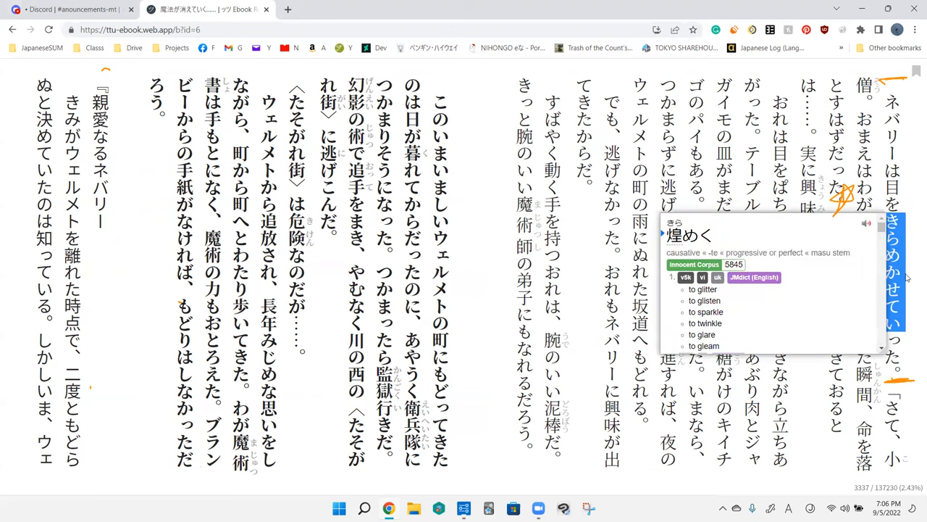
{"action": "mouse_move", "coordinate": [914, 289]}
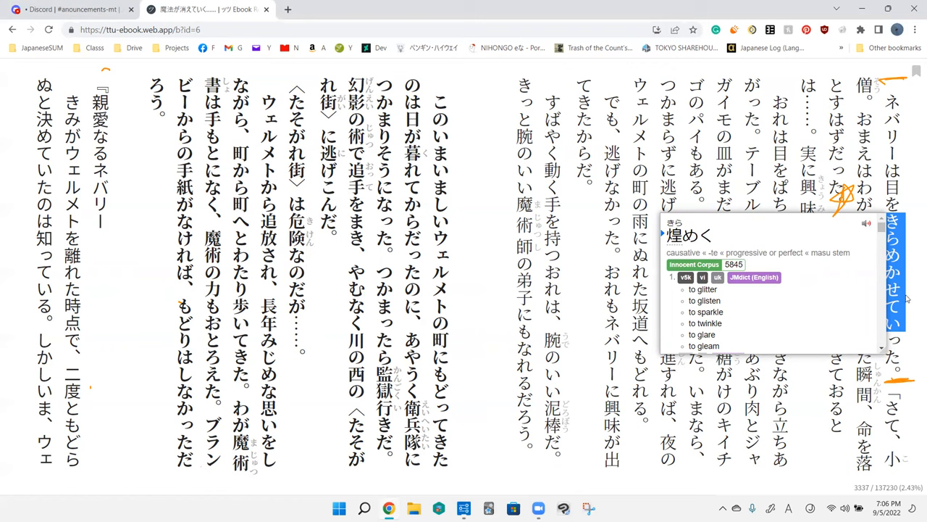
{"action": "mouse_move", "coordinate": [913, 296]}
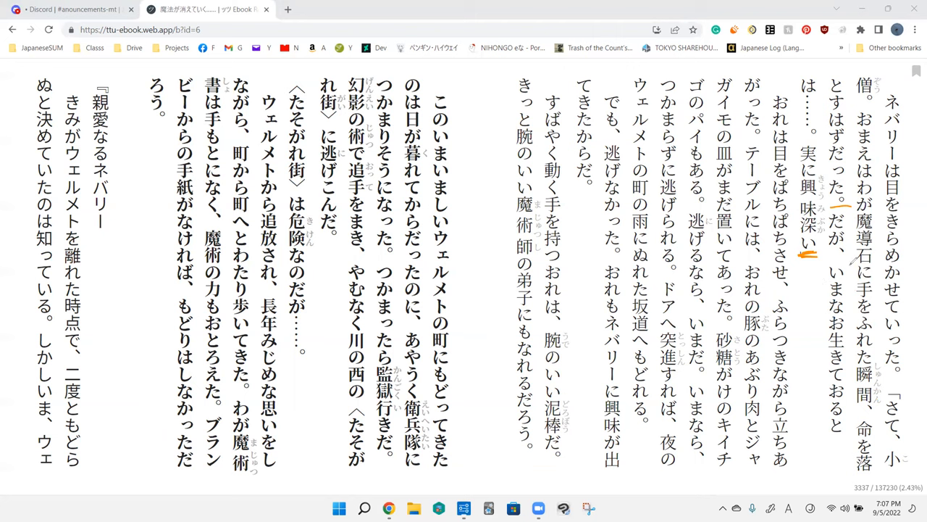
{"action": "mouse_move", "coordinate": [849, 293]}
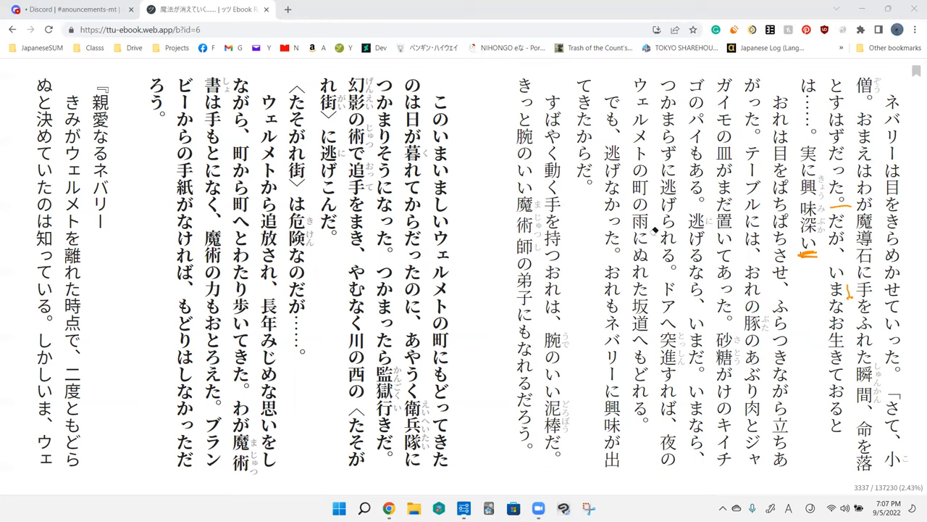
{"action": "mouse_move", "coordinate": [842, 321]}
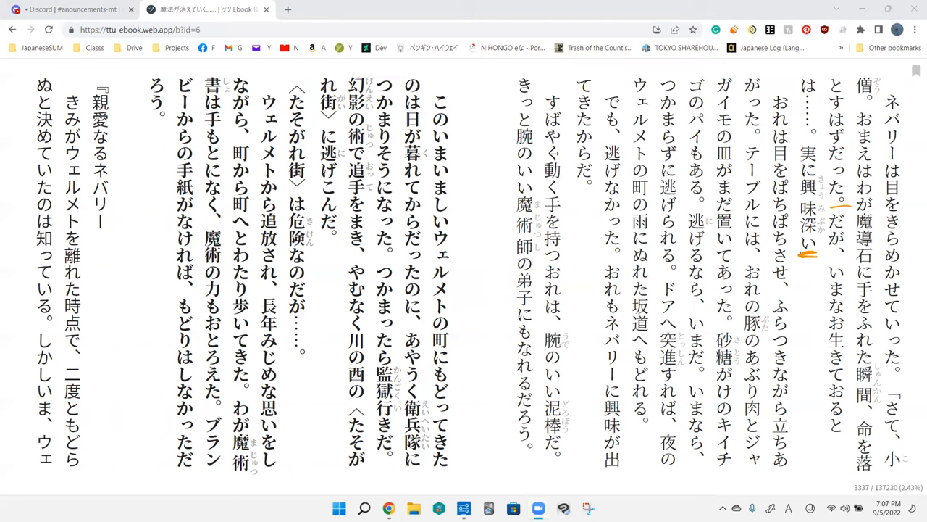
{"action": "mouse_move", "coordinate": [796, 78]}
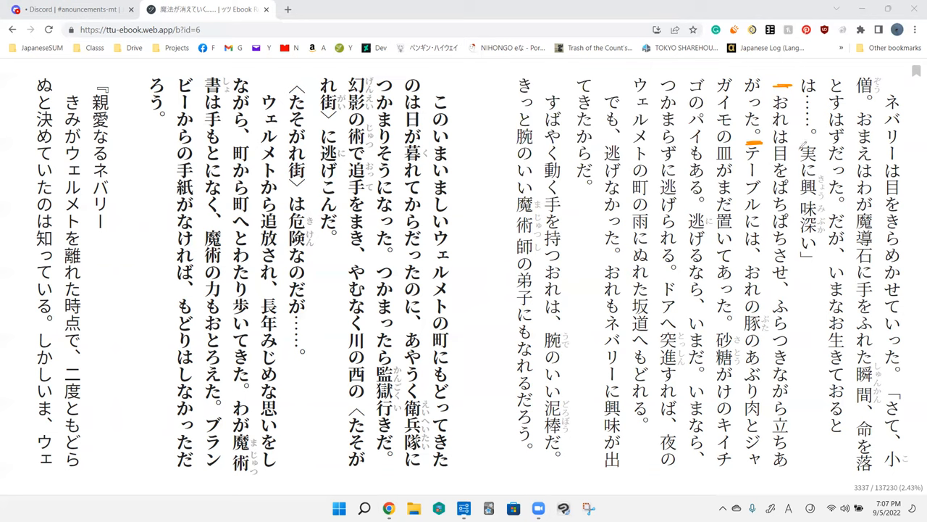
{"action": "mouse_move", "coordinate": [802, 167]}
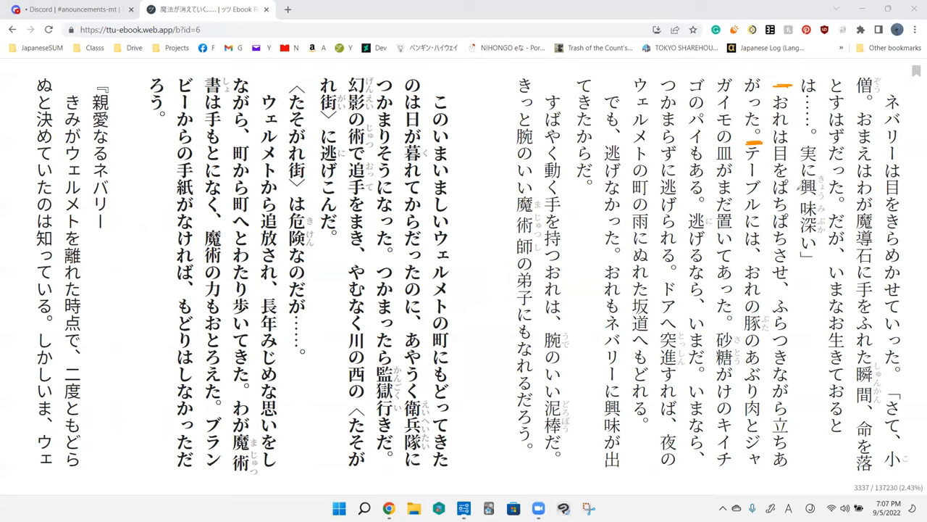
{"action": "mouse_move", "coordinate": [793, 282]}
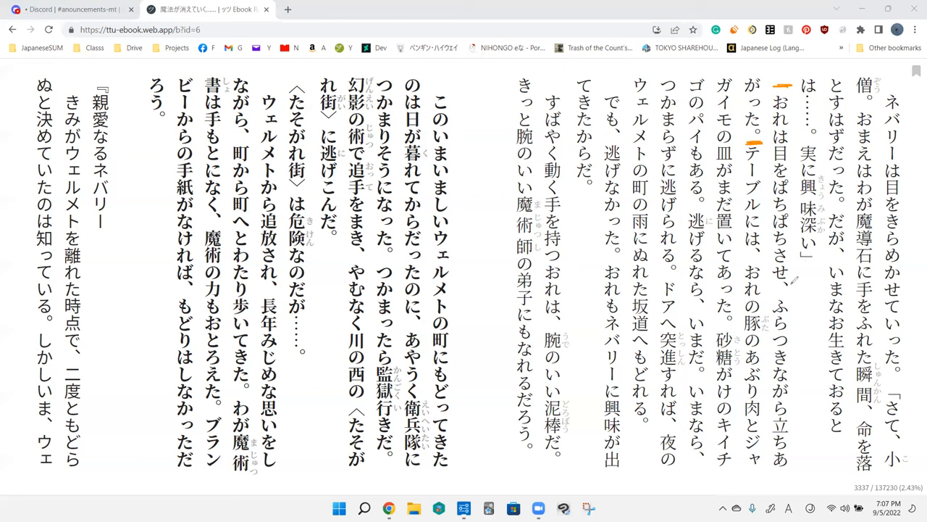
{"action": "mouse_move", "coordinate": [800, 364]}
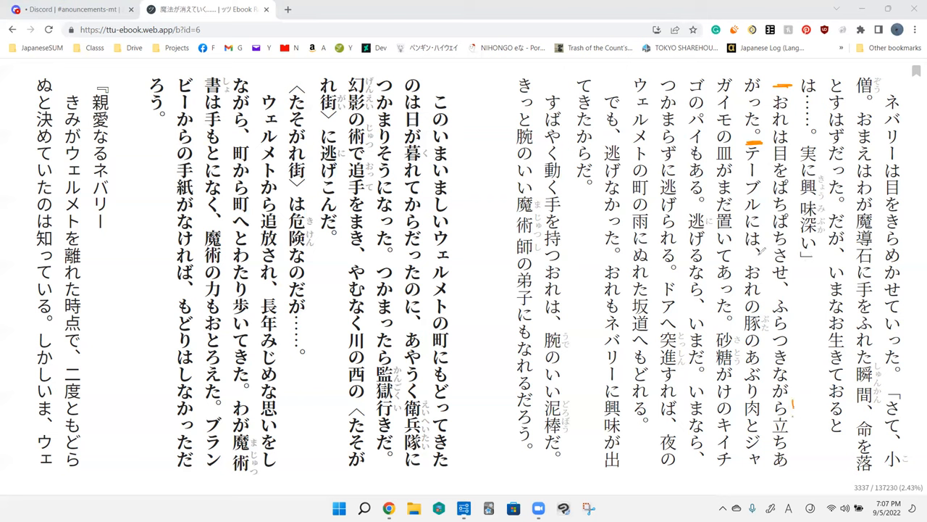
{"action": "mouse_move", "coordinate": [768, 214]}
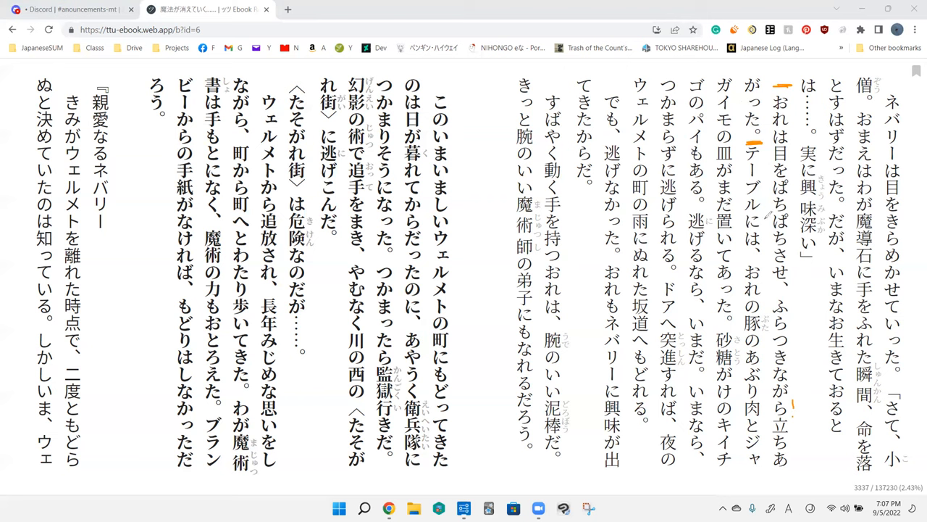
{"action": "mouse_move", "coordinate": [770, 215]}
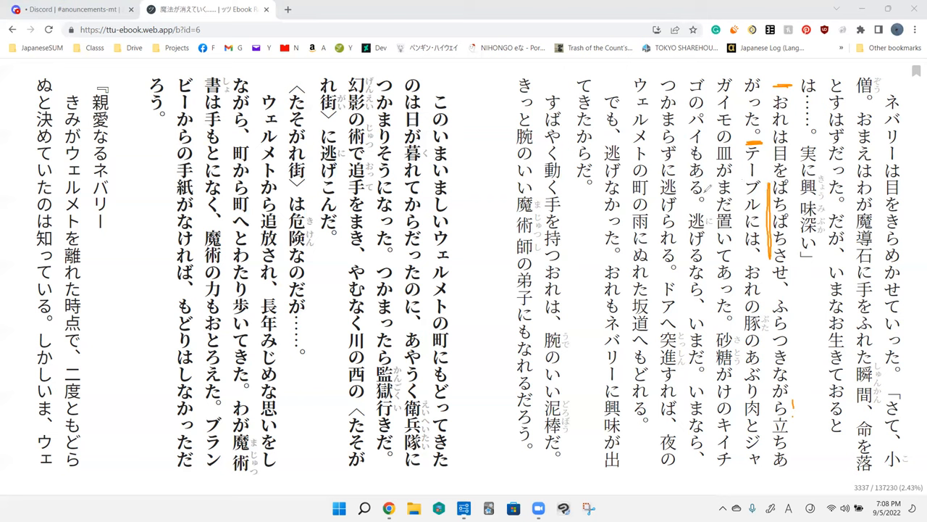
{"action": "mouse_move", "coordinate": [711, 191]}
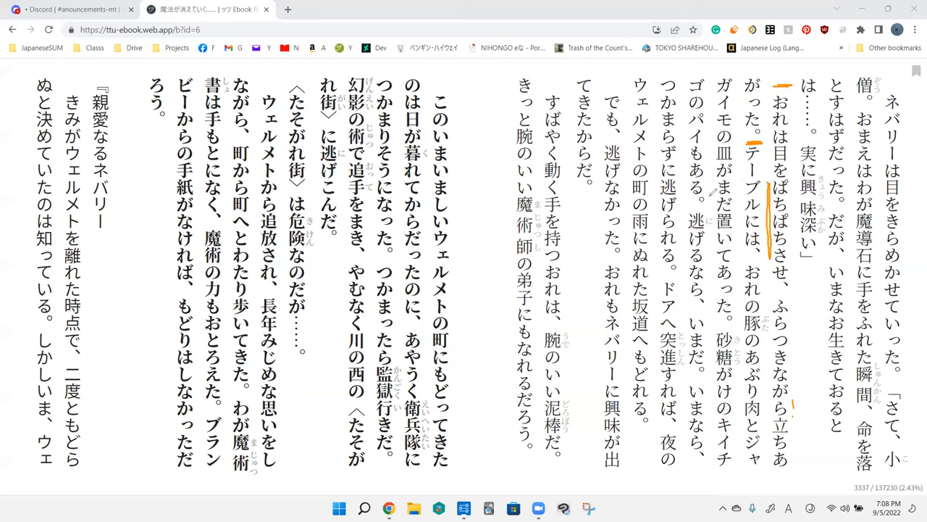
{"action": "mouse_move", "coordinate": [688, 195]}
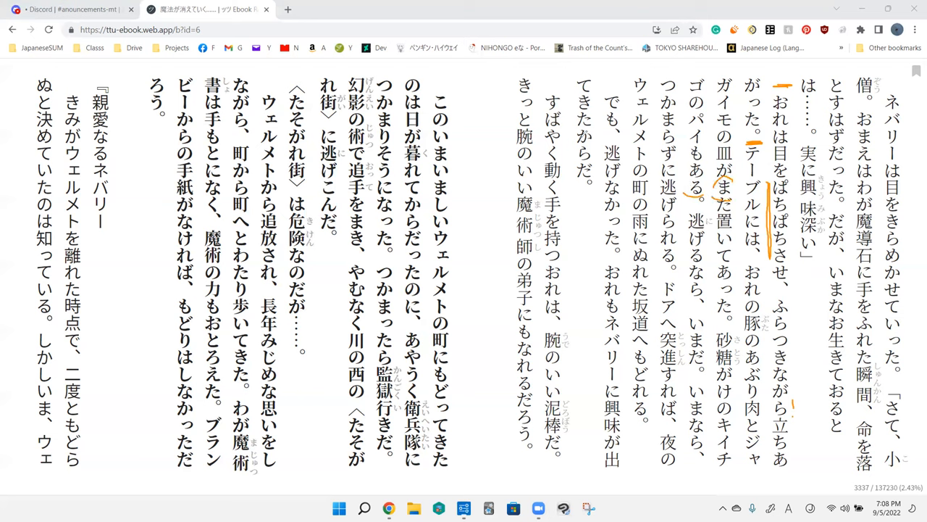
Clear the trial marks, keeping the orange tick before テーブルには.
{"action": "left_click", "coordinate": [781, 218]}
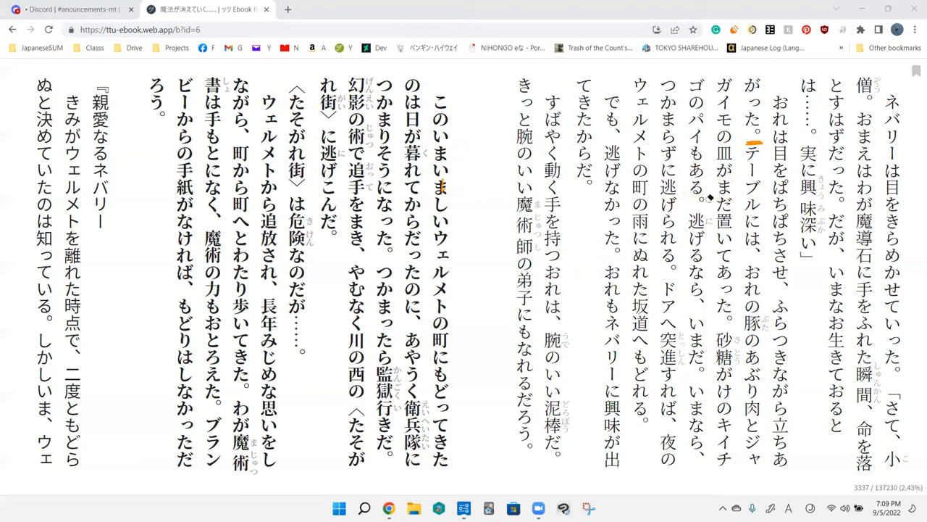
{"action": "mouse_move", "coordinate": [710, 197]}
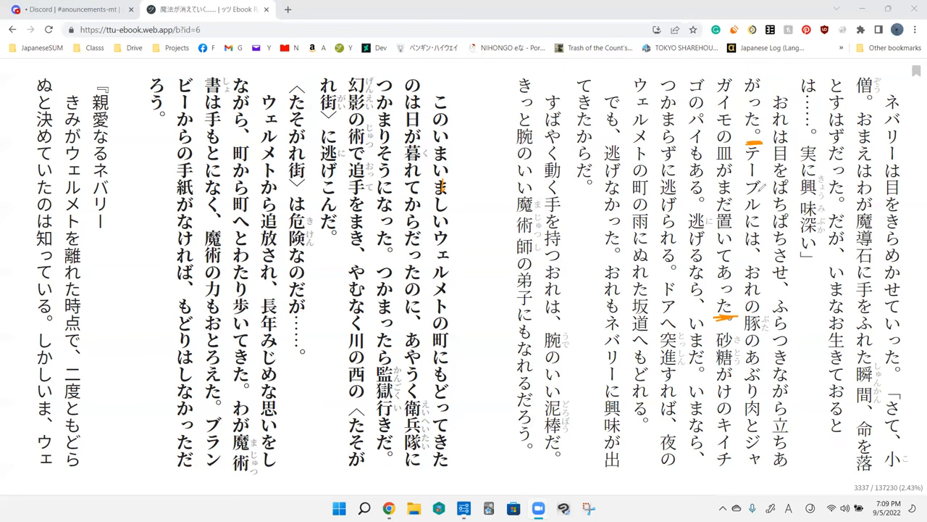
{"action": "mouse_move", "coordinate": [715, 218]}
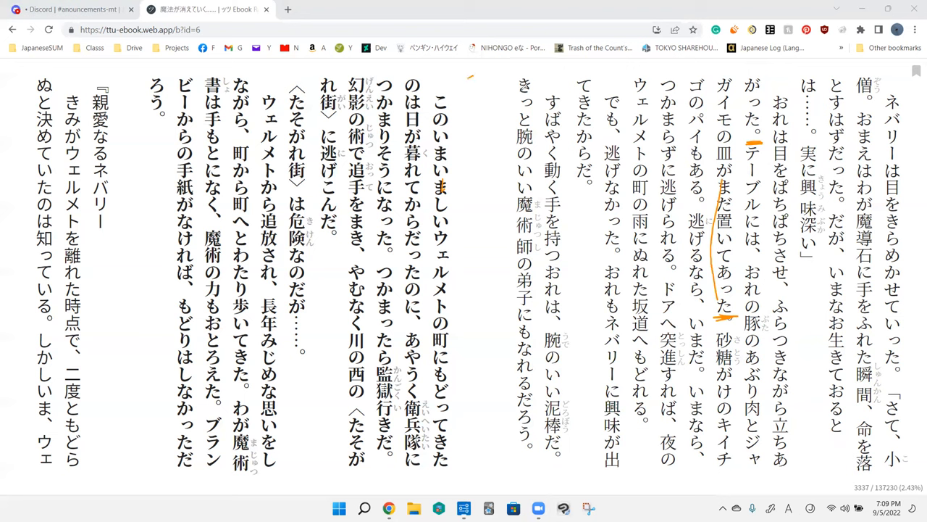
{"action": "mouse_move", "coordinate": [727, 270]}
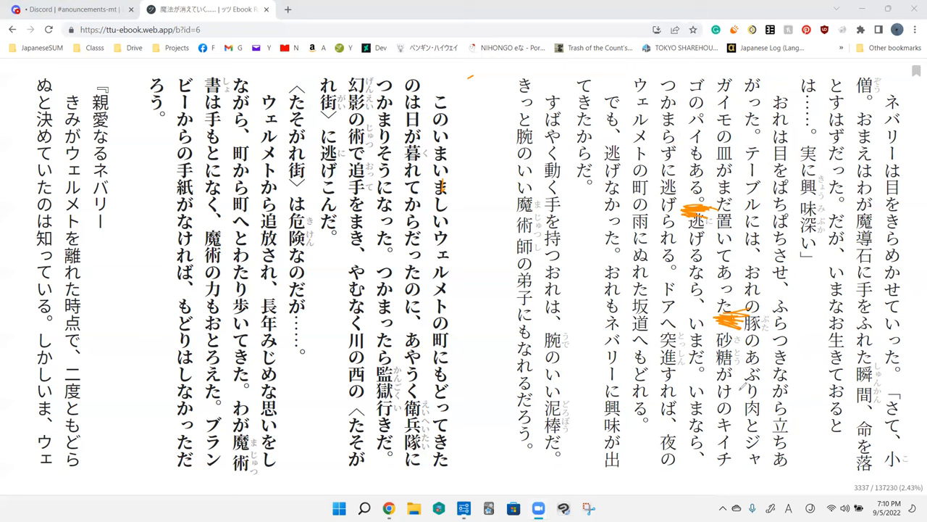
{"action": "mouse_move", "coordinate": [685, 73]}
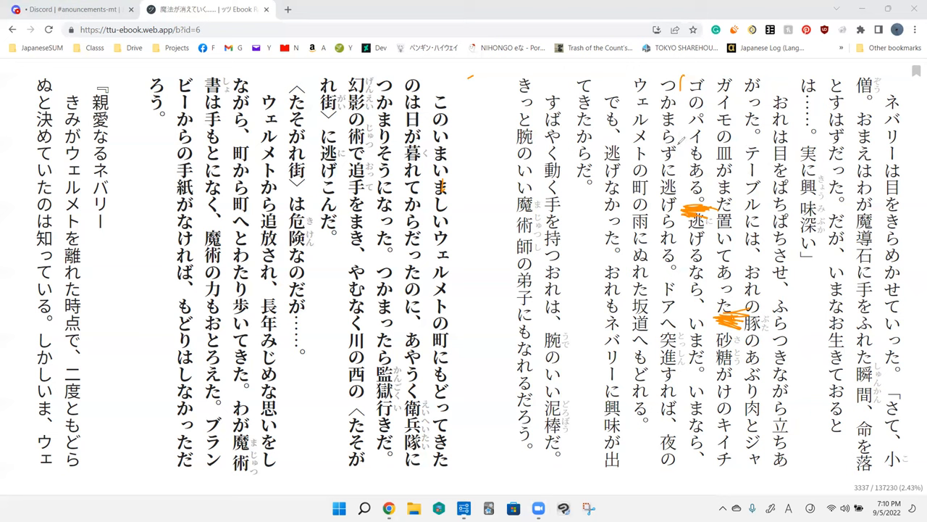
{"action": "mouse_move", "coordinate": [761, 75]}
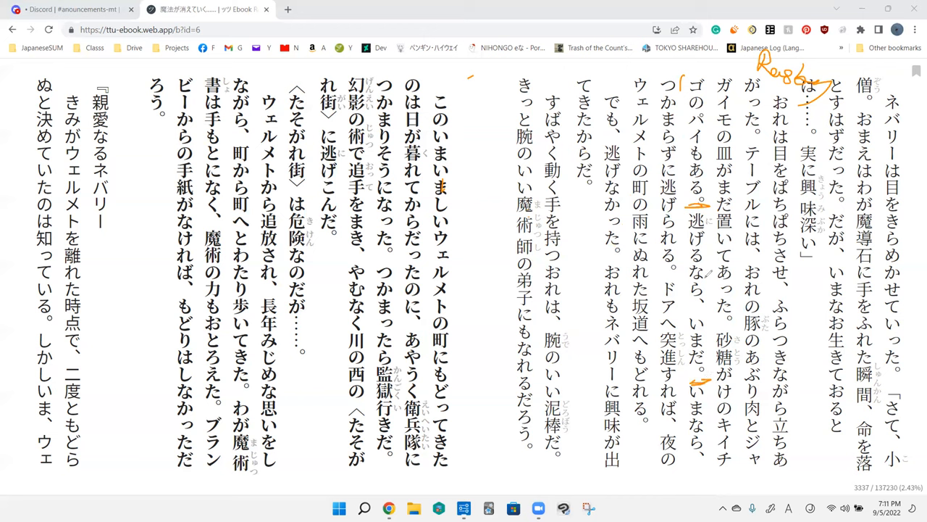
{"action": "mouse_move", "coordinate": [707, 275]}
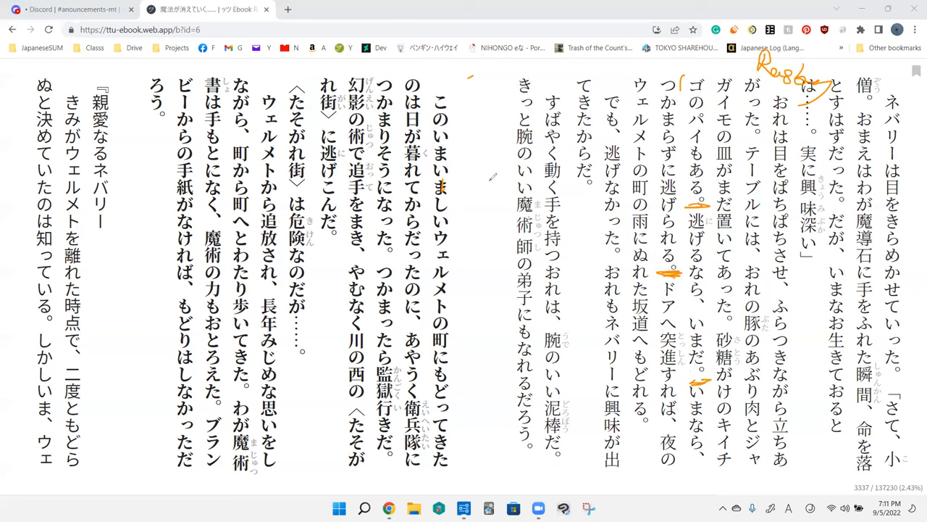
{"action": "mouse_move", "coordinate": [698, 203]}
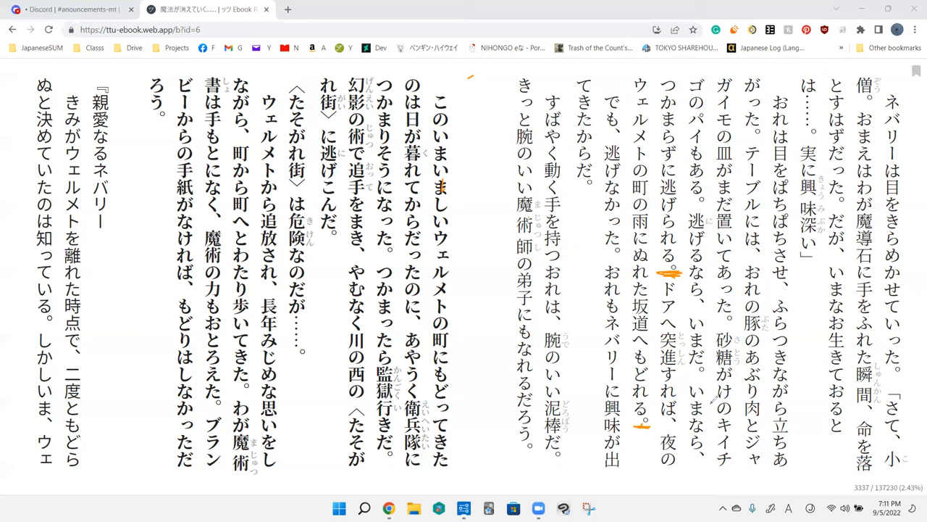
{"action": "mouse_move", "coordinate": [649, 80]}
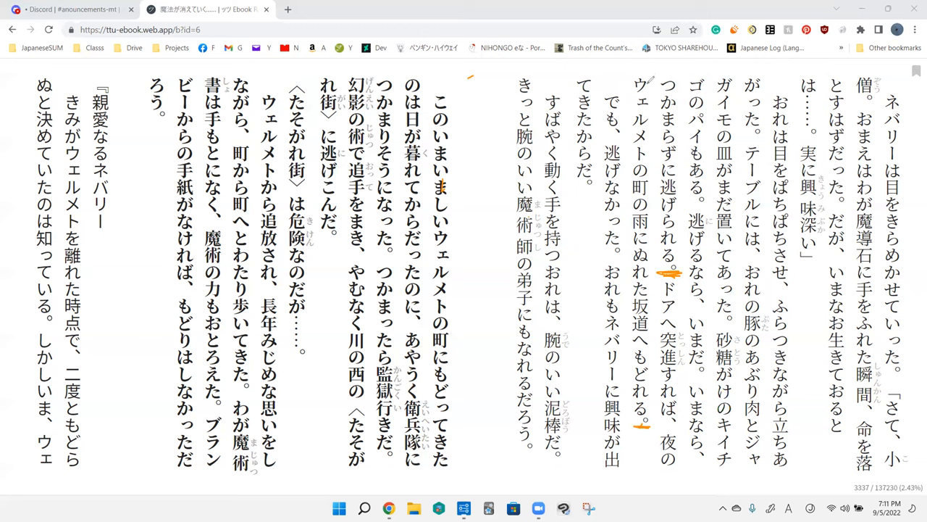
{"action": "mouse_move", "coordinate": [650, 158]}
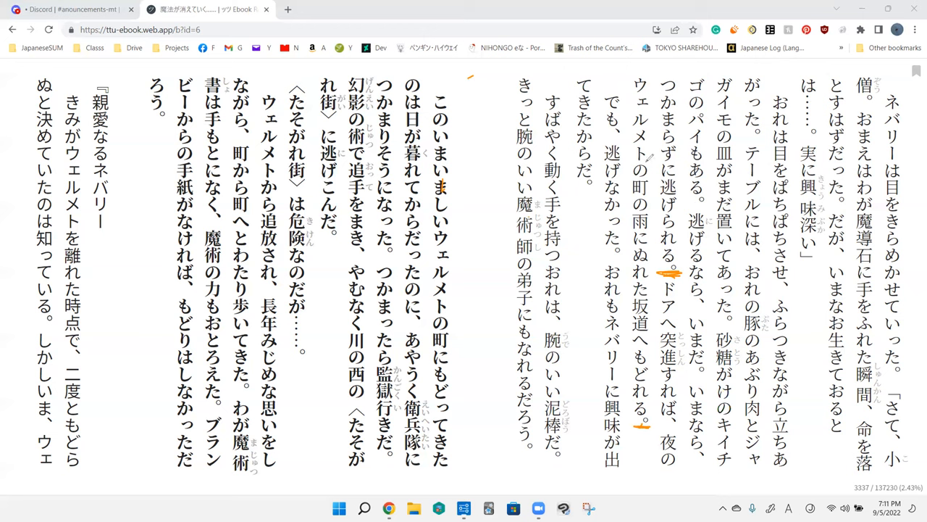
{"action": "mouse_move", "coordinate": [659, 158]}
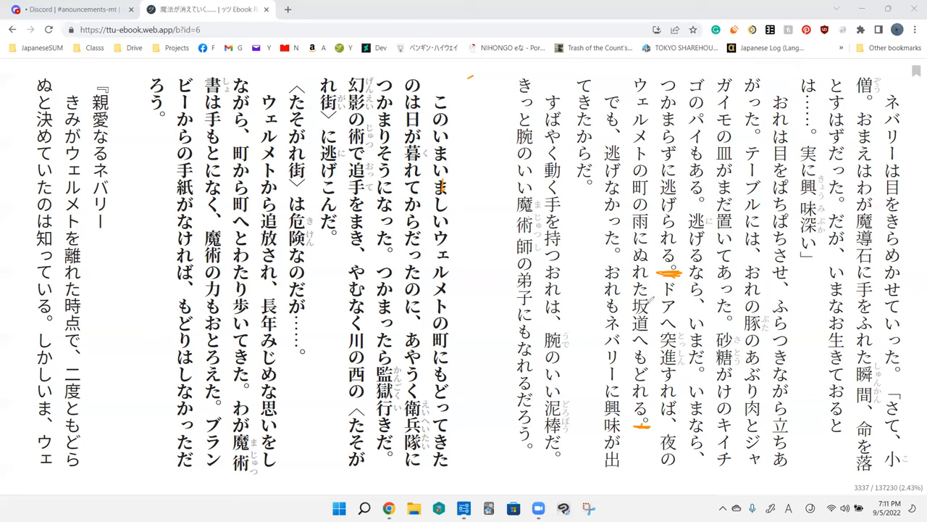
{"action": "mouse_move", "coordinate": [654, 319]}
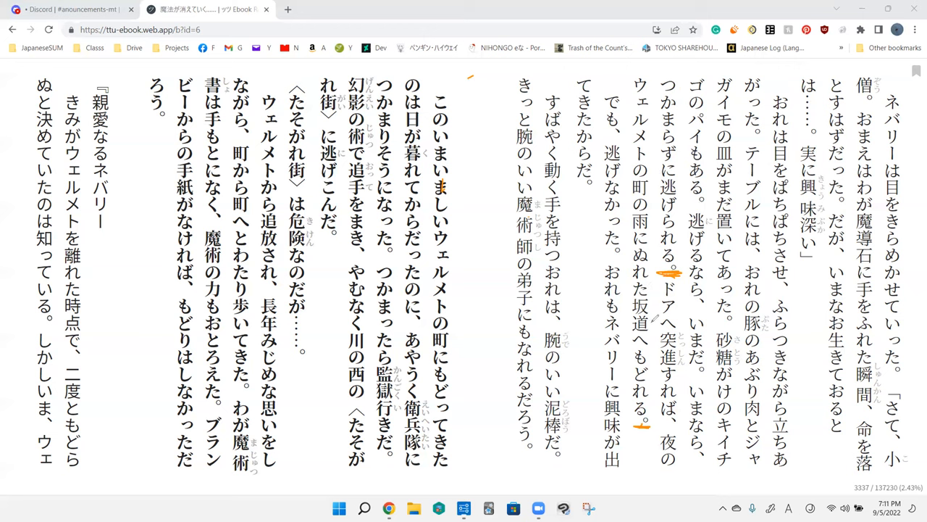
Draw an orange stroke beside the word ウェルメト.
{"action": "left_click_drag", "start_coordinate": [594, 283], "coordinate": [612, 318]}
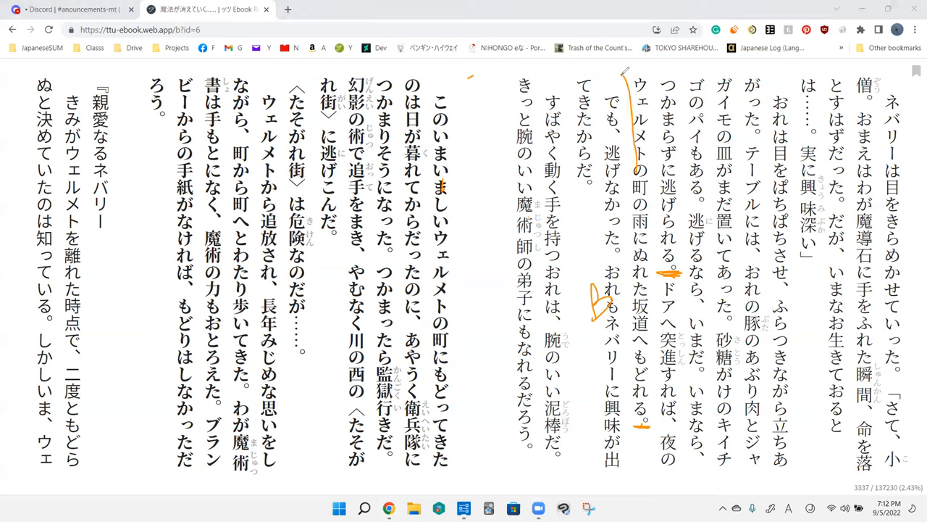
Box ウェルメト in orange, then tick the start and end of でも、逃げなかった。.
{"action": "left_click_drag", "start_coordinate": [623, 69], "coordinate": [656, 171]}
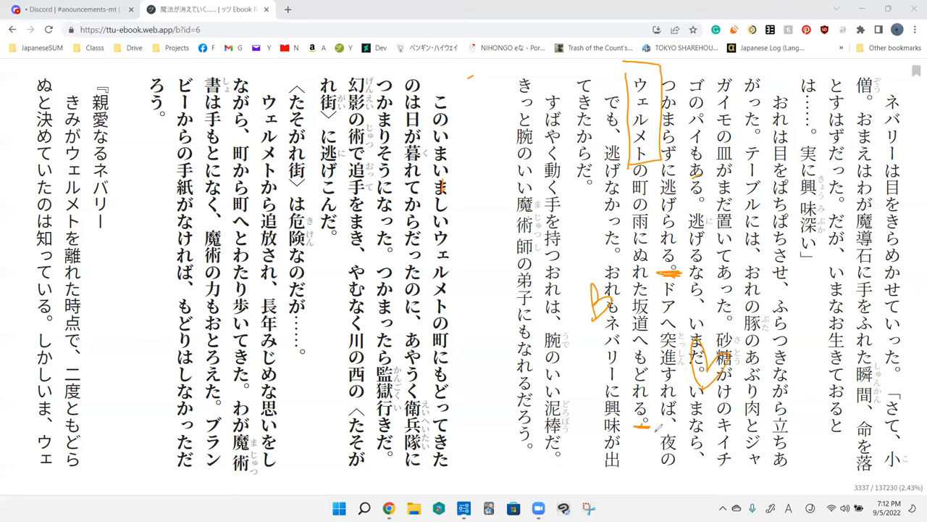
{"action": "left_click_drag", "start_coordinate": [658, 426], "coordinate": [656, 460]}
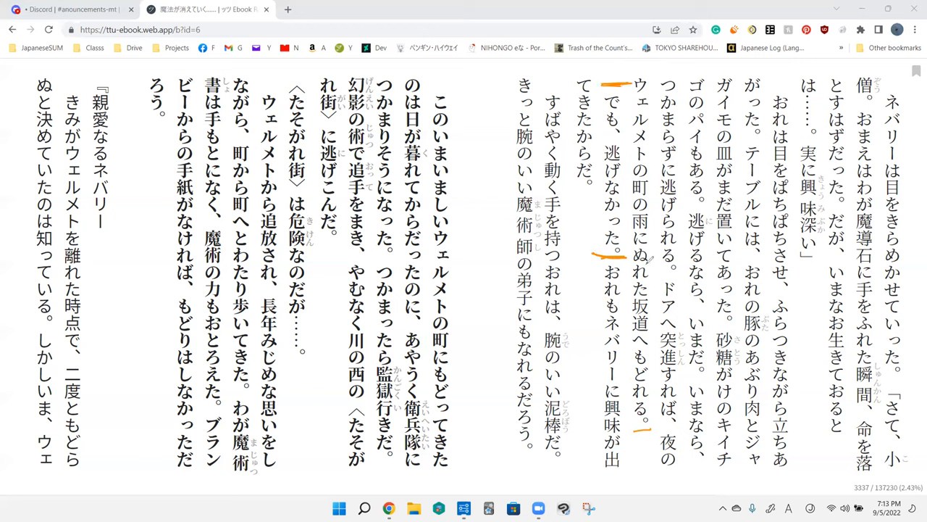
{"action": "mouse_move", "coordinate": [507, 163]}
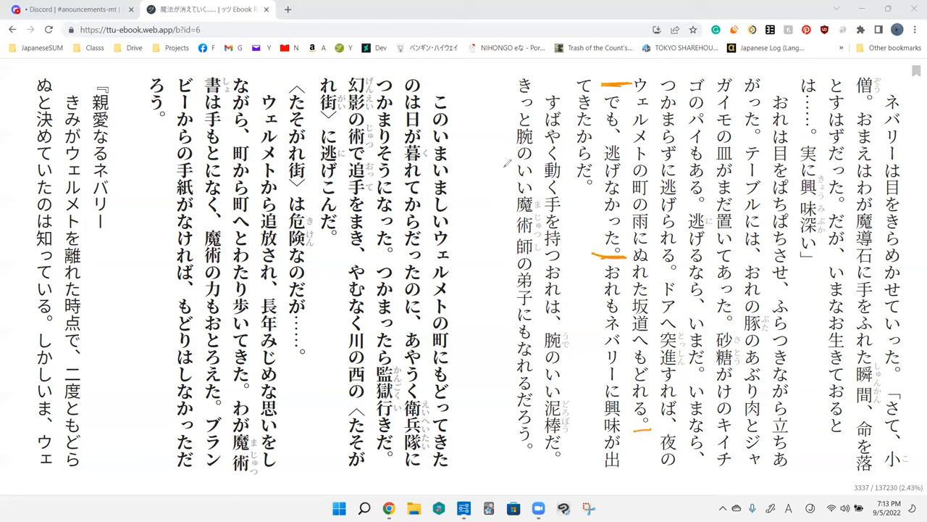
{"action": "mouse_move", "coordinate": [650, 197]}
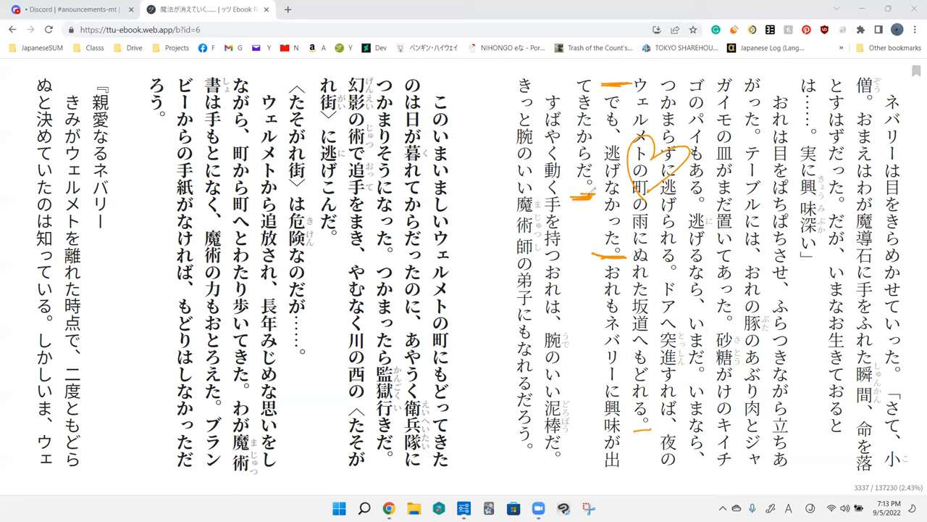
{"action": "mouse_move", "coordinate": [634, 264]}
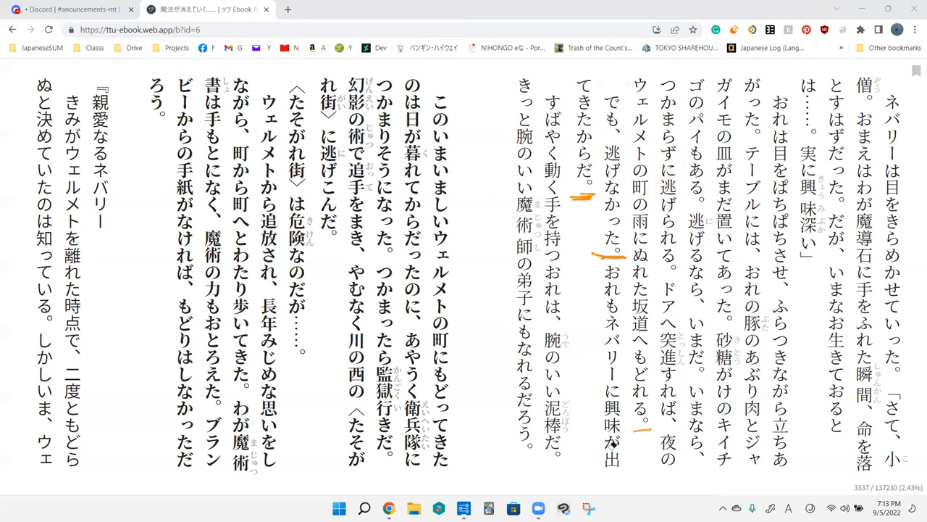
{"action": "mouse_move", "coordinate": [588, 200]}
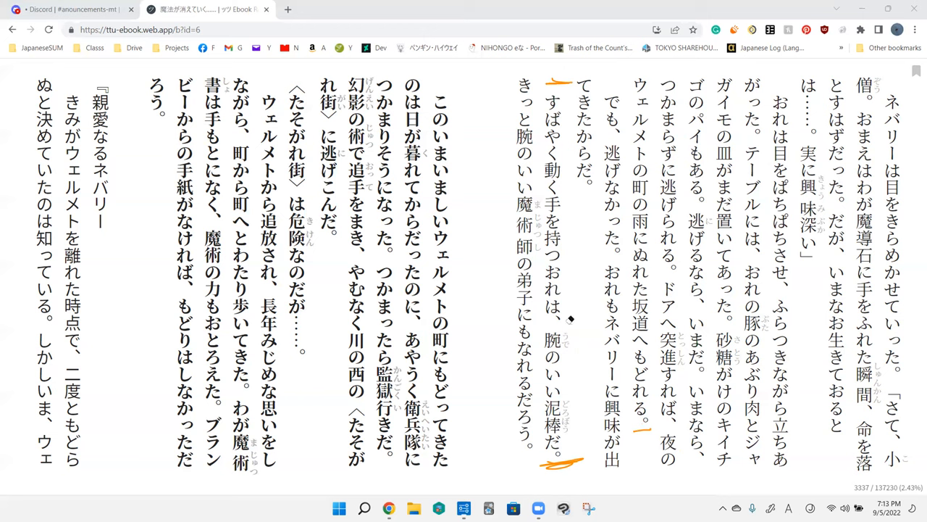
{"action": "mouse_move", "coordinate": [603, 444]}
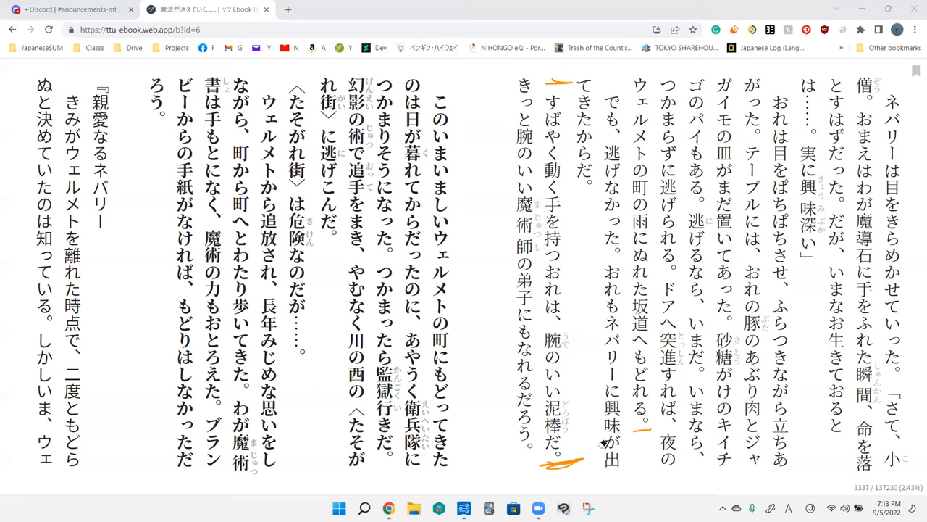
{"action": "mouse_move", "coordinate": [533, 319]}
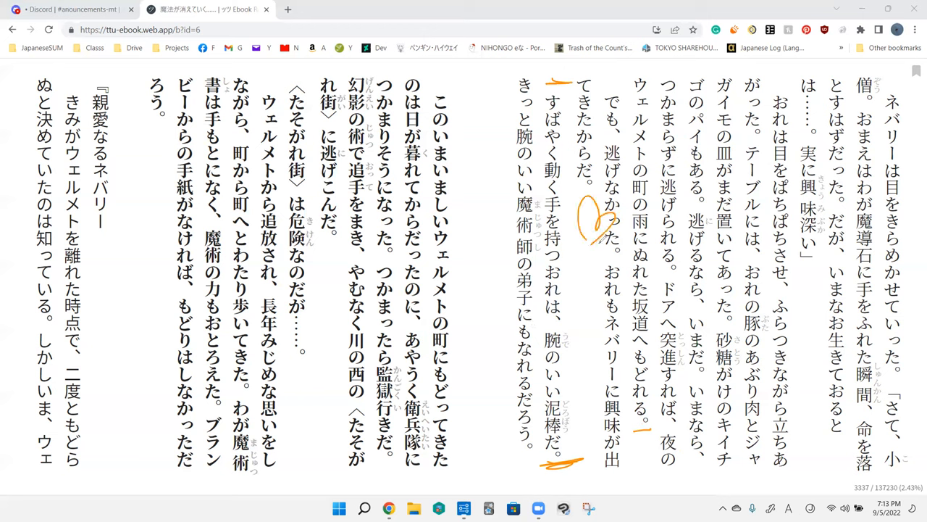
{"action": "mouse_move", "coordinate": [579, 281]}
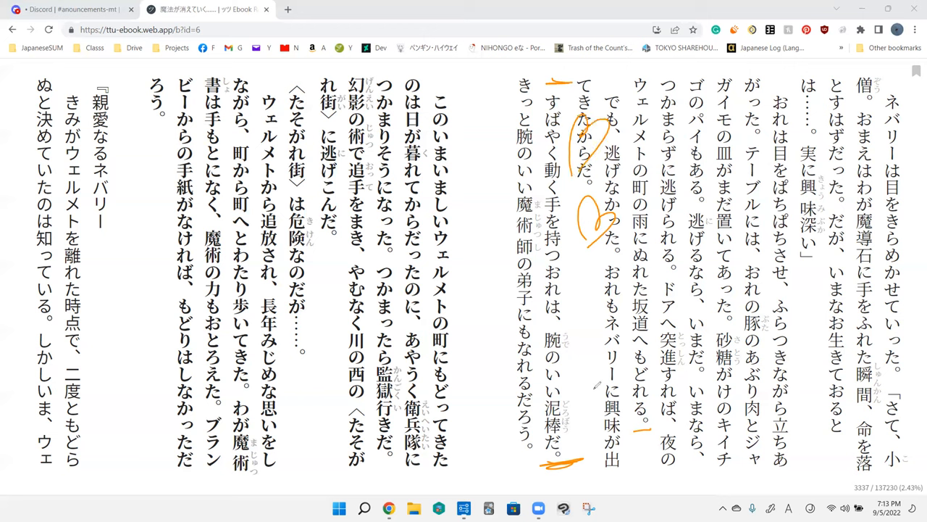
Add another orange doodle beside the escape passage.
{"action": "left_click_drag", "start_coordinate": [576, 348], "coordinate": [591, 395]}
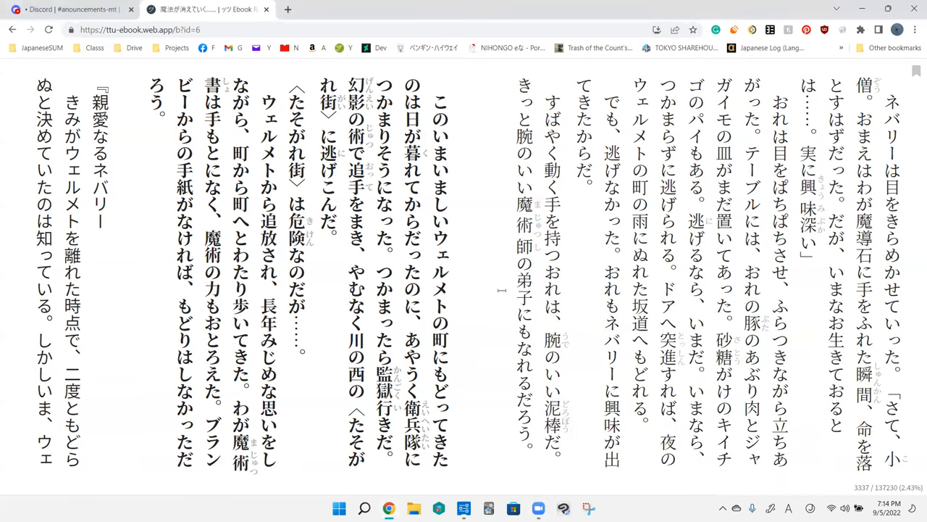
{"action": "mouse_move", "coordinate": [587, 372]}
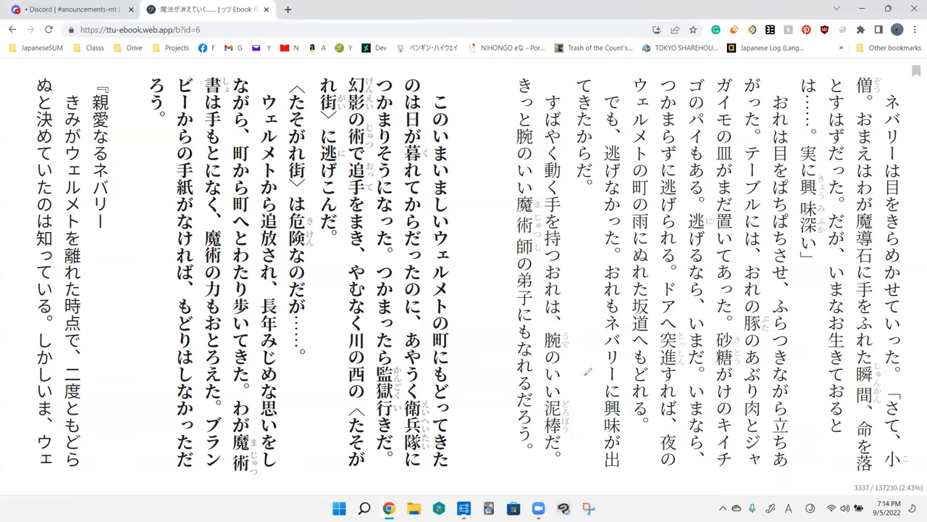
{"action": "mouse_move", "coordinate": [585, 380]}
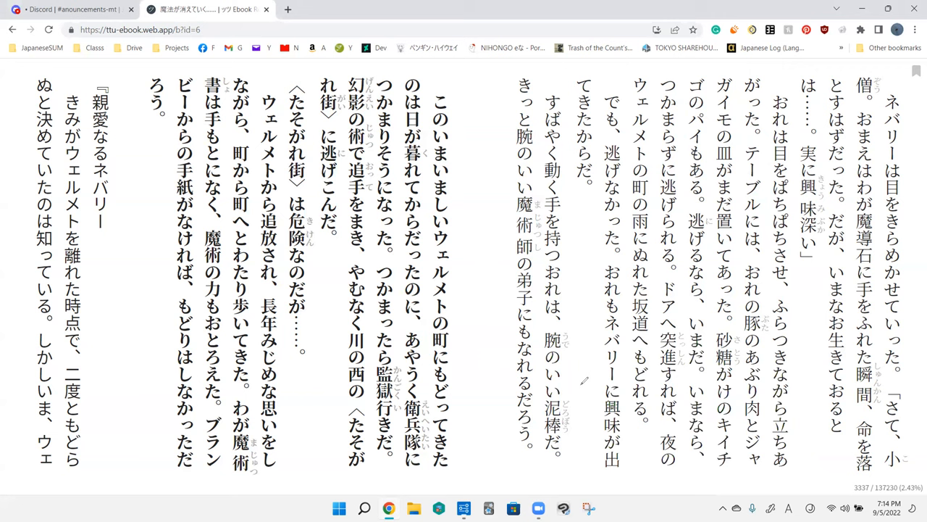
{"action": "mouse_move", "coordinate": [520, 71]}
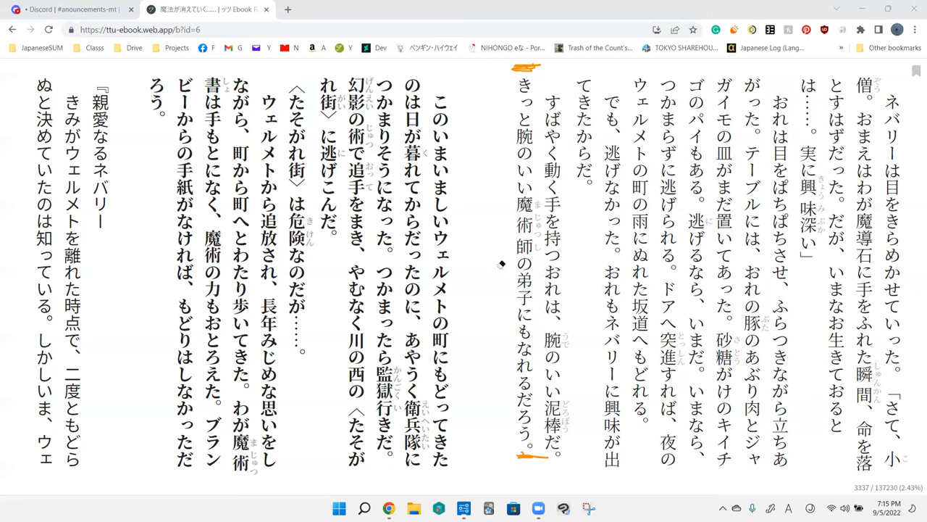
{"action": "mouse_move", "coordinate": [528, 310]}
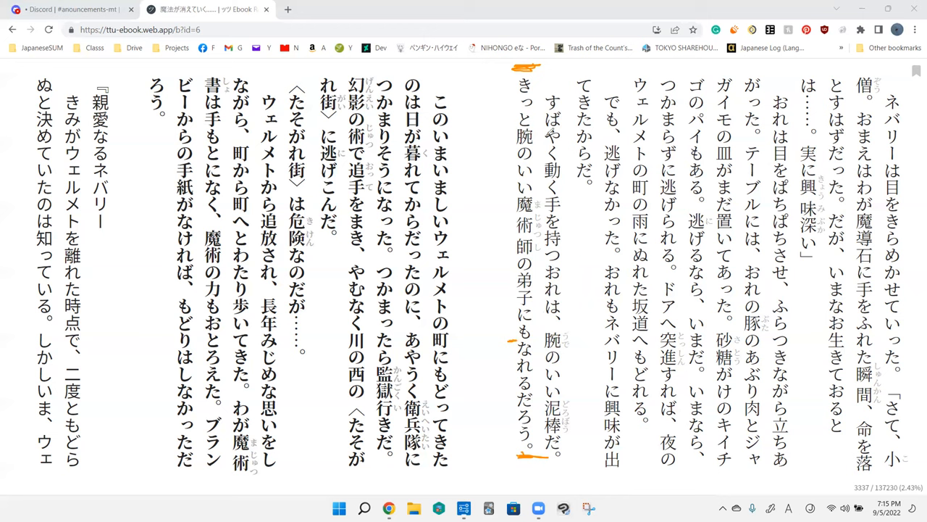
{"action": "mouse_move", "coordinate": [556, 156]}
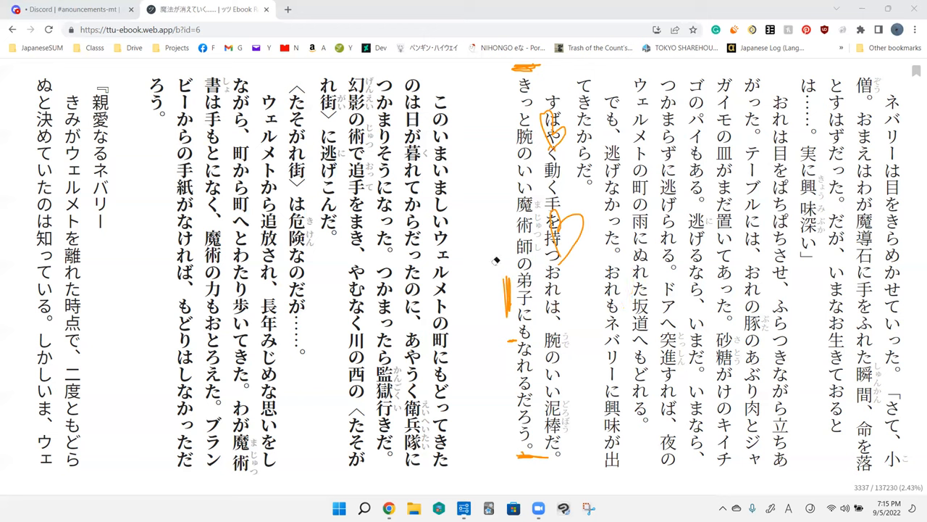
{"action": "mouse_move", "coordinate": [538, 333]}
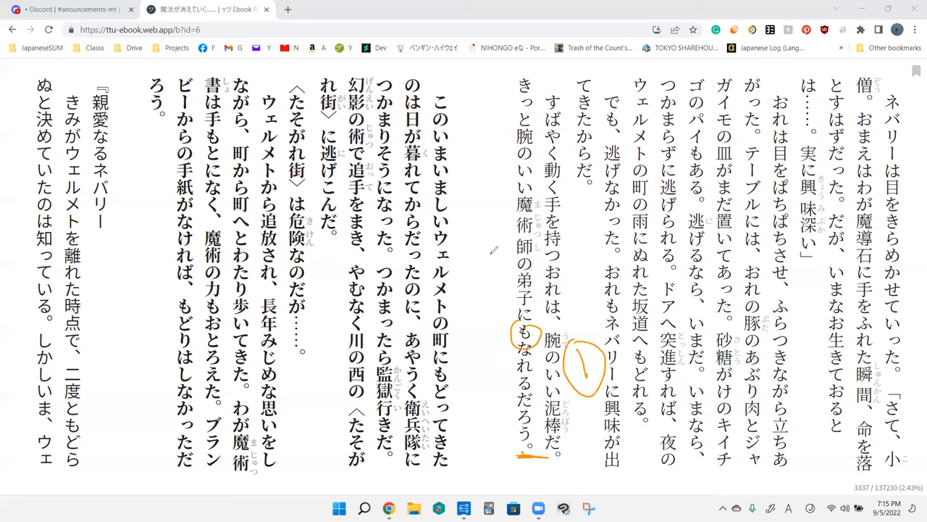
Draw a long orange line after 魔術師の弟子にもなれるだろう。 dividing the paragraphs.
{"action": "left_click_drag", "start_coordinate": [493, 250], "coordinate": [493, 318]}
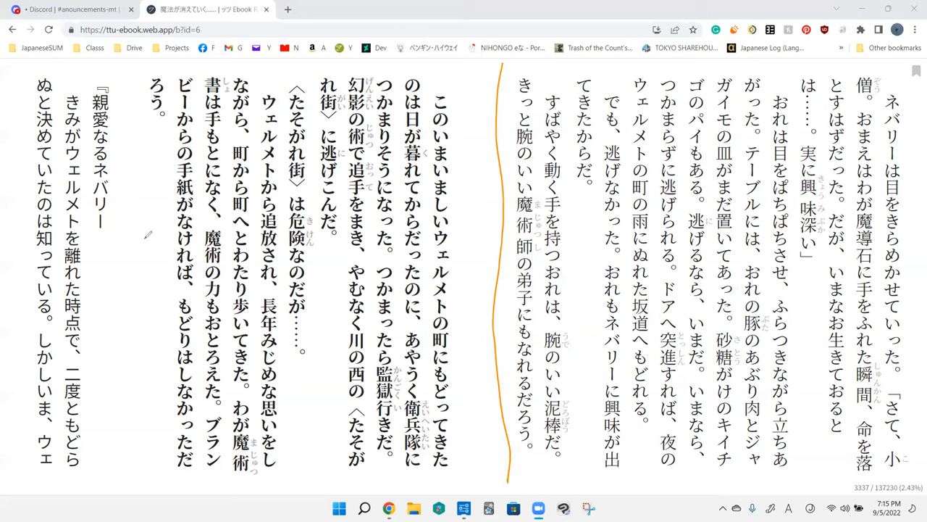
{"action": "mouse_move", "coordinate": [594, 267]}
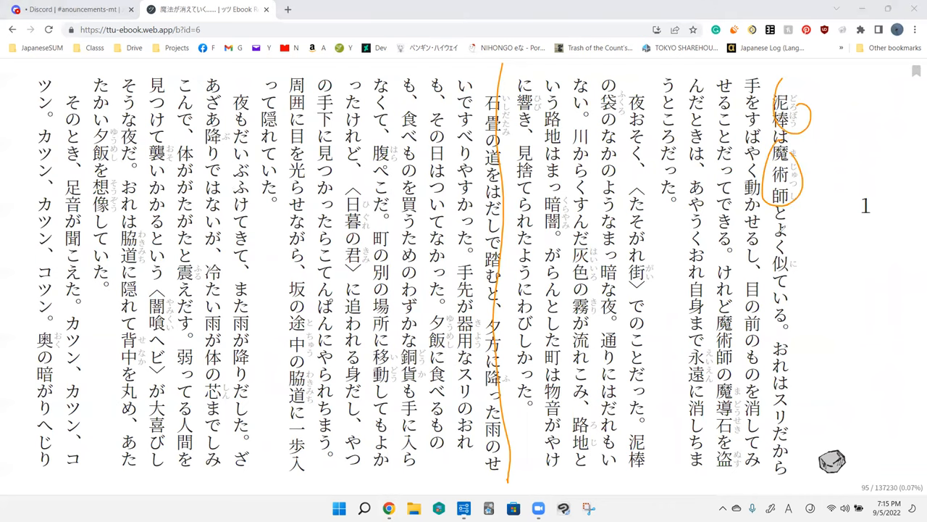
Draw an orange line linking 泥棒 and 魔術師 on the earlier page.
{"action": "left_click_drag", "start_coordinate": [793, 231], "coordinate": [793, 341]}
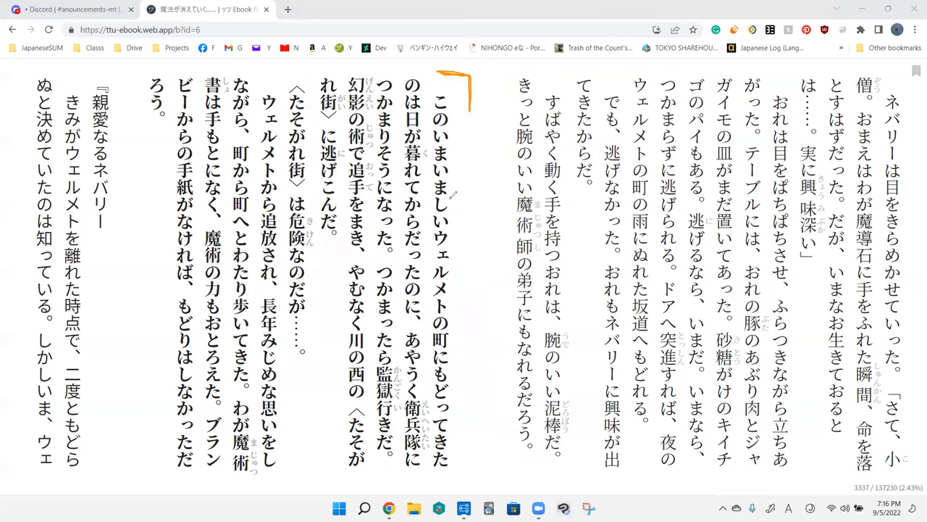
{"action": "mouse_move", "coordinate": [319, 225]}
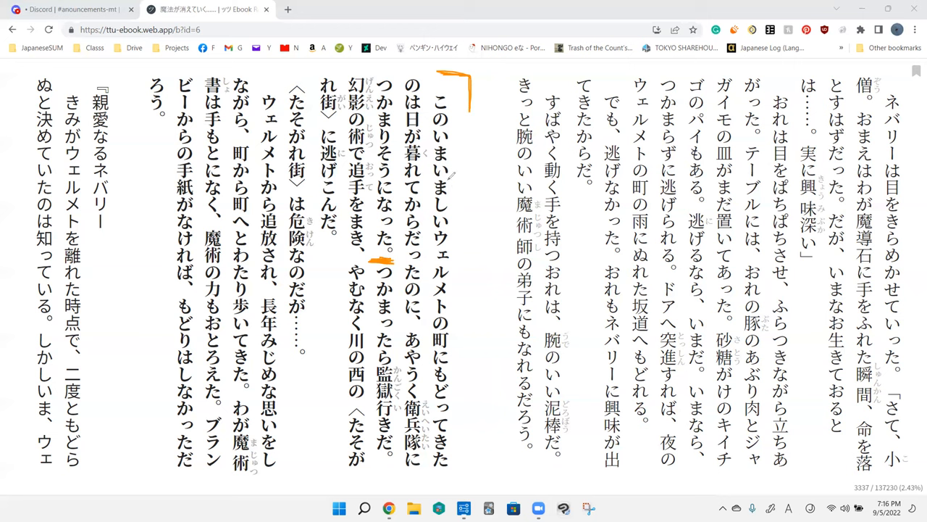
{"action": "mouse_move", "coordinate": [449, 366]}
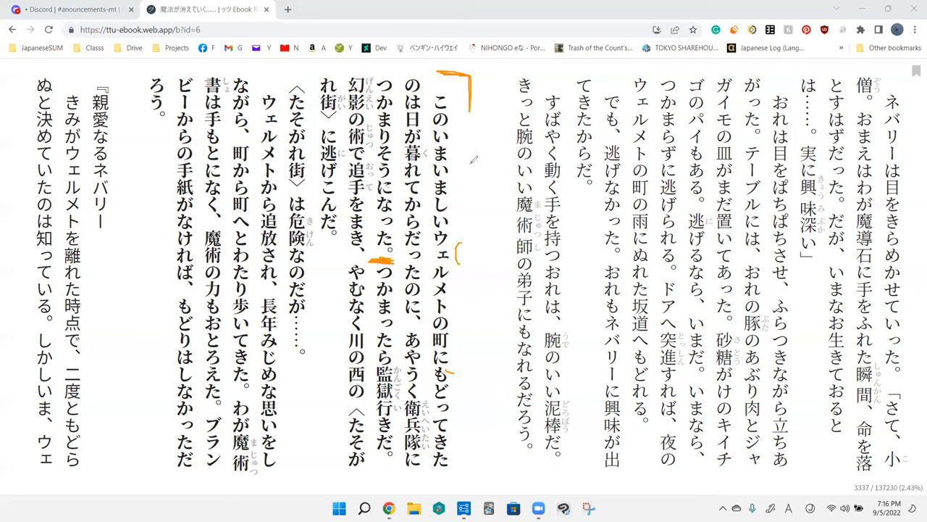
{"action": "mouse_move", "coordinate": [518, 65]}
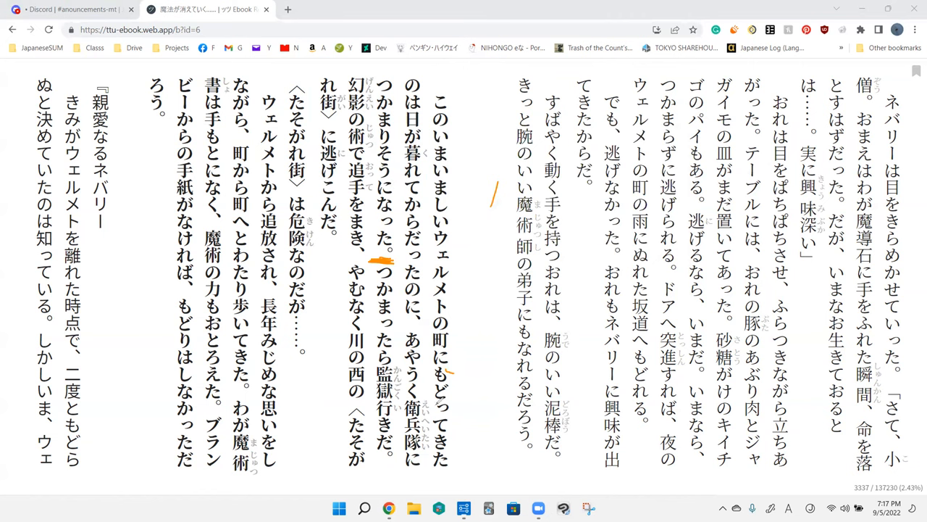
Draw an orange line beside つかまったら監獄行きだ。 and erase the other strokes.
{"action": "left_click_drag", "start_coordinate": [440, 134], "coordinate": [453, 250]}
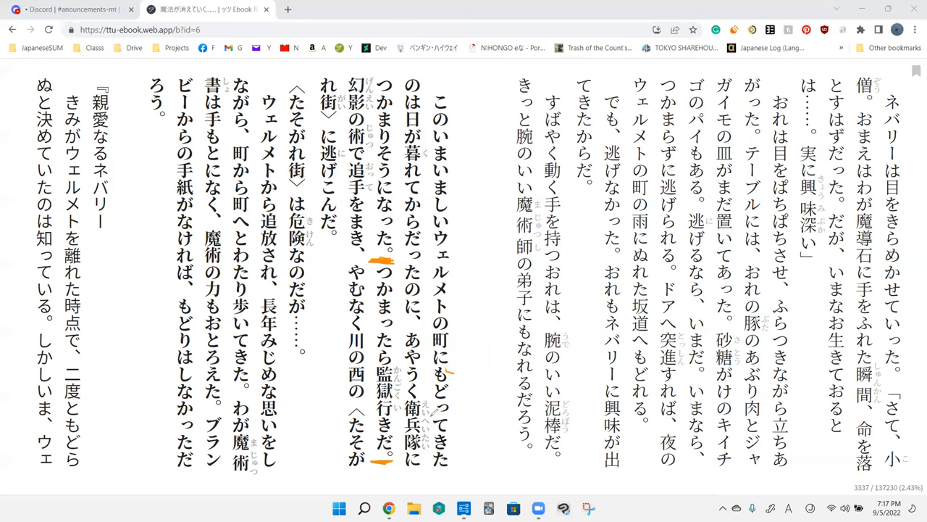
{"action": "mouse_move", "coordinate": [431, 410]}
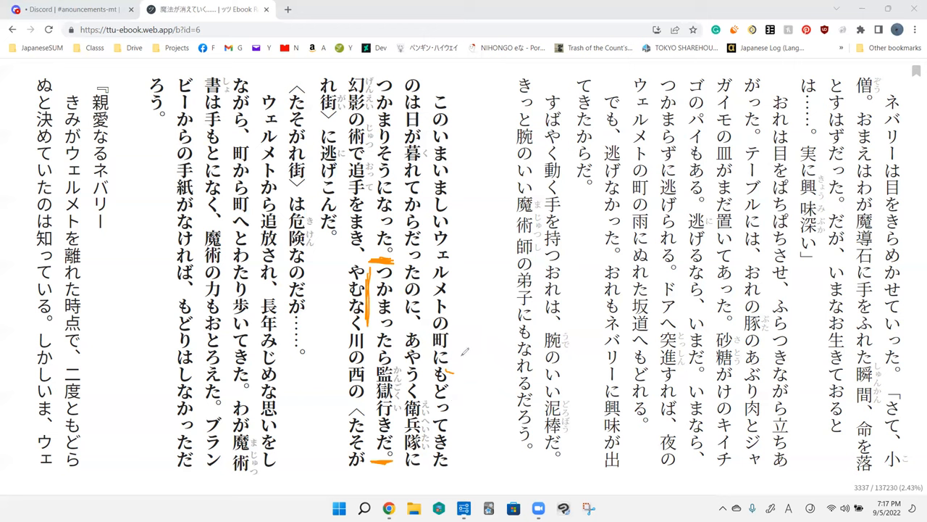
{"action": "mouse_move", "coordinate": [372, 380]}
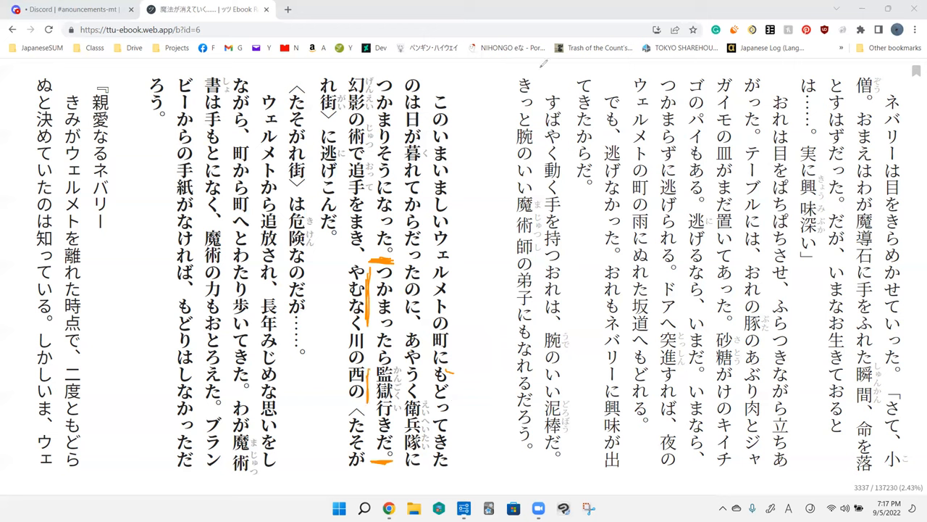
{"action": "left_click", "coordinate": [382, 382]}
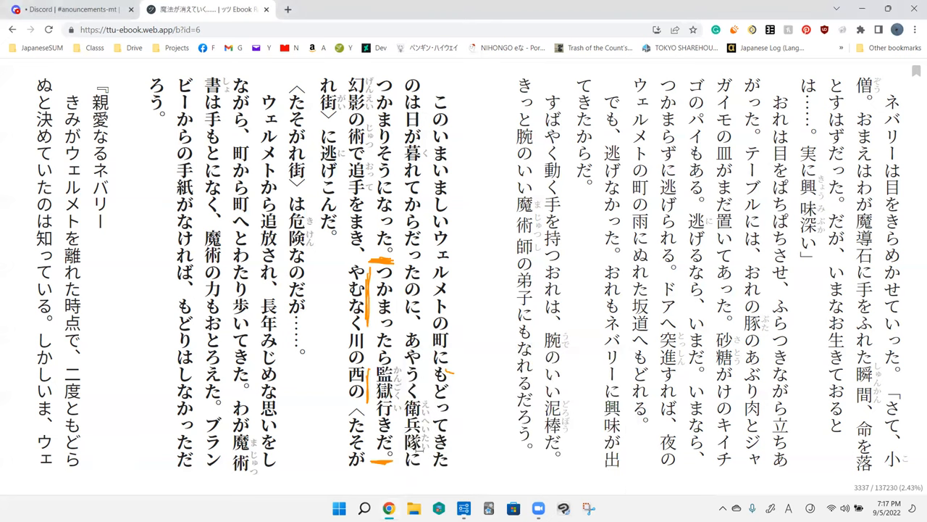
{"action": "mouse_move", "coordinate": [617, 70]}
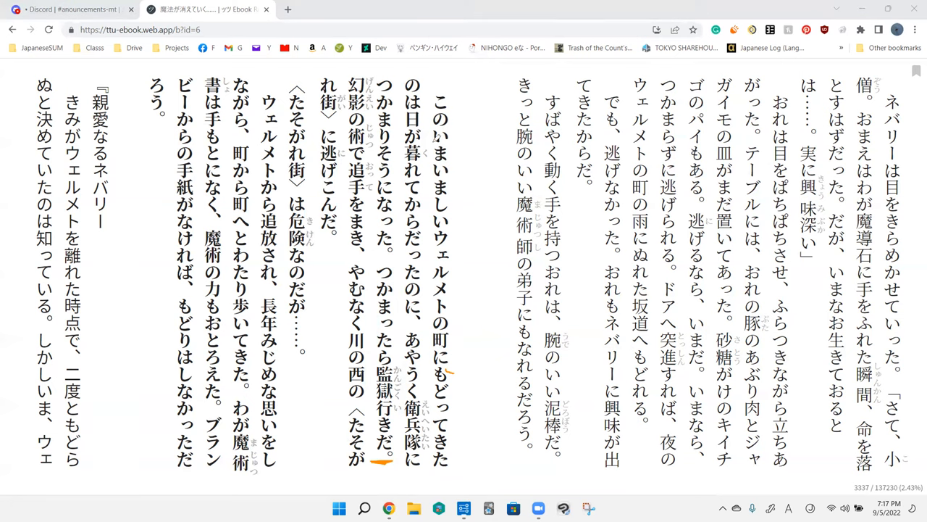
{"action": "mouse_move", "coordinate": [475, 215]}
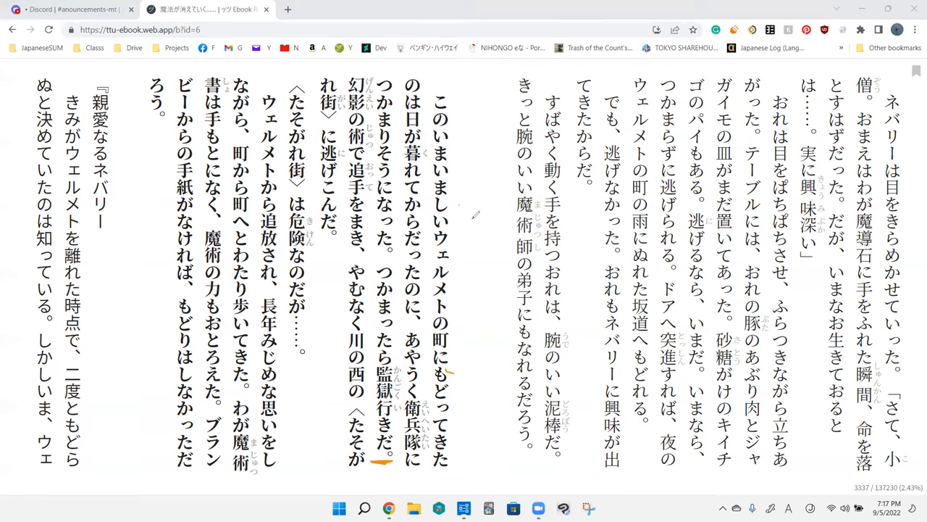
Mark the sentence ending 逃げこんだ。 and add another orange stroke to the paragraph.
{"action": "left_click_drag", "start_coordinate": [471, 203], "coordinate": [485, 254]}
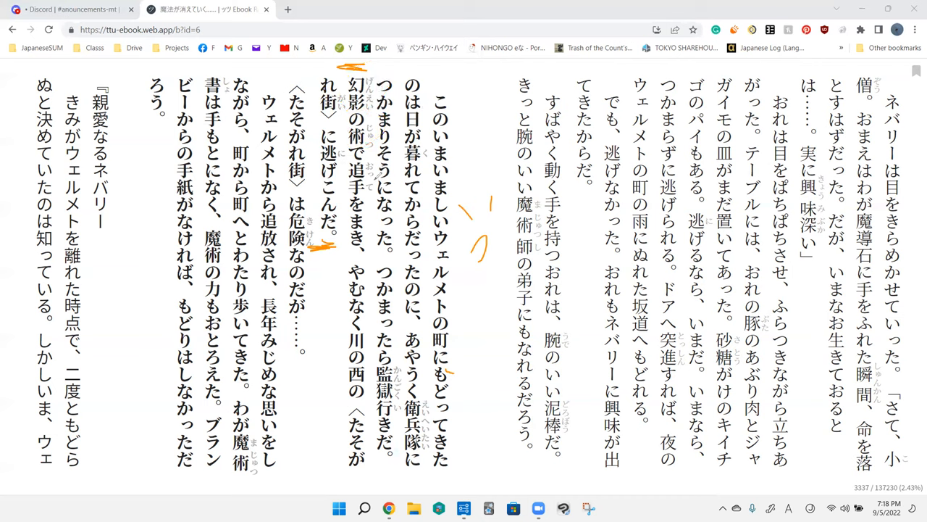
{"action": "left_click_drag", "start_coordinate": [355, 156], "coordinate": [359, 203]}
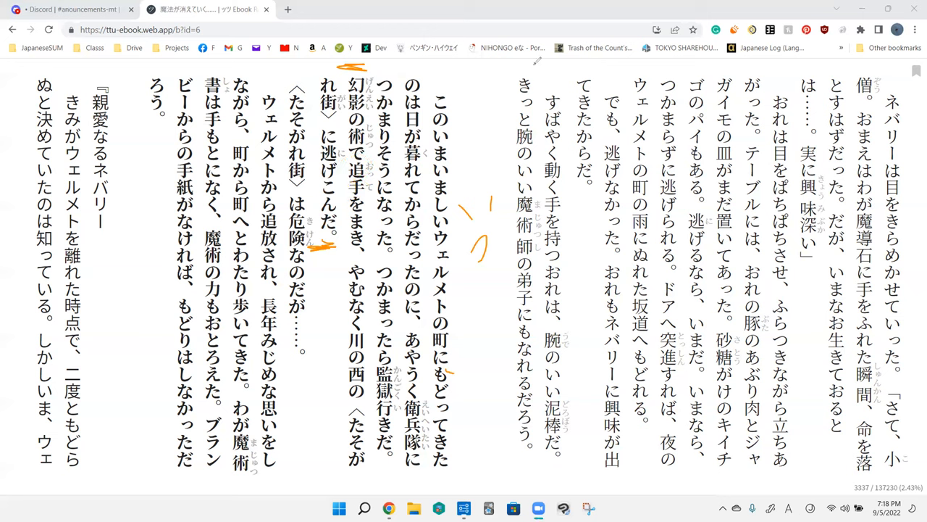
{"action": "mouse_move", "coordinate": [399, 163]}
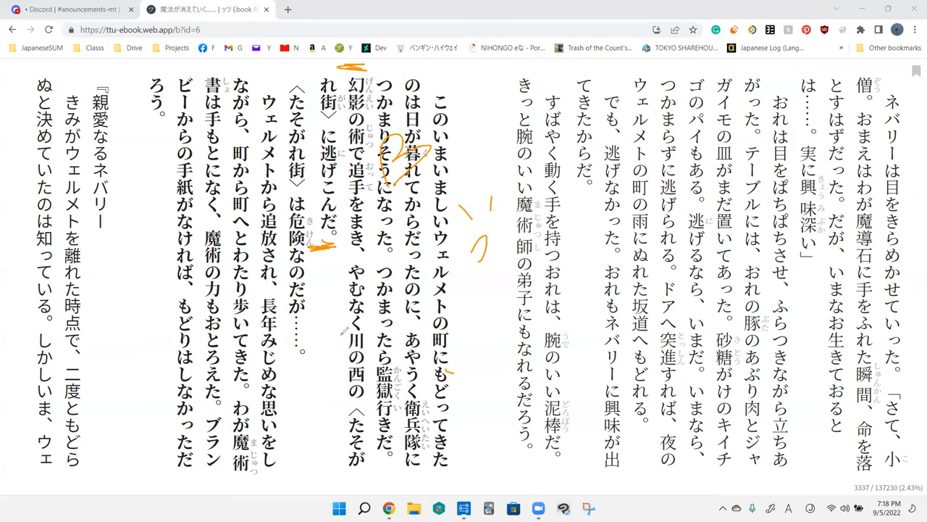
{"action": "mouse_move", "coordinate": [344, 334]}
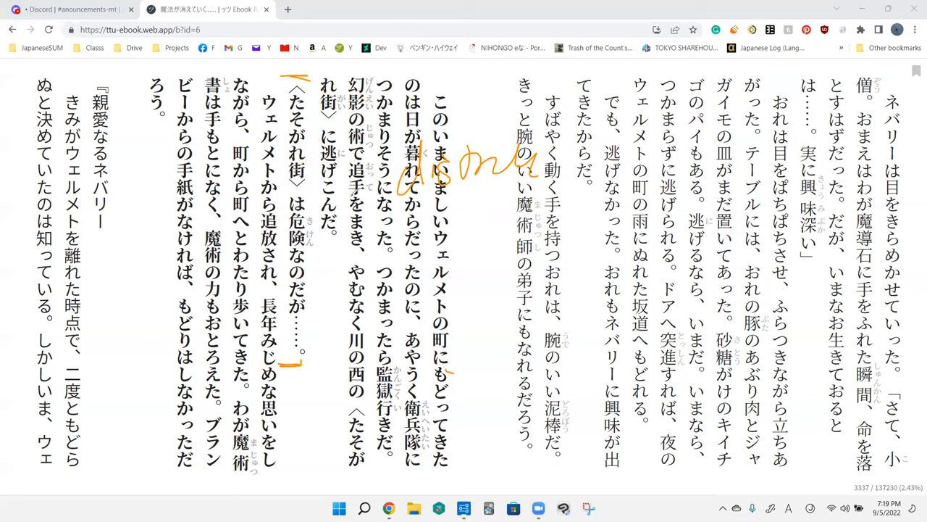
{"action": "mouse_move", "coordinate": [313, 215]}
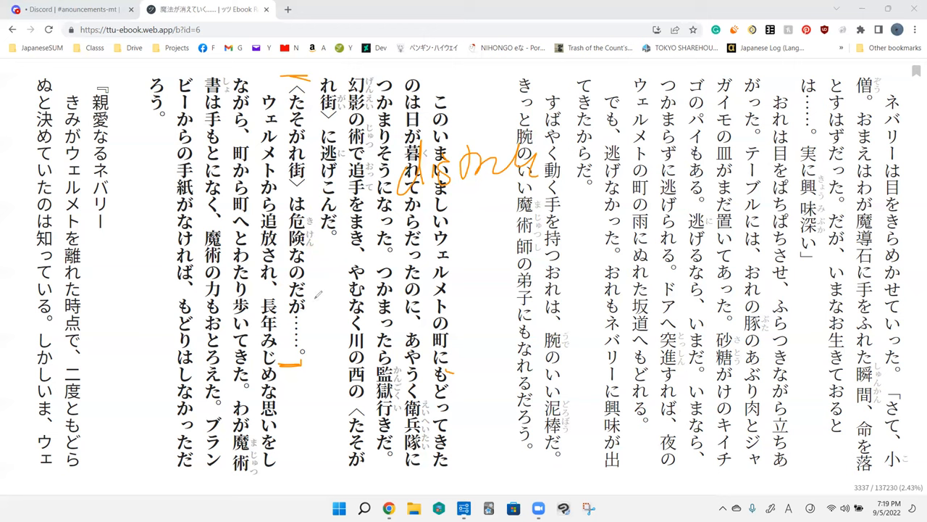
{"action": "mouse_move", "coordinate": [337, 375]}
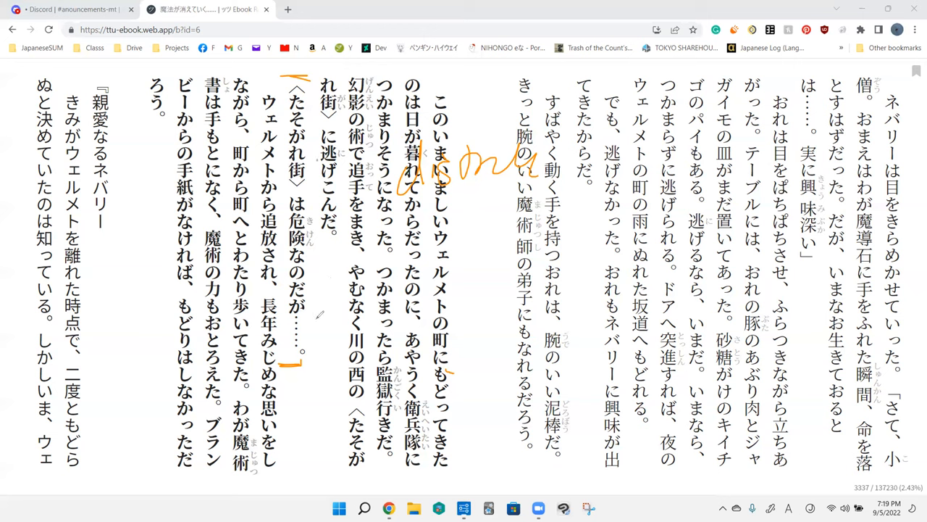
Handwrite 'but' in orange beside のだが.
{"action": "left_click_drag", "start_coordinate": [312, 311], "coordinate": [355, 311]}
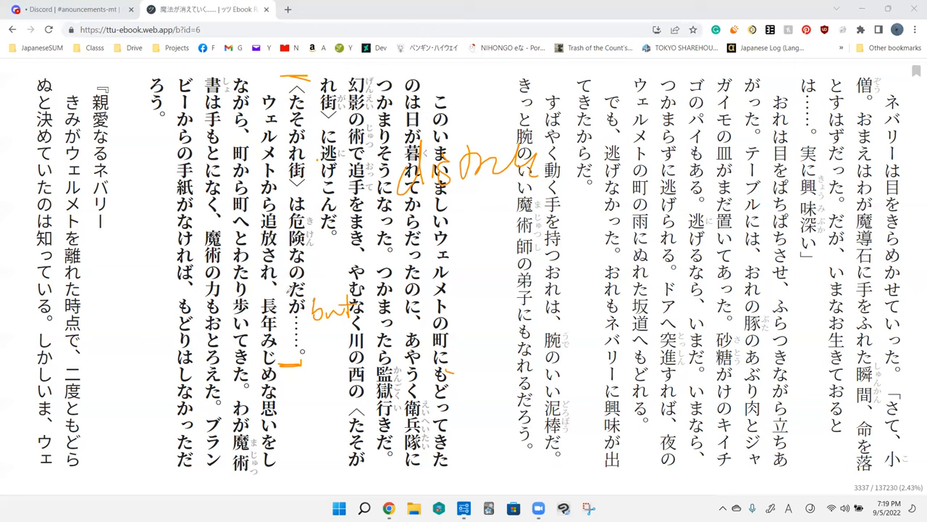
{"action": "mouse_move", "coordinate": [339, 311]}
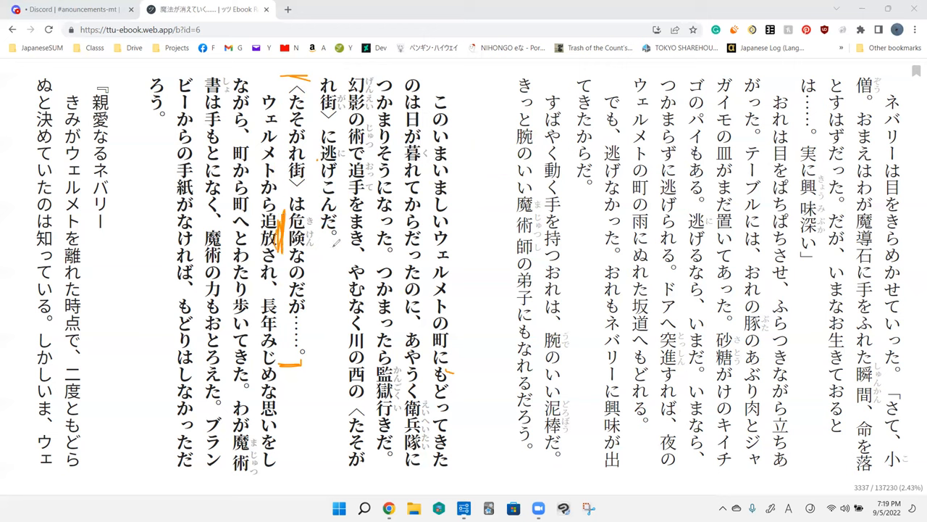
{"action": "mouse_move", "coordinate": [610, 67]}
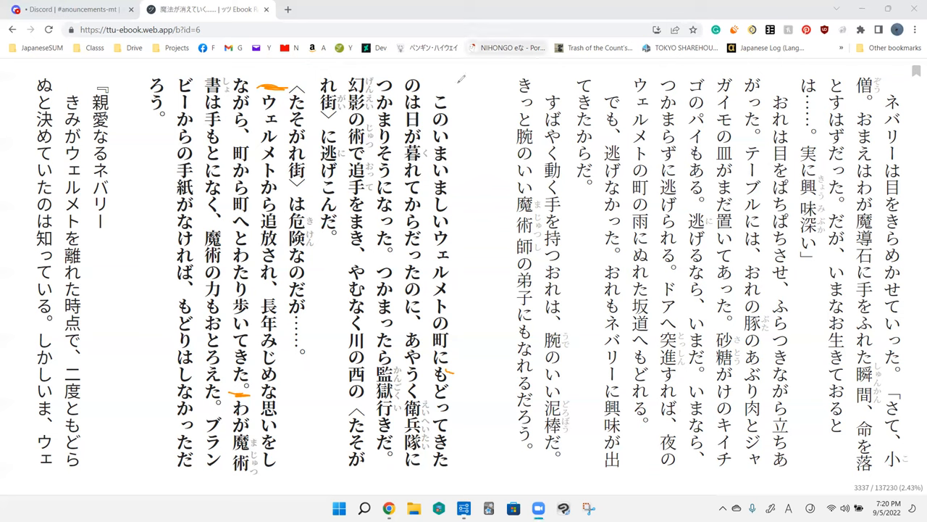
Look up 追放 in the dictionary popup, then circle 衛兵隊に in orange.
{"action": "left_click", "coordinate": [269, 224]}
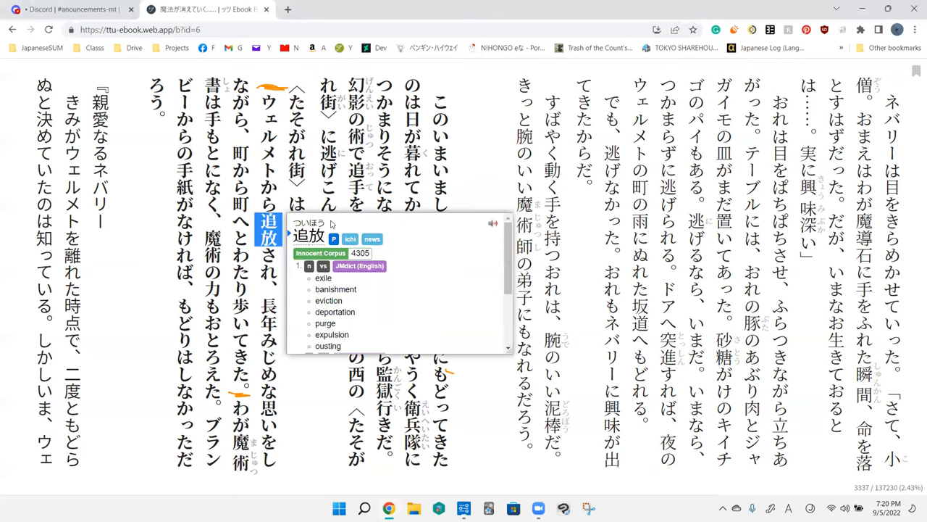
{"action": "left_click", "coordinate": [337, 396]}
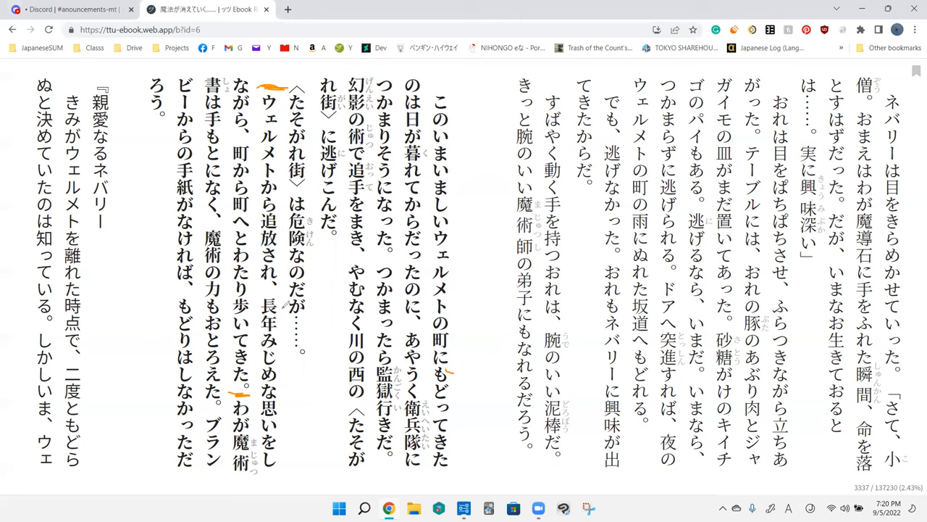
{"action": "mouse_move", "coordinate": [286, 377]}
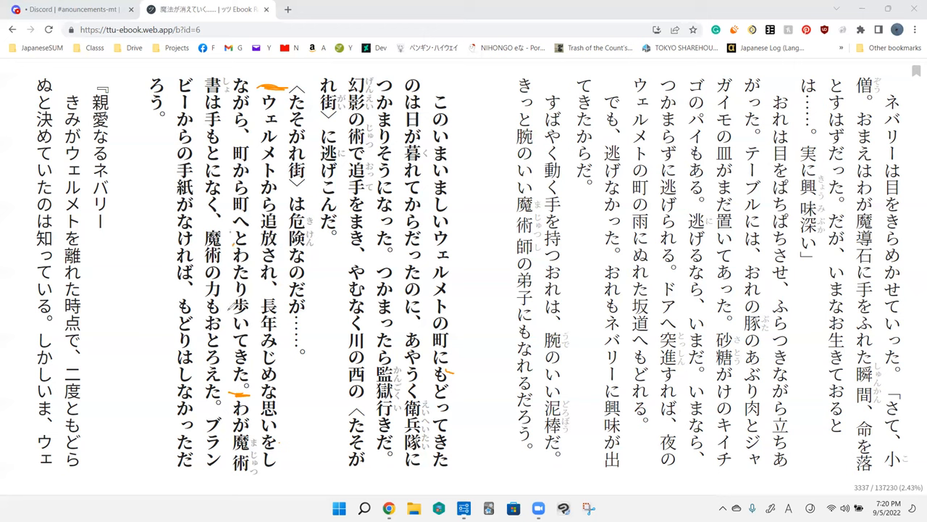
{"action": "mouse_move", "coordinate": [289, 395]}
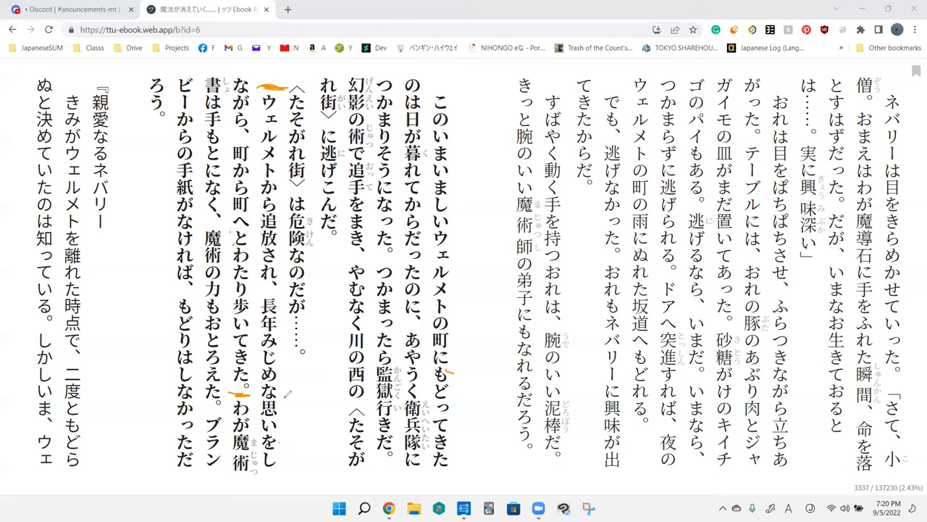
{"action": "mouse_move", "coordinate": [373, 297]}
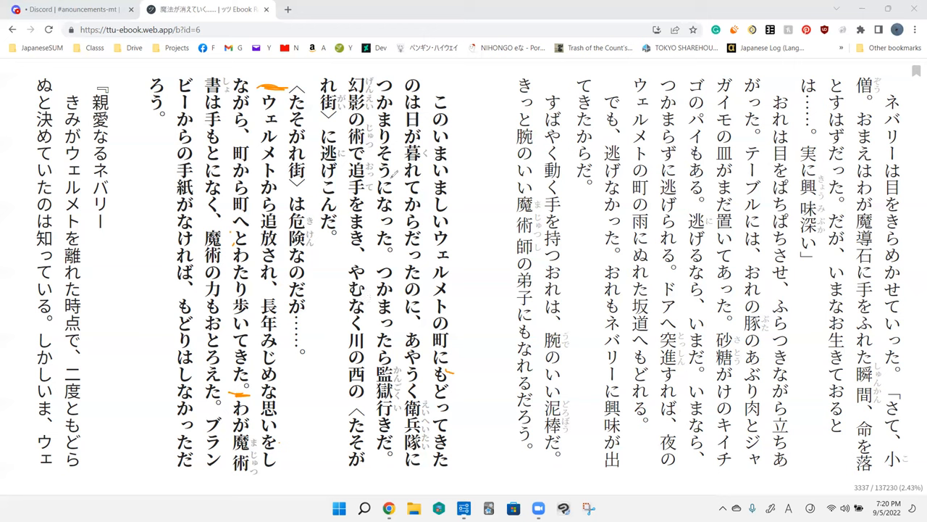
{"action": "mouse_move", "coordinate": [350, 231]}
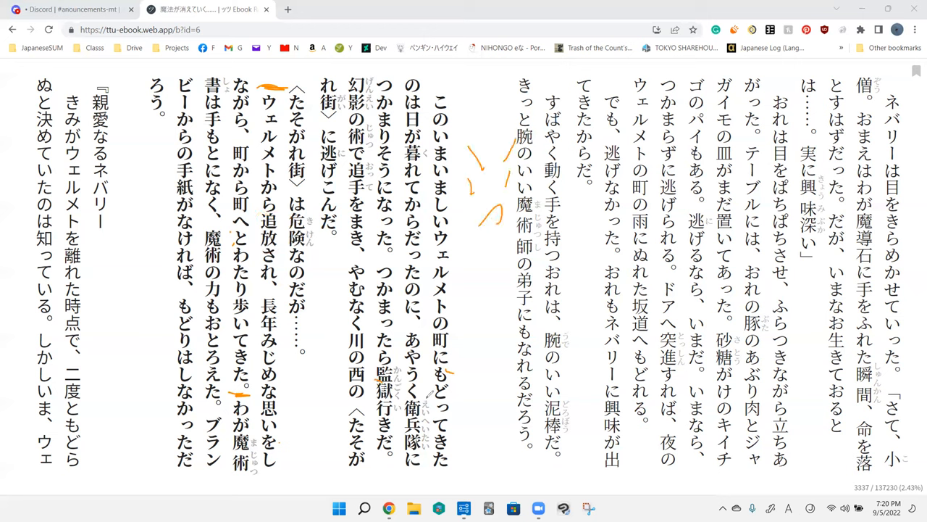
{"action": "left_click_drag", "start_coordinate": [413, 395], "coordinate": [413, 456]}
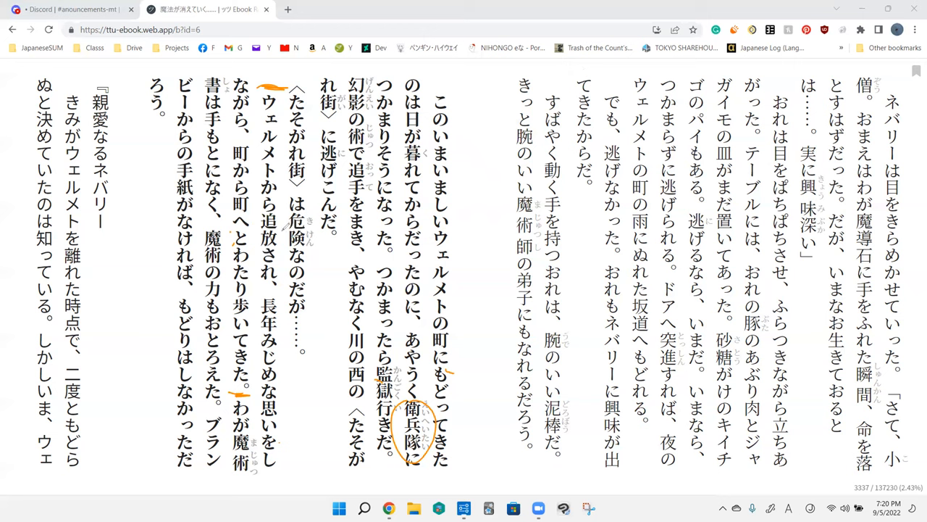
{"action": "mouse_move", "coordinate": [305, 382]}
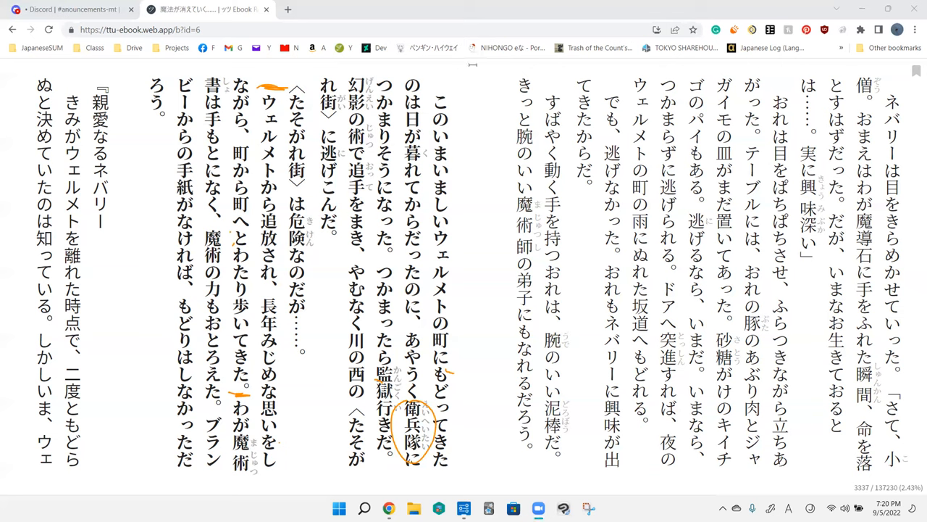
{"action": "left_click", "coordinate": [268, 315]}
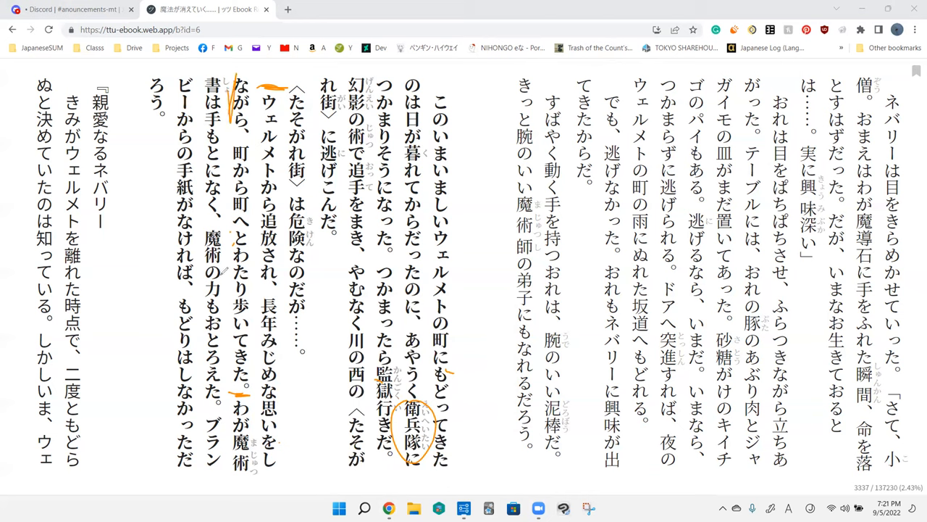
{"action": "mouse_move", "coordinate": [251, 211]}
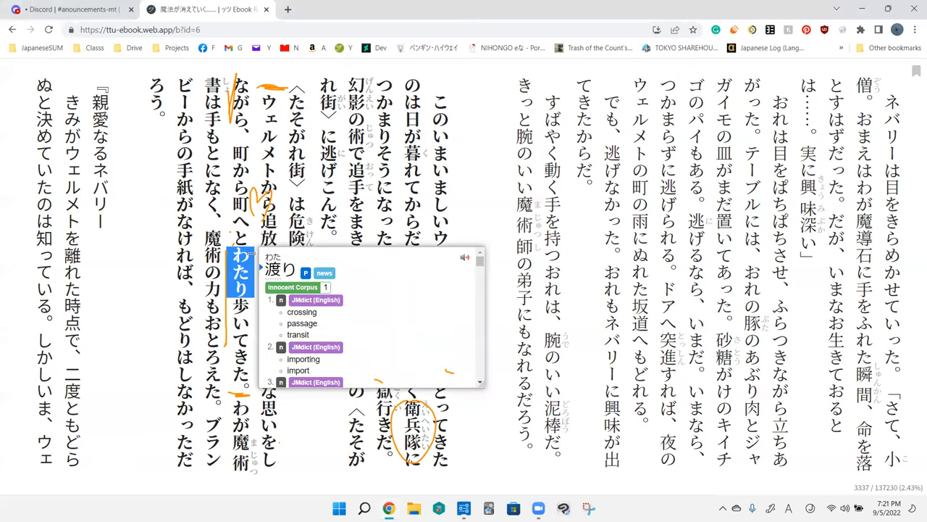
Scroll the わたり dictionary entries and copy the meaning 'wanderer'.
{"action": "scroll", "scroll_direction": "down", "scroll_amount": 3}
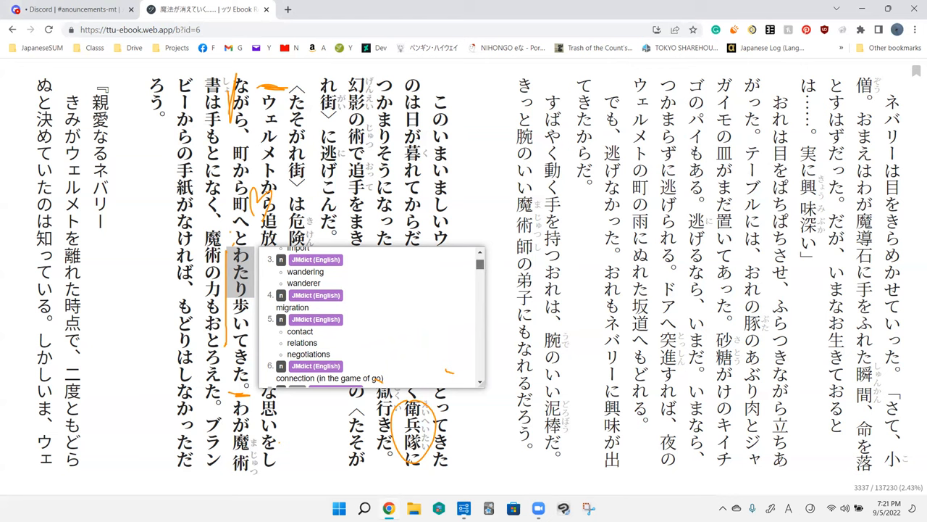
{"action": "scroll", "scroll_direction": "down", "scroll_amount": 3}
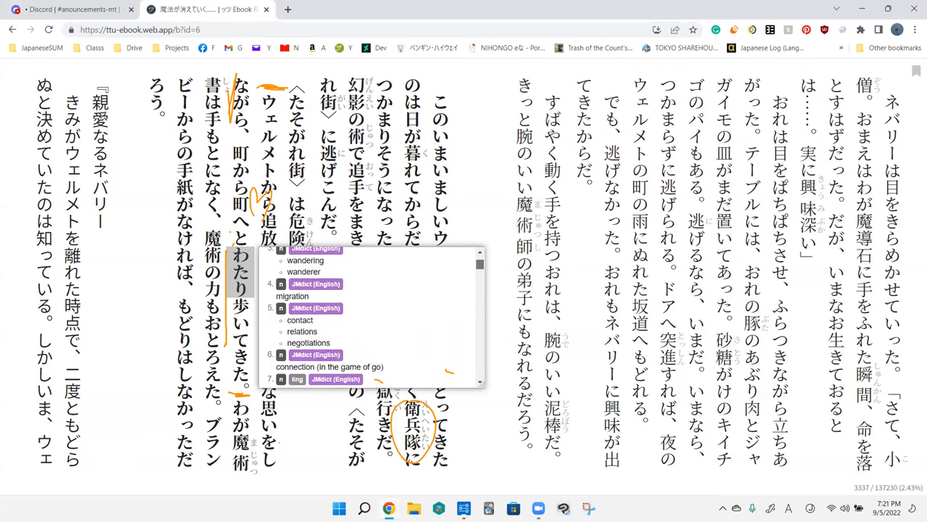
{"action": "scroll", "scroll_direction": "down", "scroll_amount": 3}
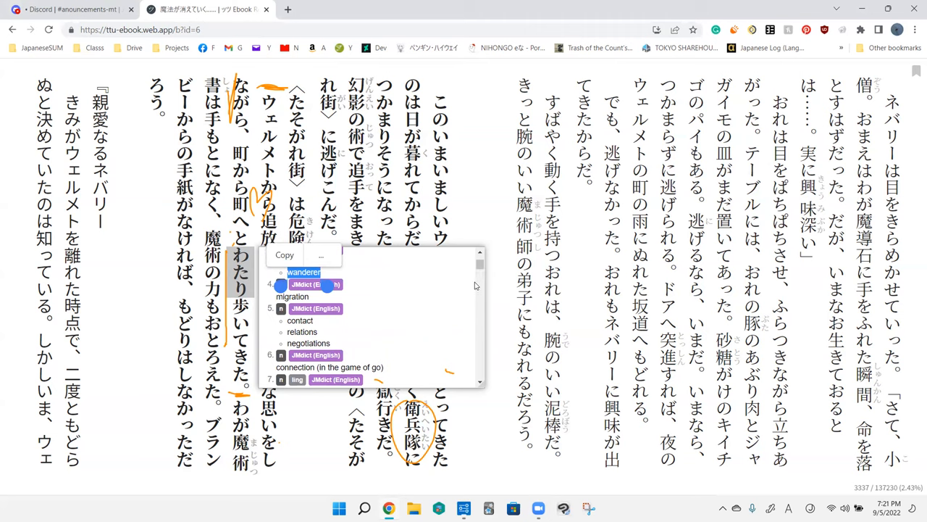
{"action": "left_click", "coordinate": [486, 187]}
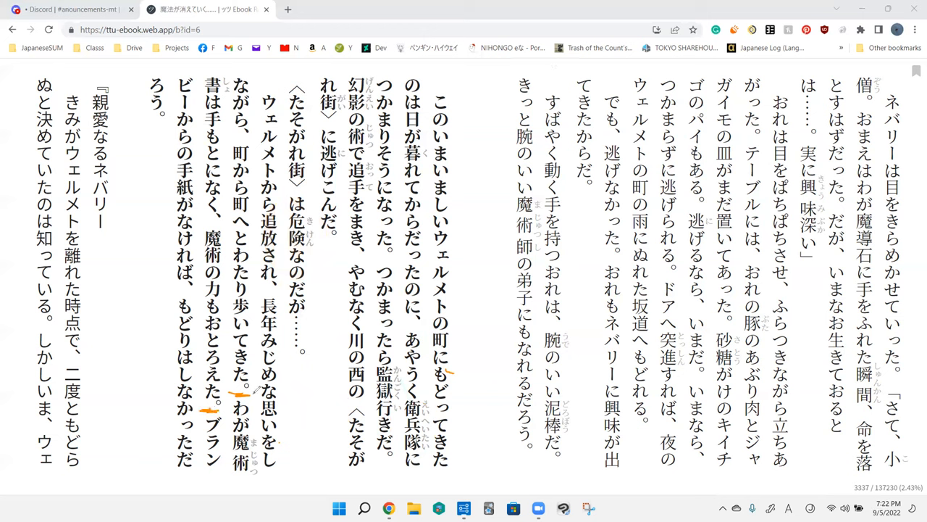
{"action": "mouse_move", "coordinate": [244, 62]}
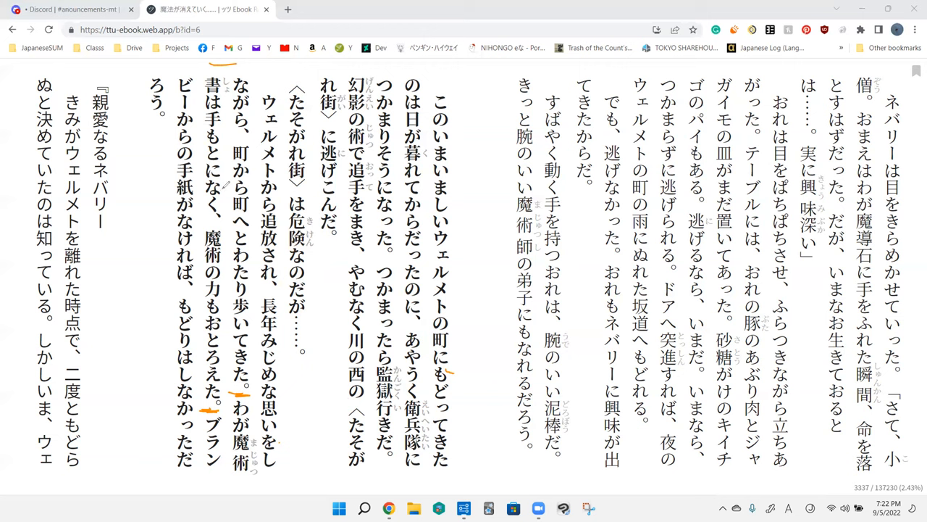
{"action": "mouse_move", "coordinate": [226, 300]}
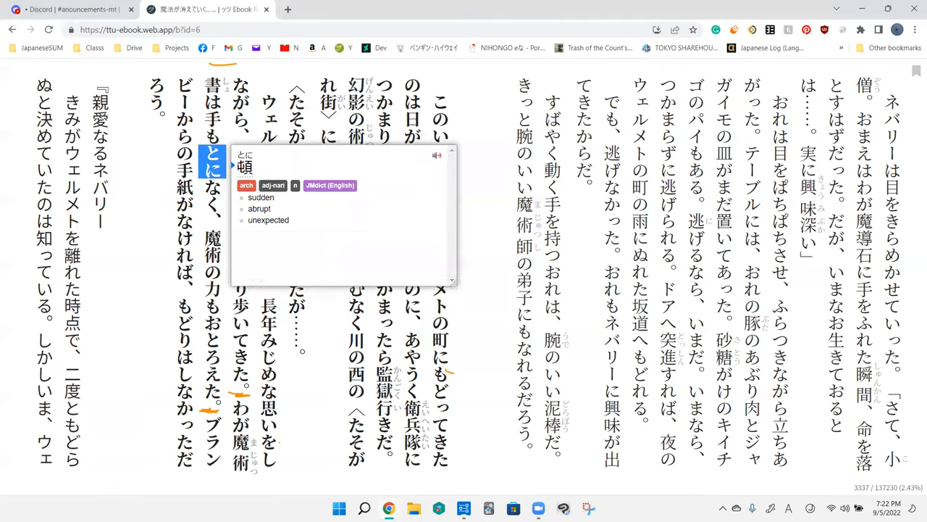
{"action": "left_click", "coordinate": [337, 315]}
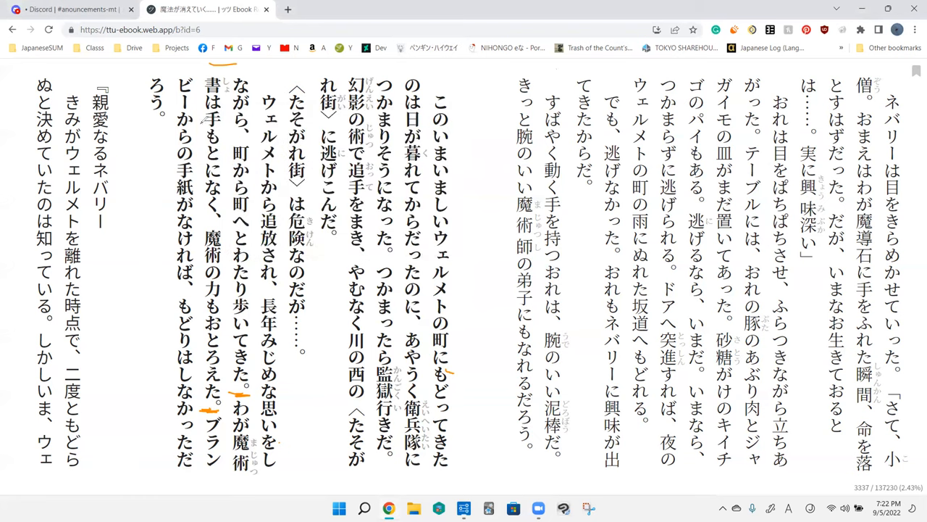
{"action": "left_click_drag", "start_coordinate": [203, 116], "coordinate": [224, 159]}
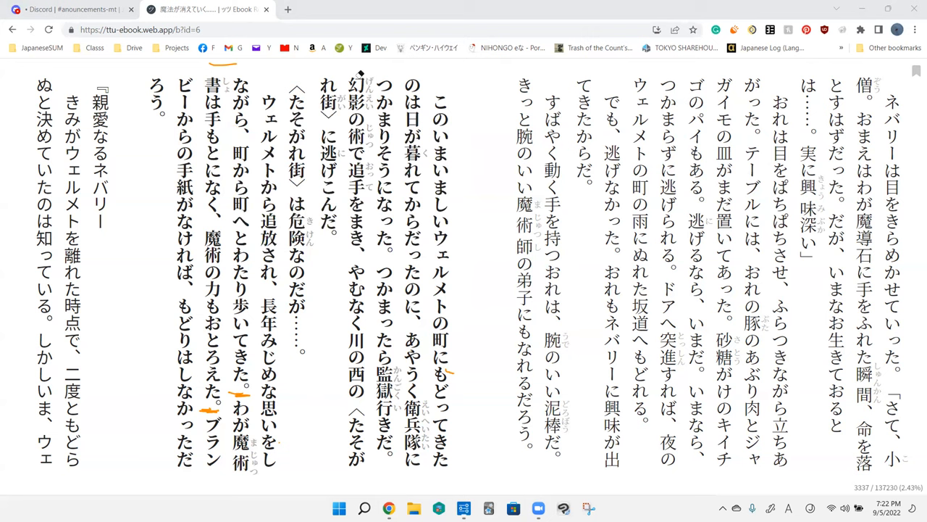
{"action": "mouse_move", "coordinate": [228, 223]}
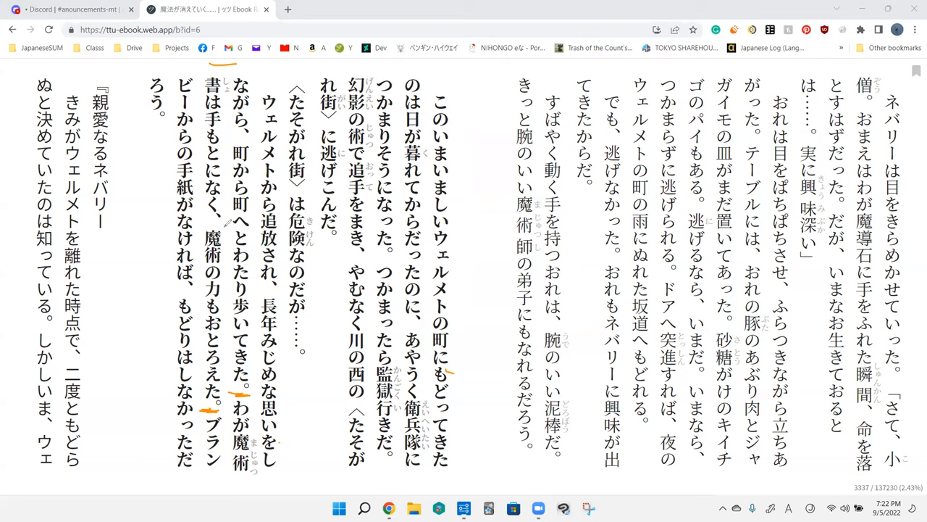
{"action": "mouse_move", "coordinate": [196, 234]}
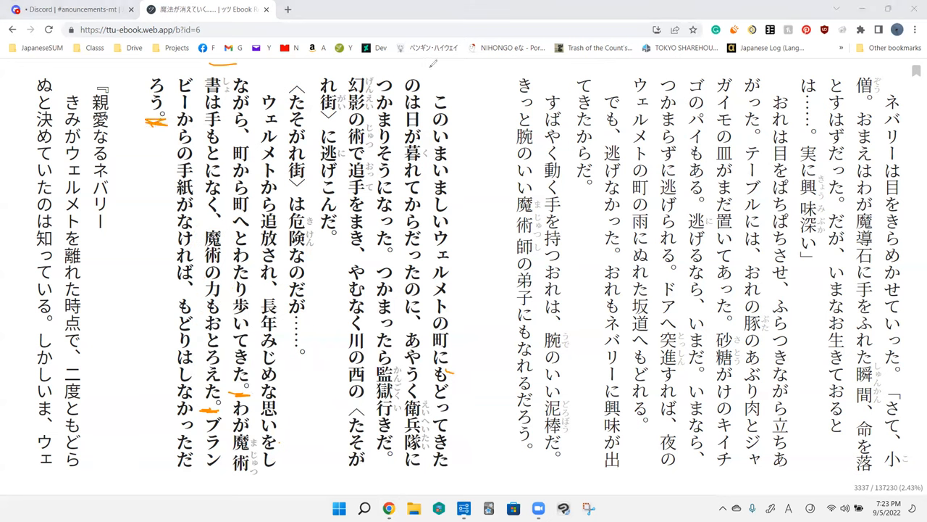
{"action": "mouse_move", "coordinate": [397, 271]}
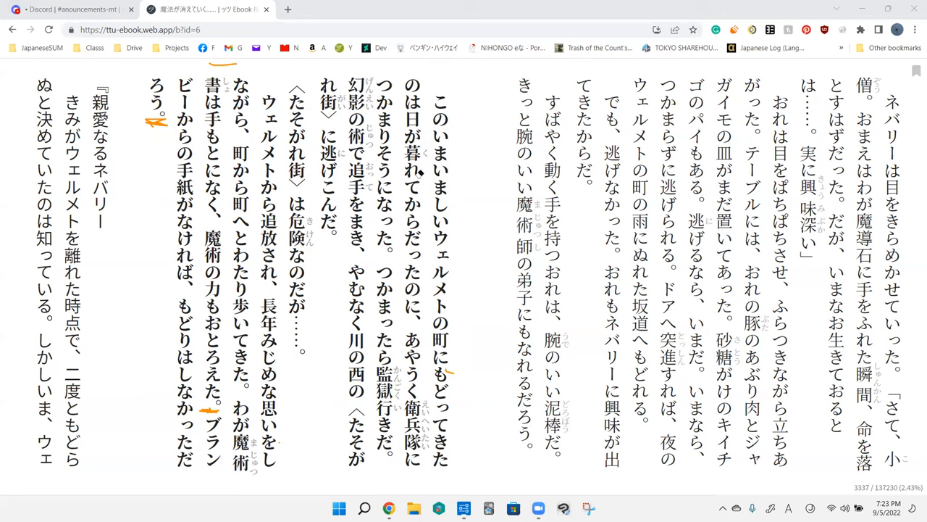
{"action": "mouse_move", "coordinate": [555, 87]}
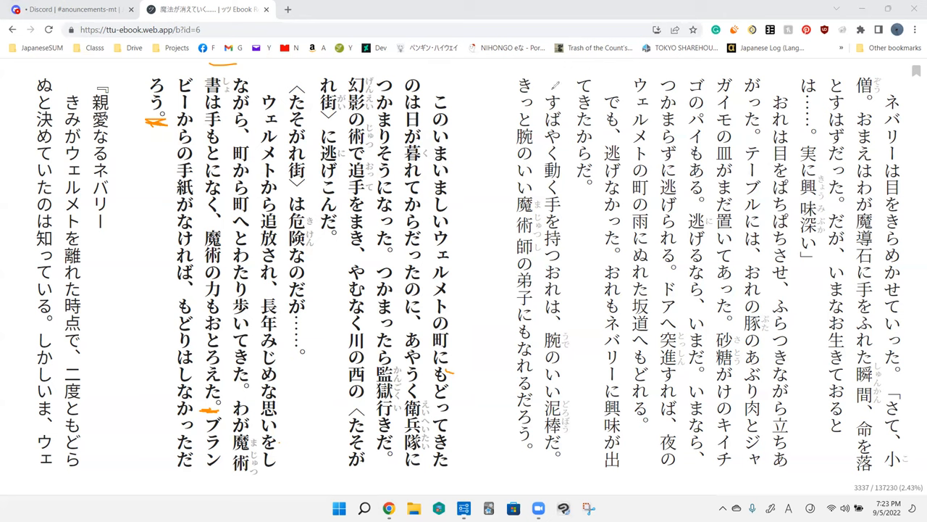
{"action": "mouse_move", "coordinate": [260, 399]}
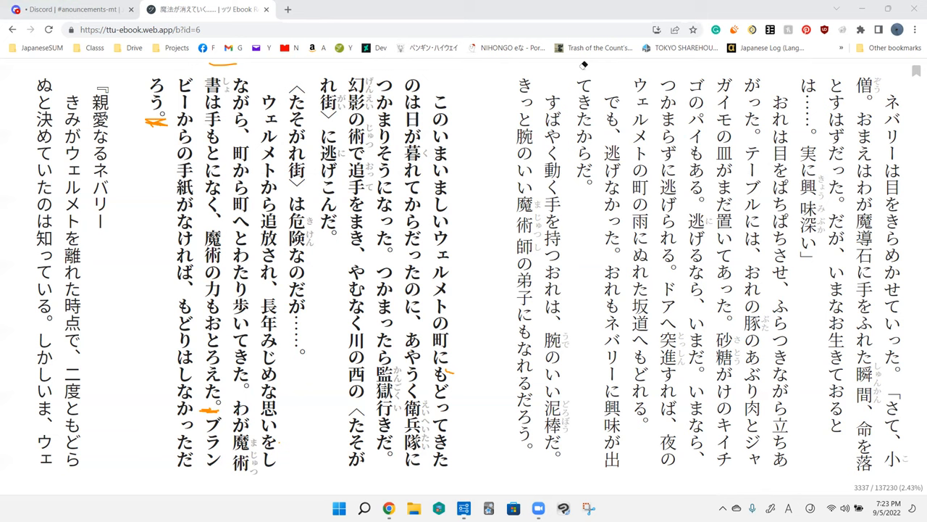
{"action": "mouse_move", "coordinate": [284, 276]}
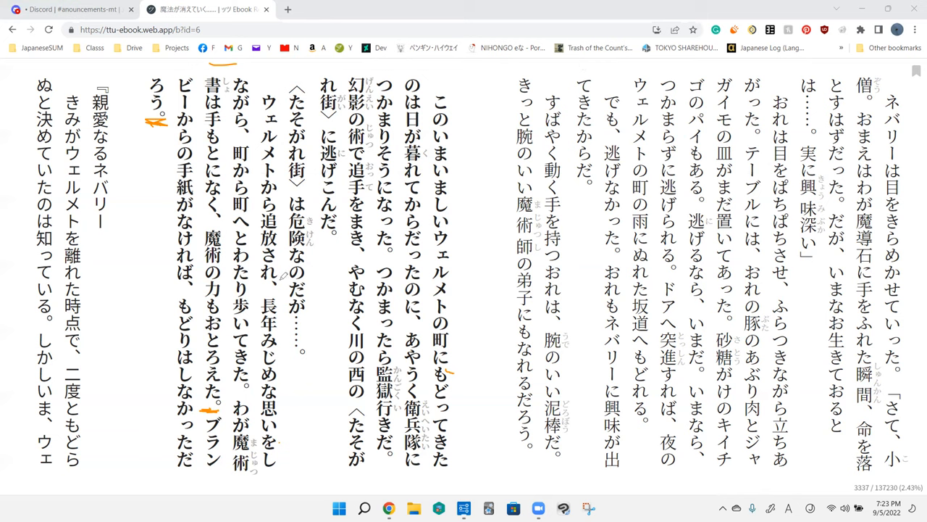
{"action": "mouse_move", "coordinate": [453, 192]}
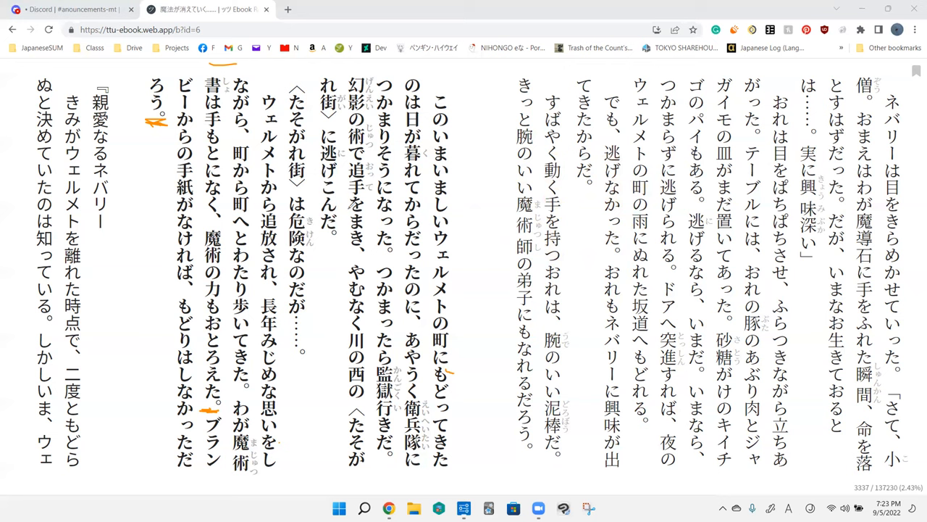
Erase the old orange ticks and stroke above the 『親愛なるネバリー line.
{"action": "left_click_drag", "start_coordinate": [159, 178], "coordinate": [163, 221]}
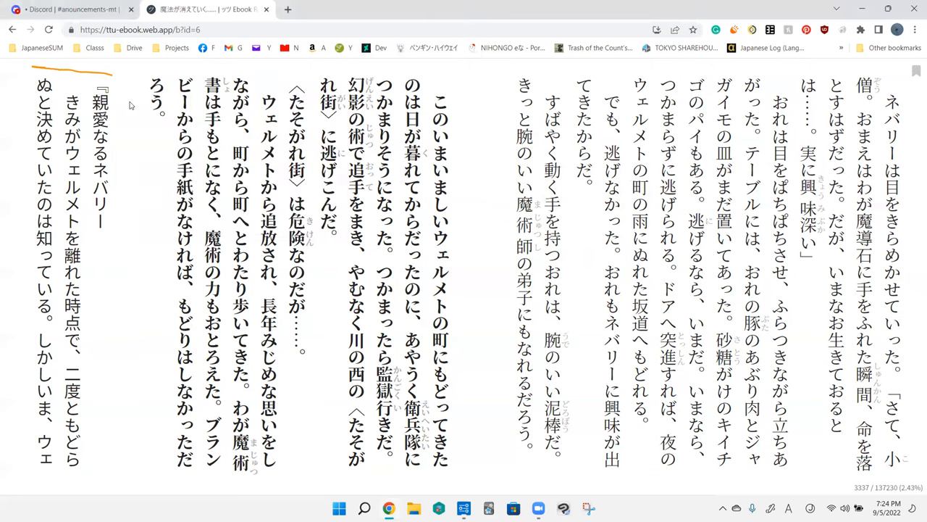
{"action": "mouse_move", "coordinate": [350, 69]}
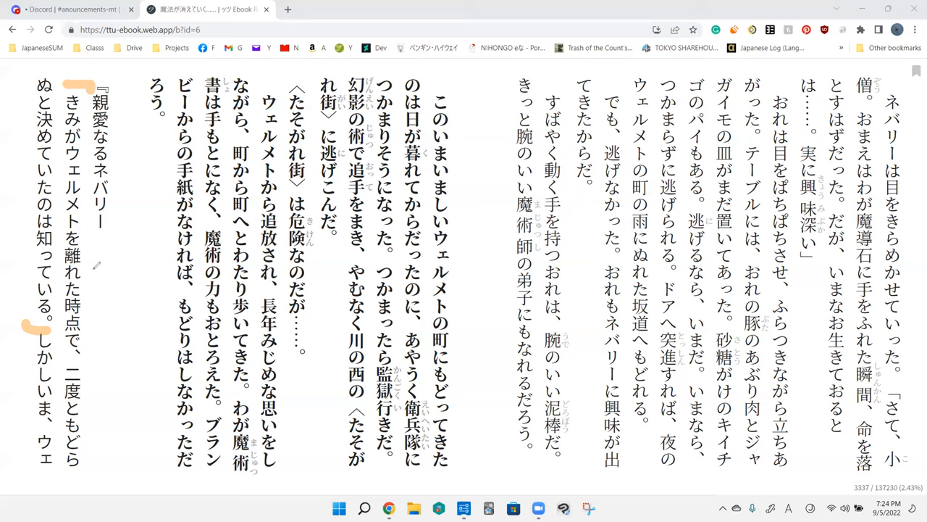
{"action": "mouse_move", "coordinate": [90, 302]}
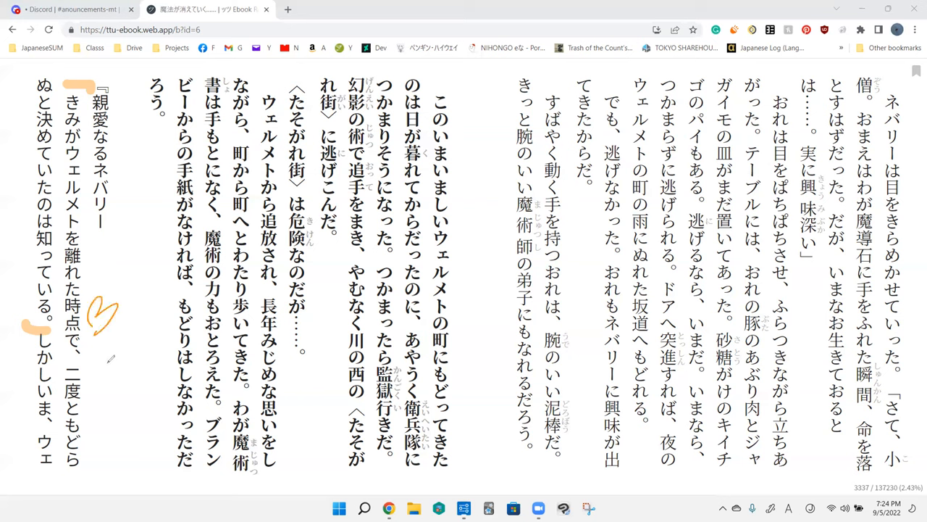
{"action": "mouse_move", "coordinate": [103, 383]}
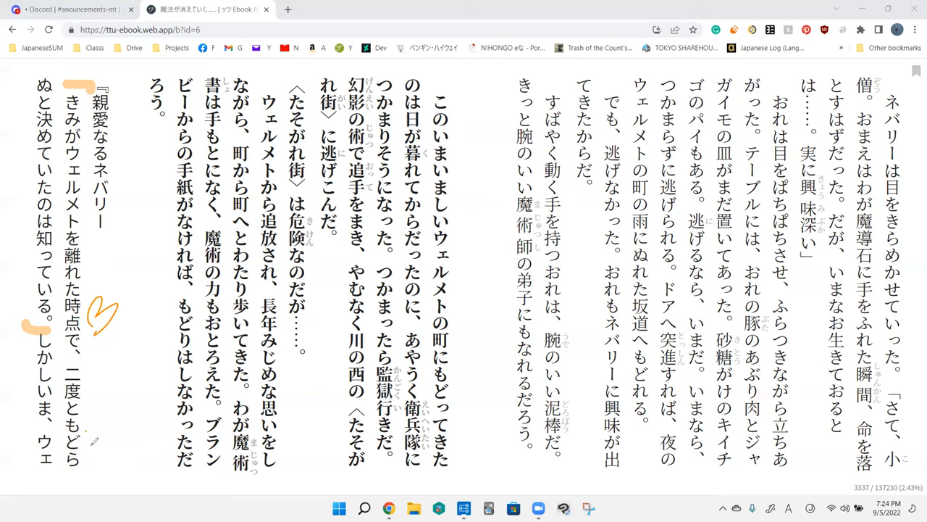
{"action": "mouse_move", "coordinate": [60, 87]}
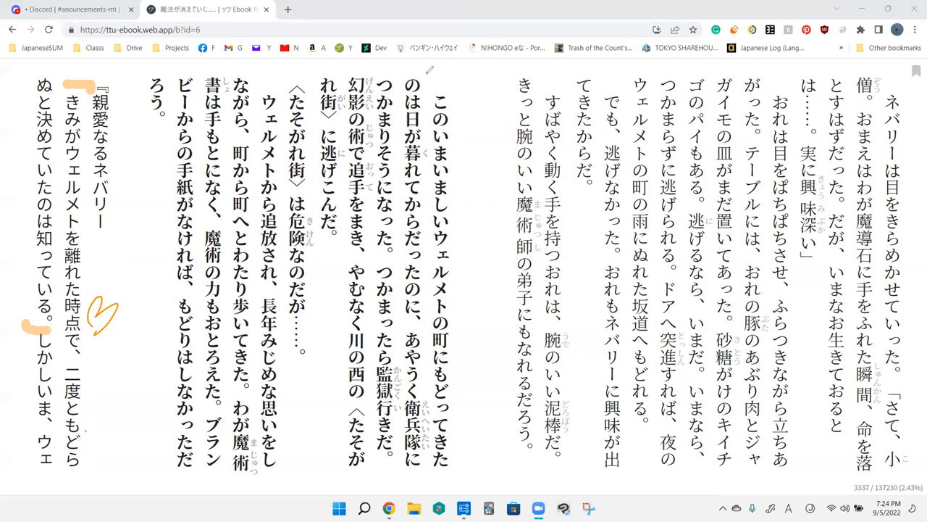
{"action": "mouse_move", "coordinate": [140, 431]}
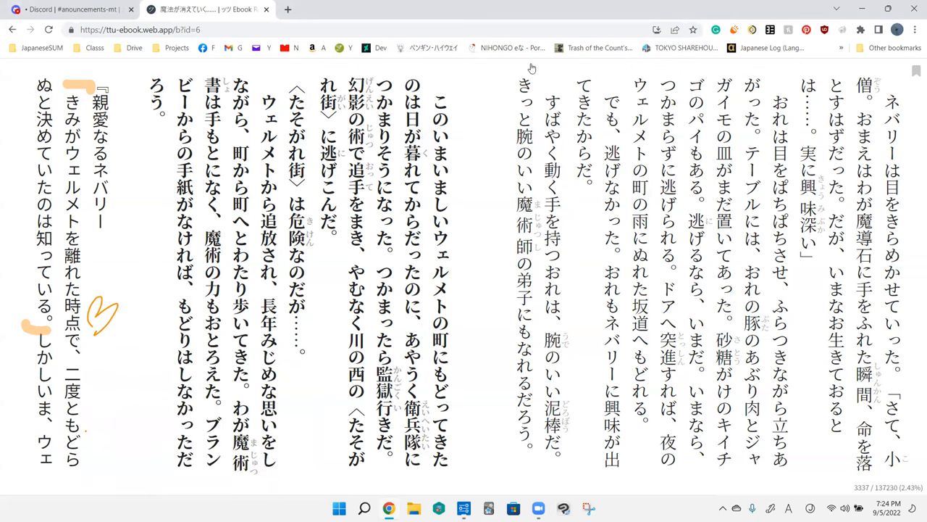
Tick 二度と in orange and mark the previous paragraph's end.
{"action": "left_click_drag", "start_coordinate": [61, 417], "coordinate": [94, 424]}
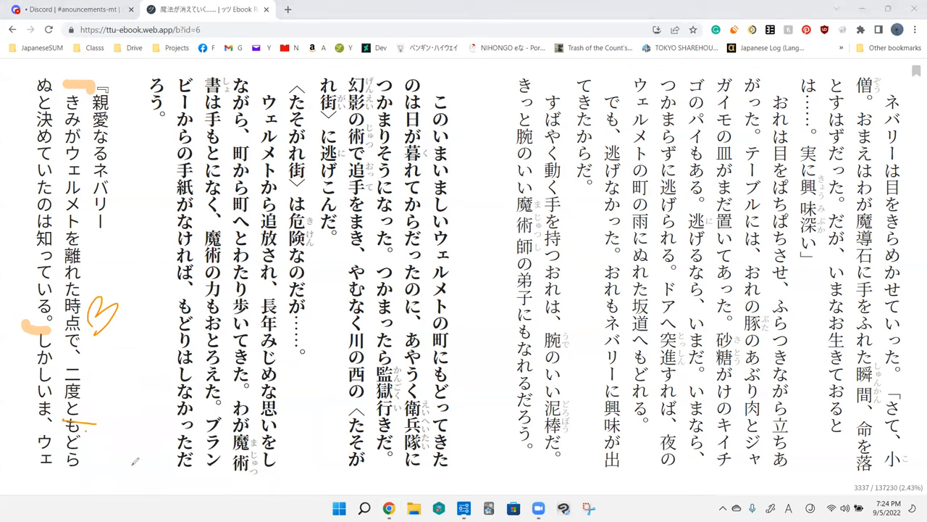
{"action": "mouse_move", "coordinate": [205, 360]}
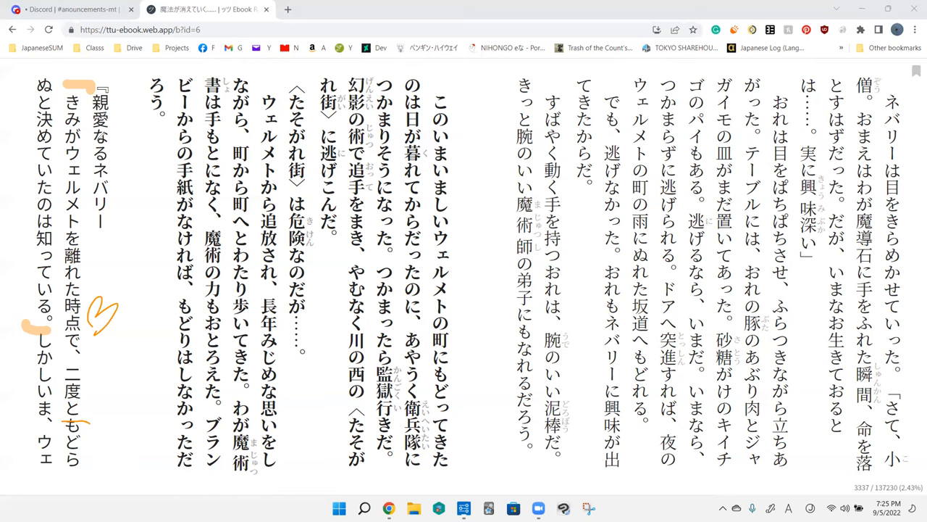
{"action": "mouse_move", "coordinate": [122, 209]}
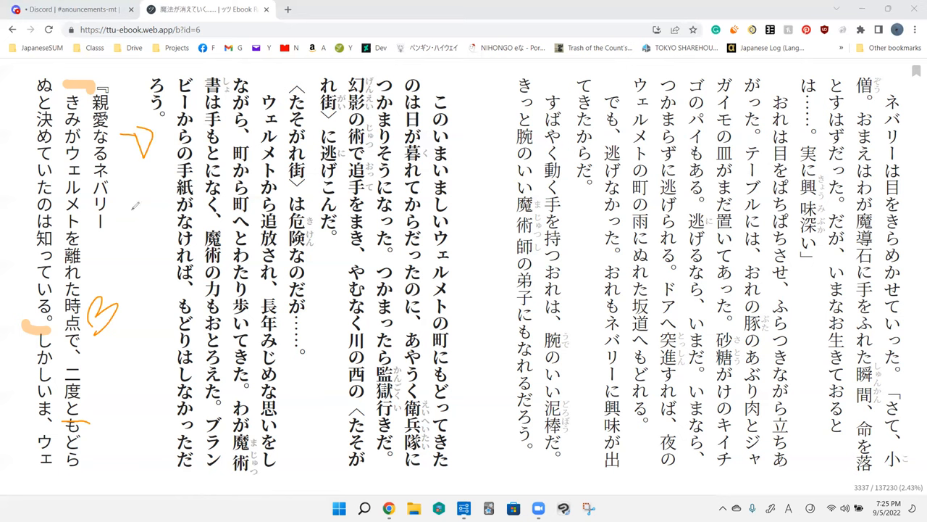
{"action": "mouse_move", "coordinate": [268, 226]}
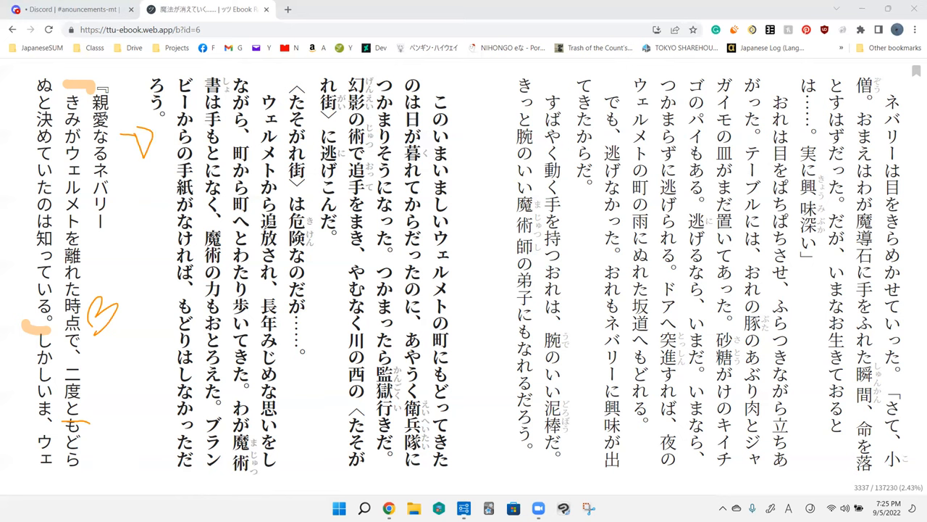
{"action": "left_click_drag", "start_coordinate": [246, 210], "coordinate": [260, 290]}
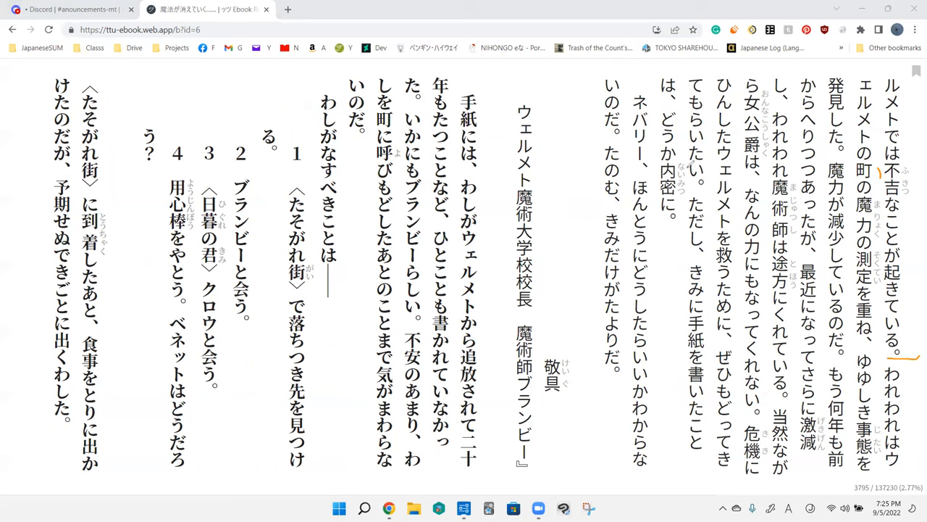
{"action": "mouse_move", "coordinate": [840, 352]}
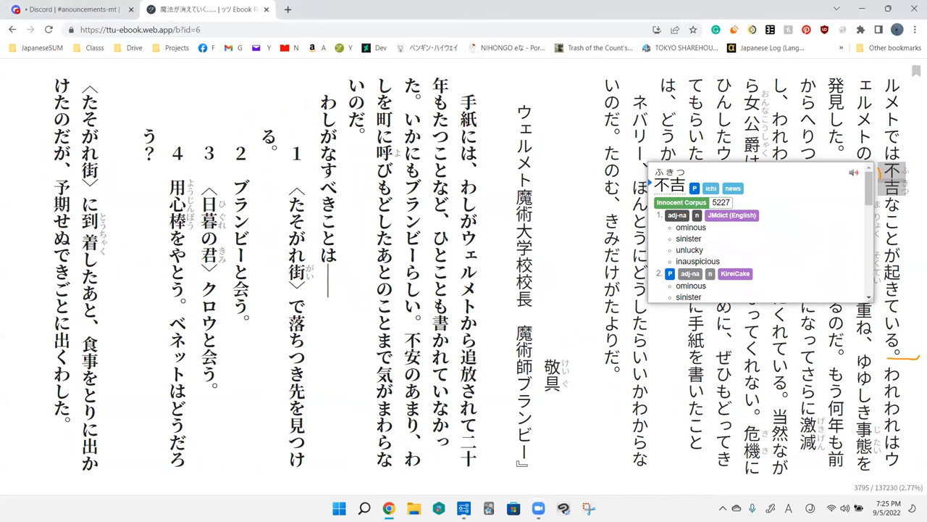
{"action": "mouse_move", "coordinate": [710, 340]}
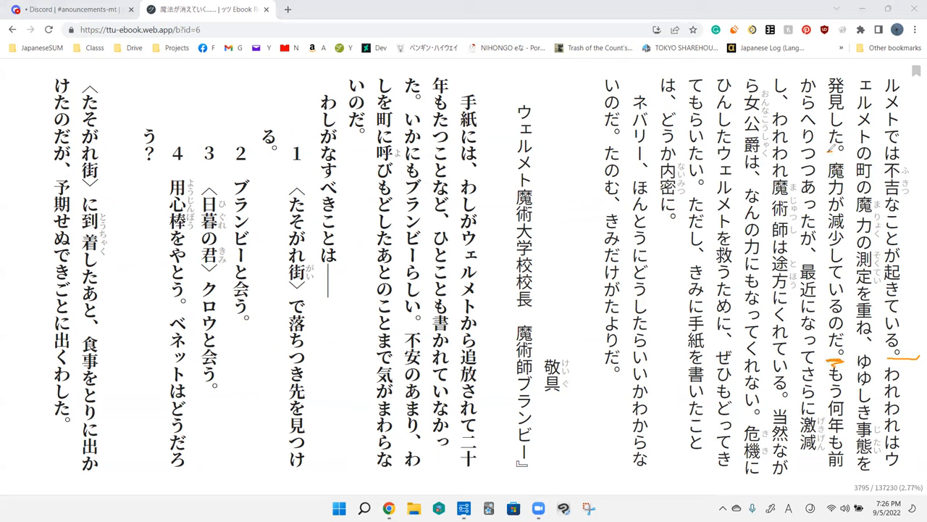
{"action": "mouse_move", "coordinate": [778, 342]}
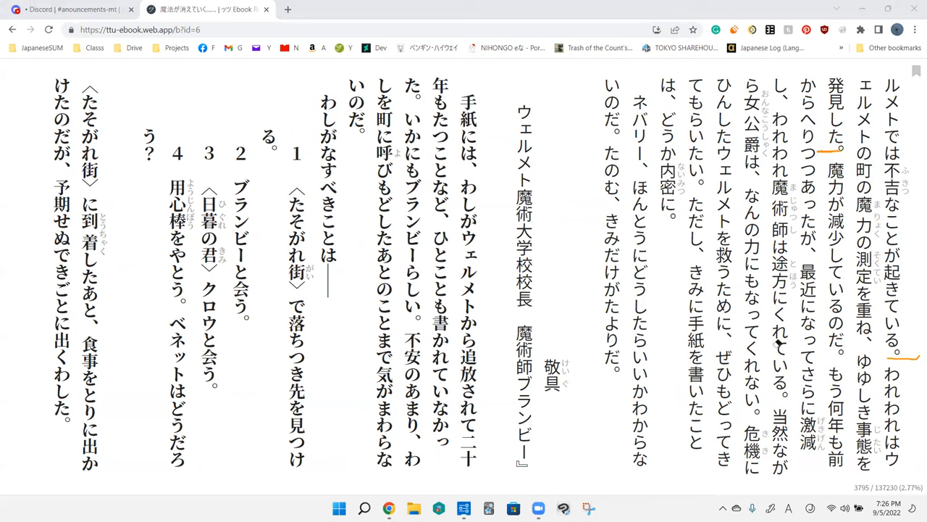
{"action": "mouse_move", "coordinate": [638, 350]}
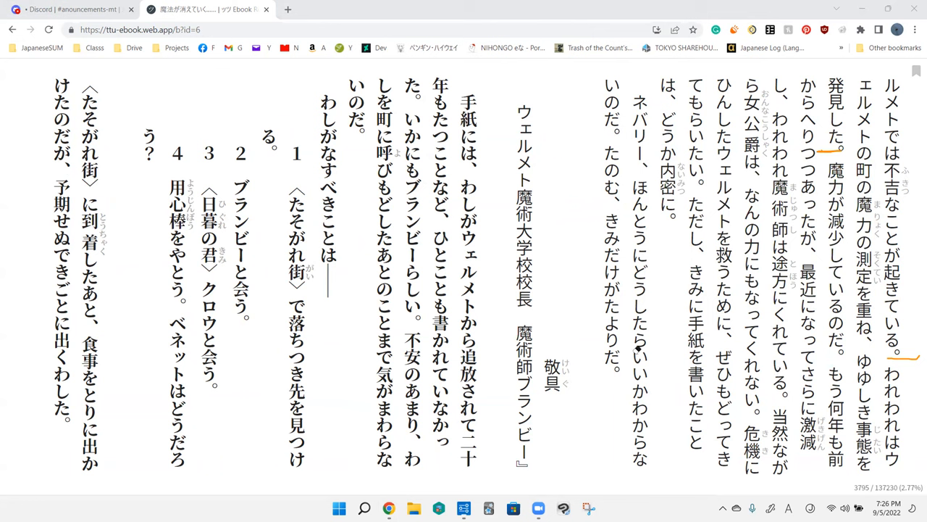
{"action": "mouse_move", "coordinate": [636, 70]}
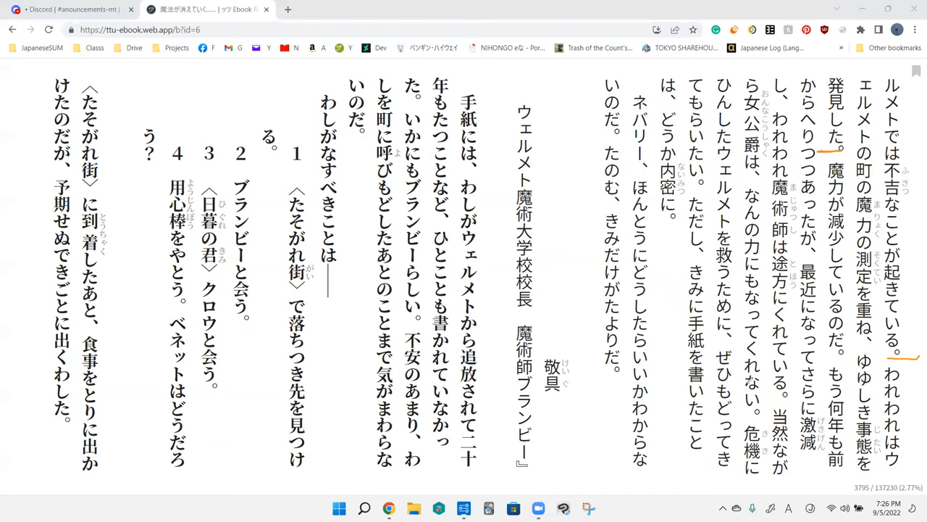
{"action": "mouse_move", "coordinate": [752, 379]}
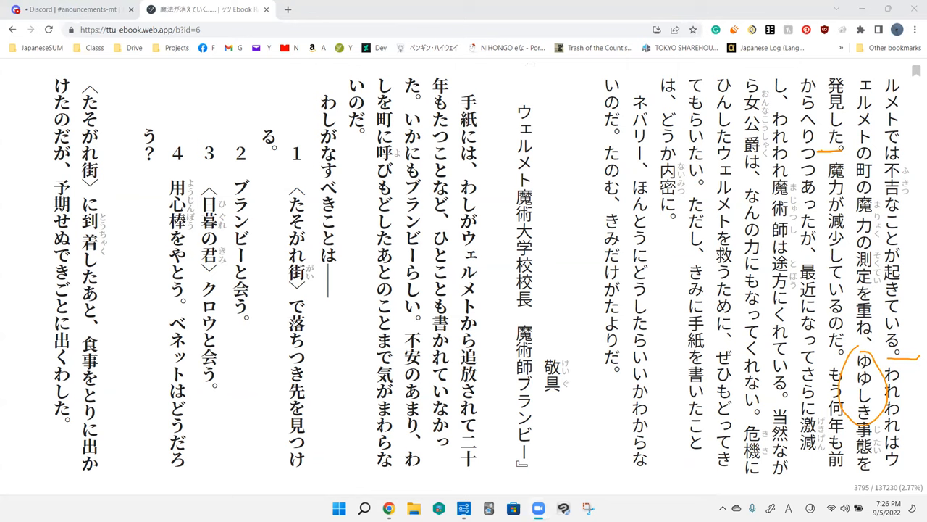
Add an orange tick after 発見した。.
{"action": "left_click", "coordinate": [865, 392]}
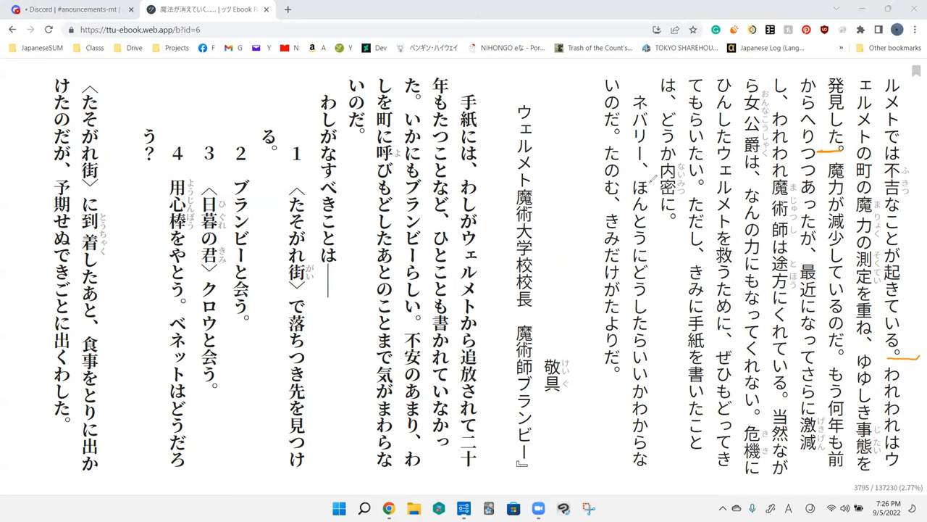
{"action": "mouse_move", "coordinate": [808, 289]}
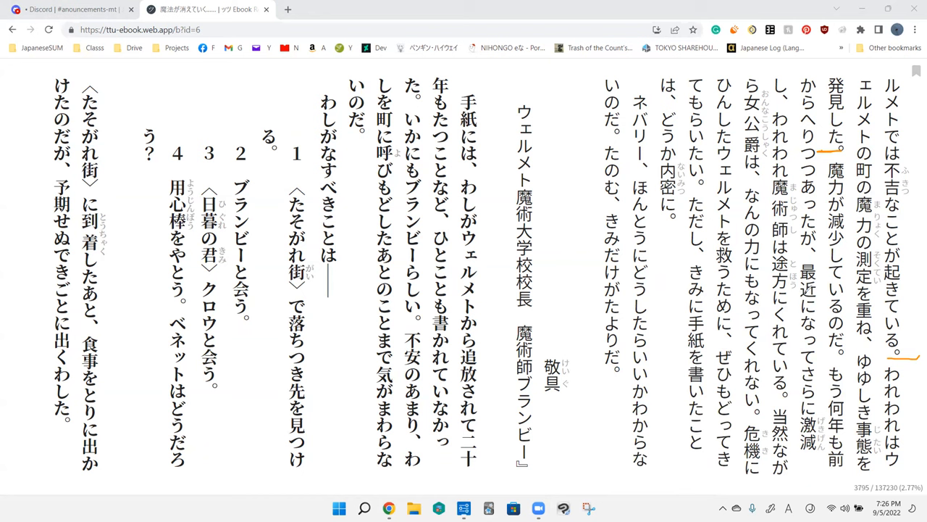
{"action": "mouse_move", "coordinate": [812, 283]}
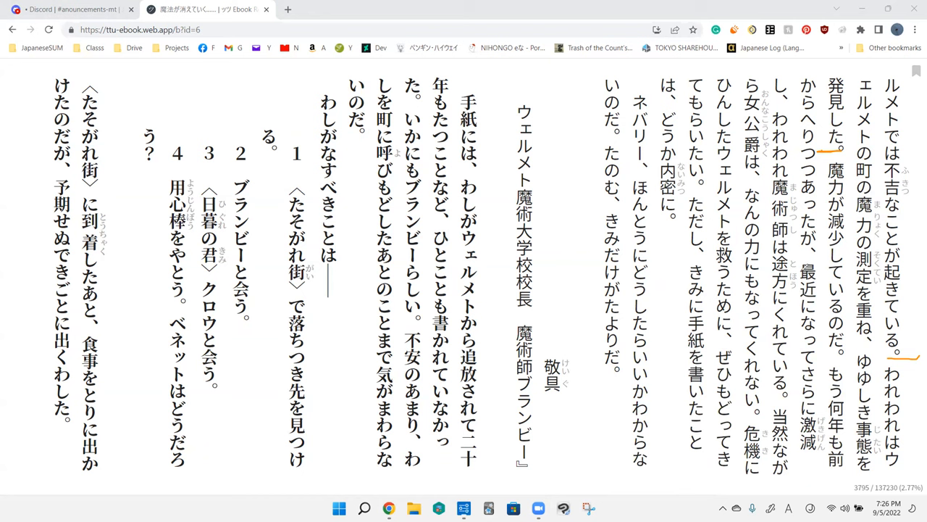
{"action": "mouse_move", "coordinate": [819, 271]}
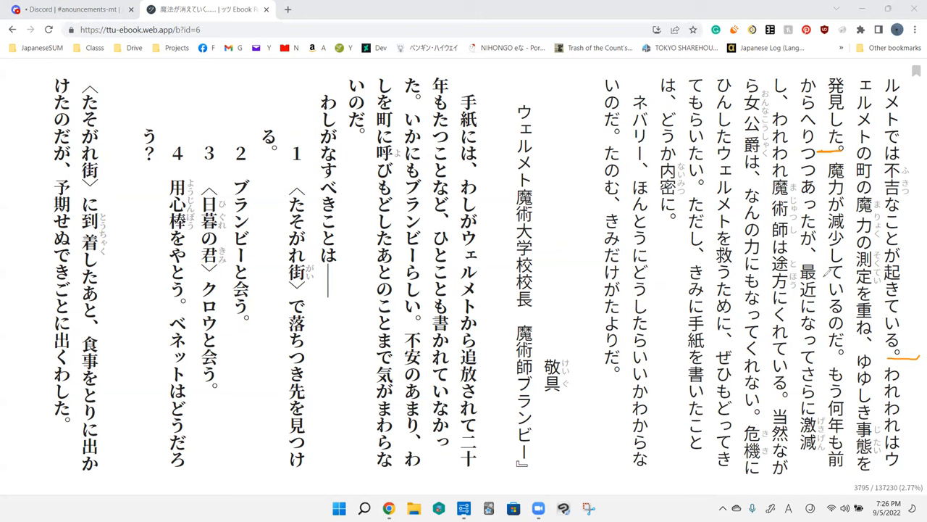
{"action": "mouse_move", "coordinate": [819, 300]}
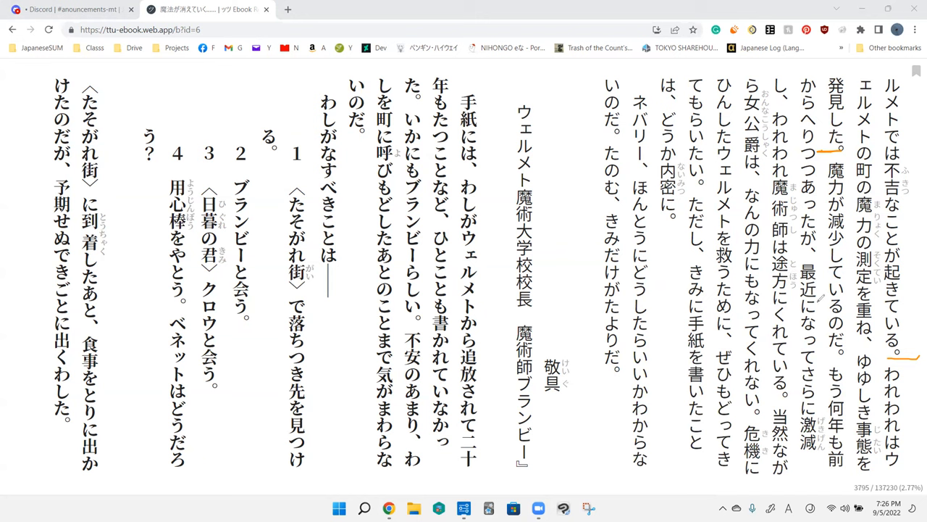
{"action": "mouse_move", "coordinate": [813, 304]}
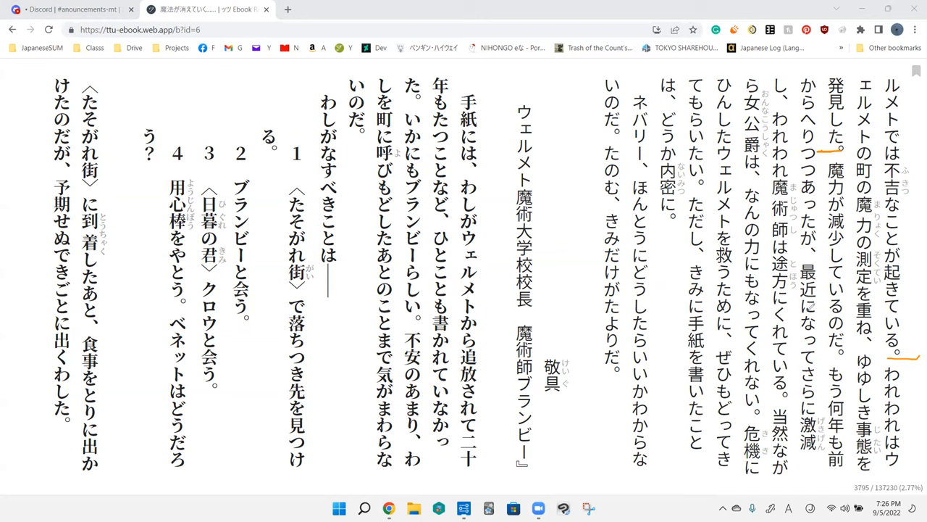
{"action": "mouse_move", "coordinate": [582, 78]}
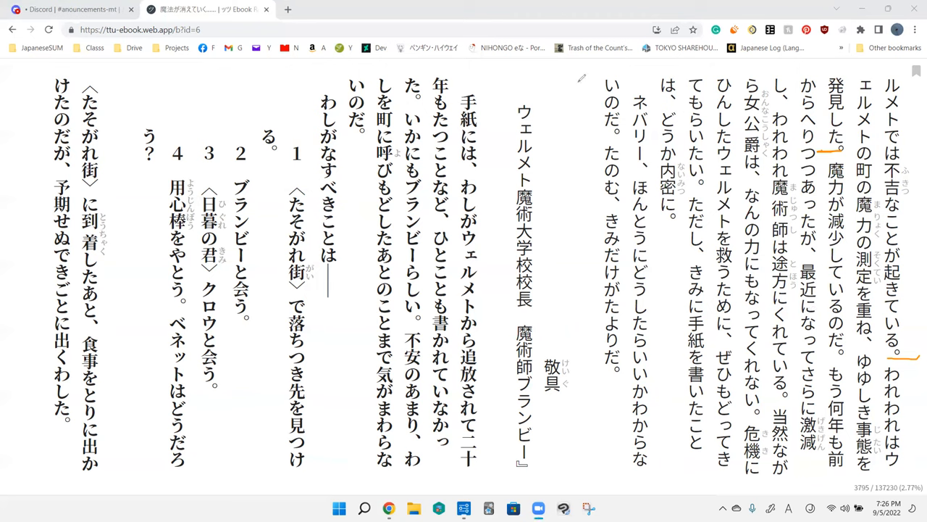
Check 重ね in the dictionary, then draw an orange slash after 減少しているのだ。.
{"action": "left_click", "coordinate": [864, 318]}
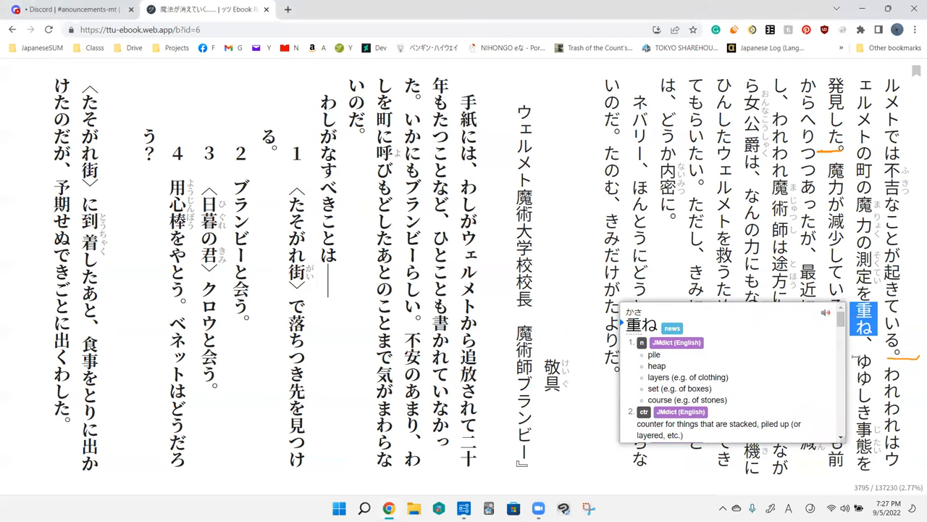
{"action": "scroll", "scroll_direction": "down", "scroll_amount": 3}
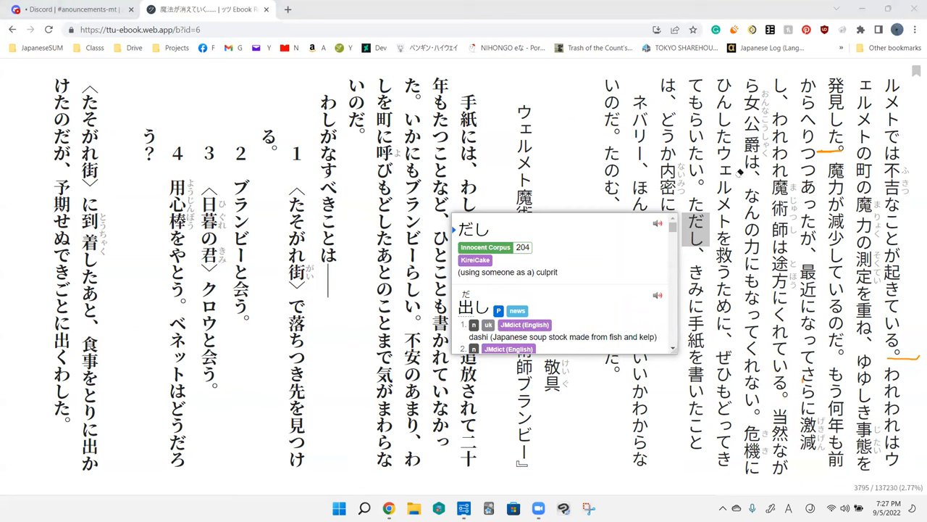
{"action": "mouse_move", "coordinate": [650, 68]}
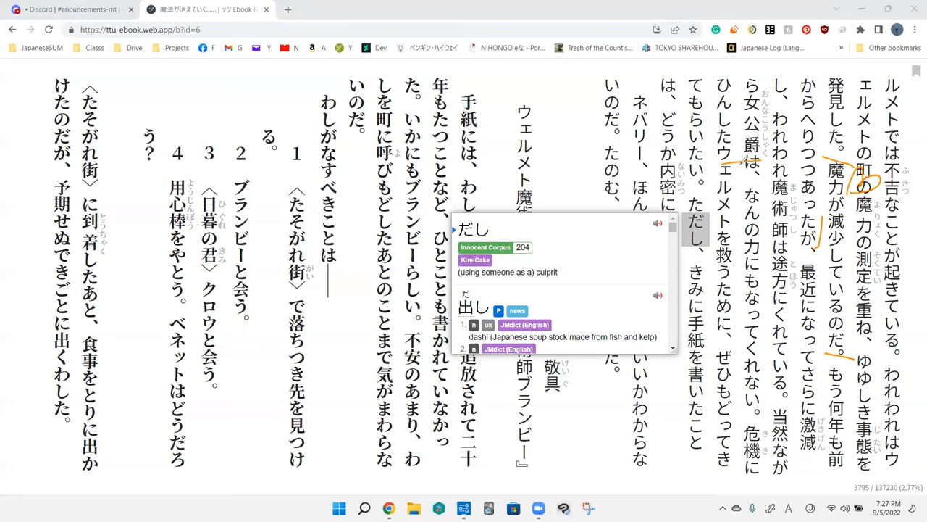
{"action": "left_click_drag", "start_coordinate": [742, 159], "coordinate": [713, 370]}
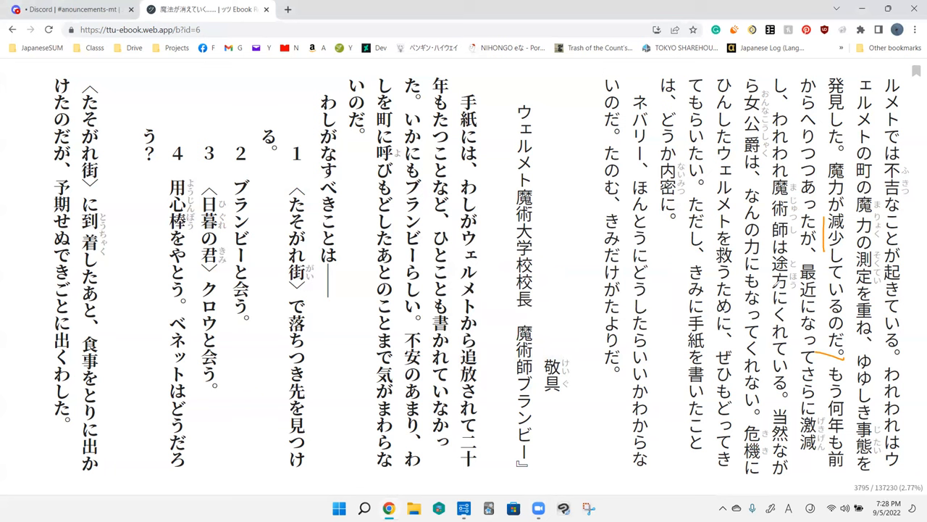
{"action": "mouse_move", "coordinate": [824, 256]}
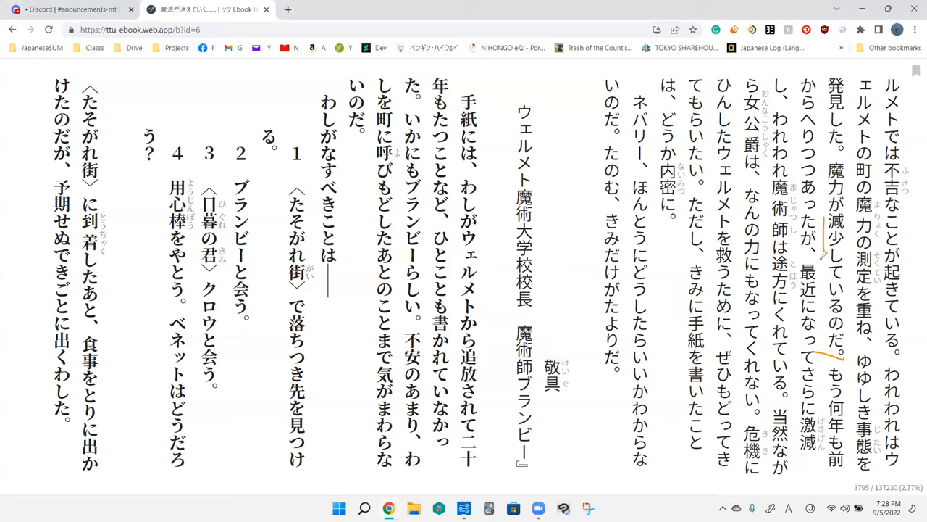
{"action": "mouse_move", "coordinate": [761, 330]}
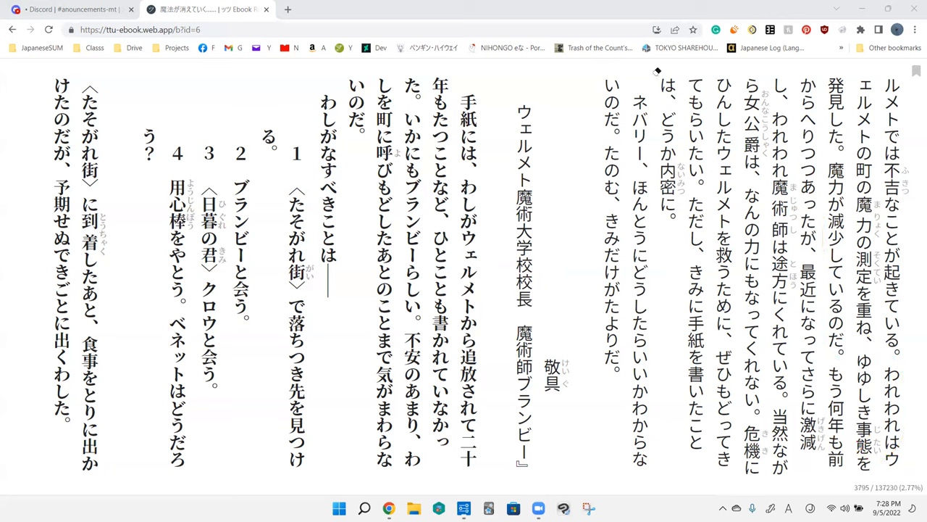
{"action": "mouse_move", "coordinate": [652, 71]}
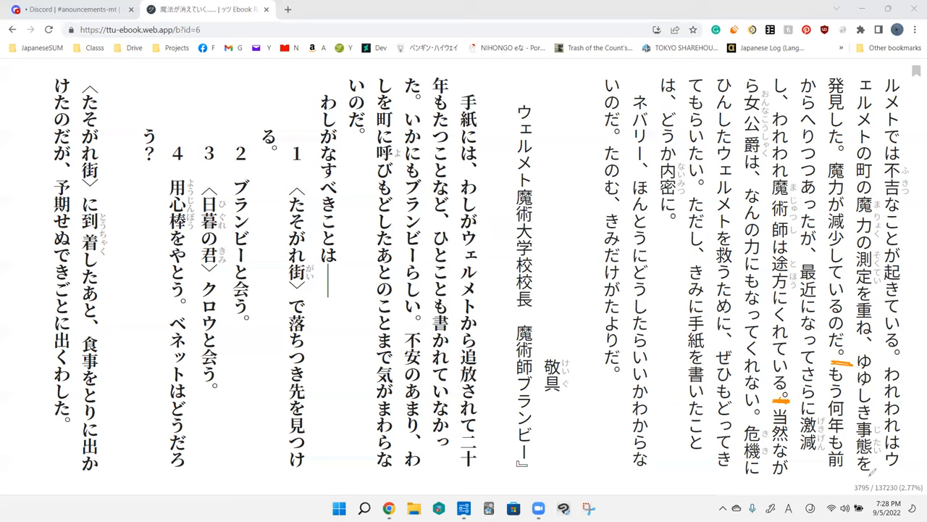
{"action": "mouse_move", "coordinate": [822, 68]}
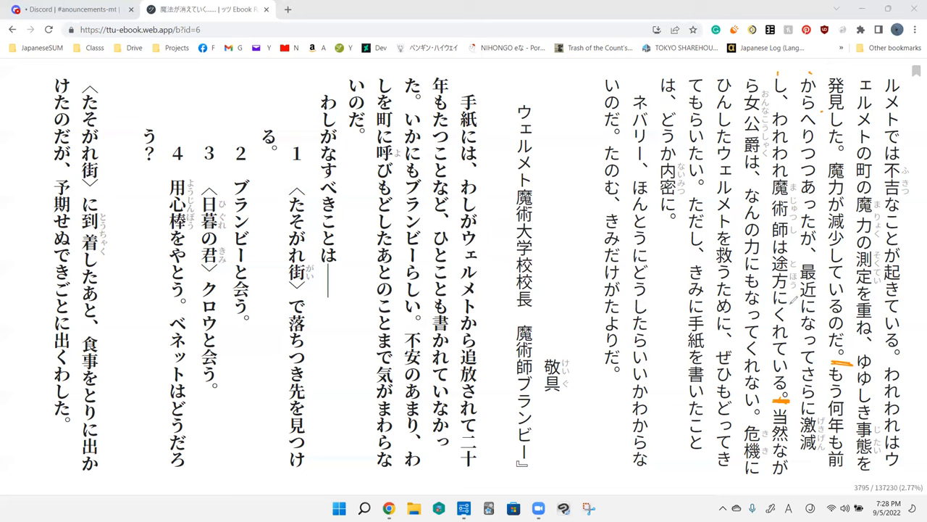
{"action": "mouse_move", "coordinate": [794, 437]}
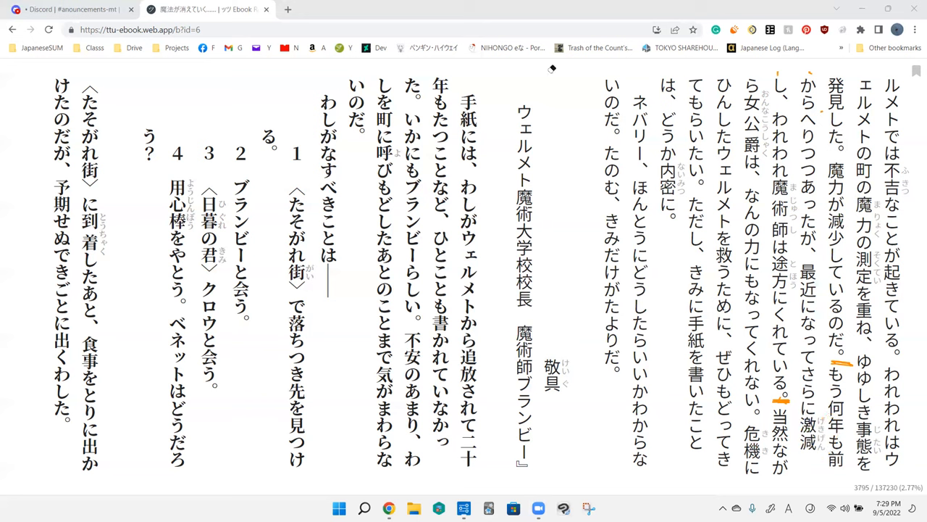
{"action": "mouse_move", "coordinate": [607, 172]}
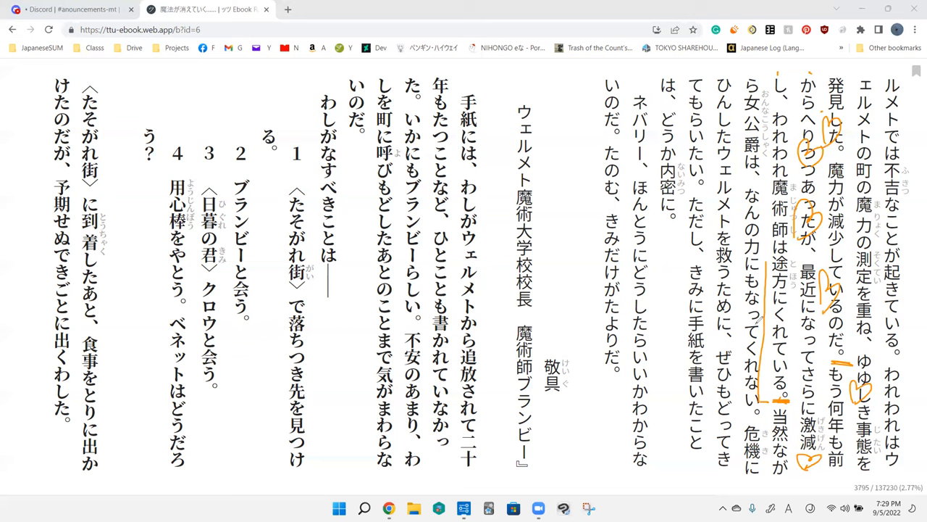
{"action": "mouse_move", "coordinate": [735, 332]}
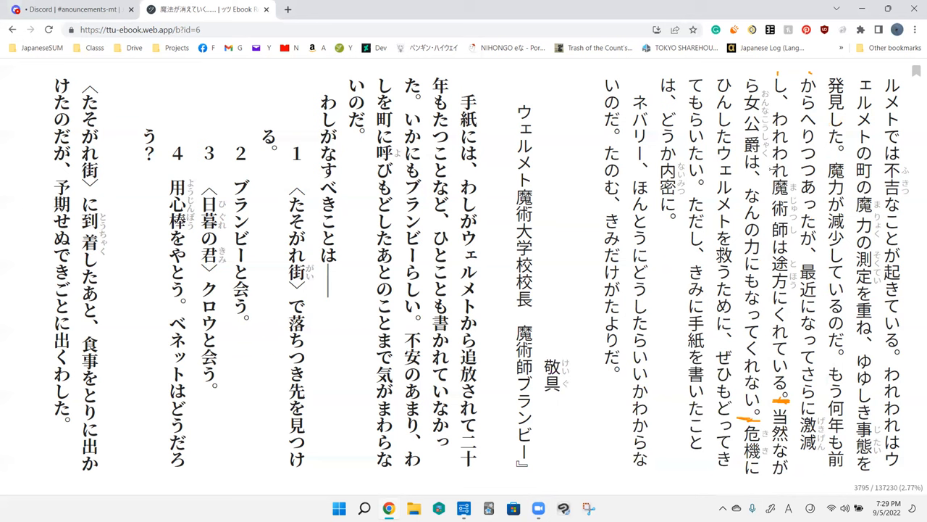
{"action": "mouse_move", "coordinate": [758, 268]}
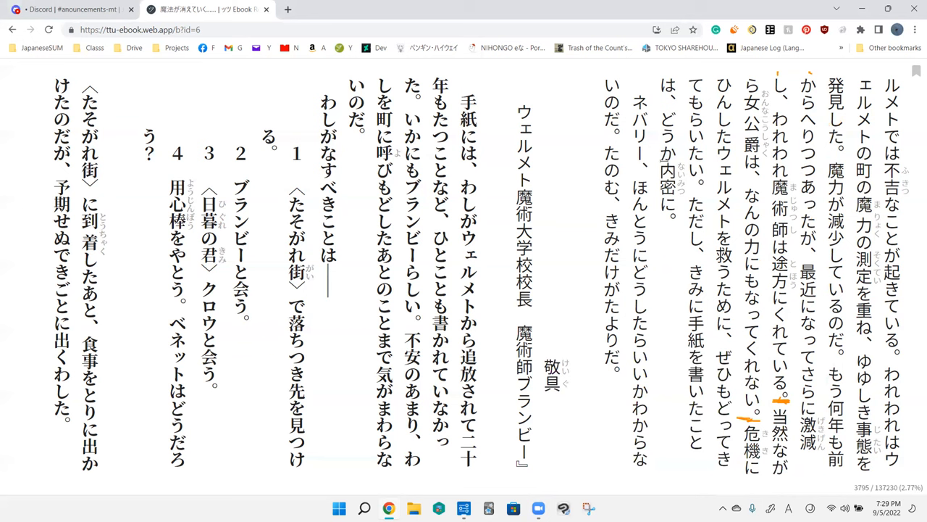
{"action": "mouse_move", "coordinate": [586, 73]}
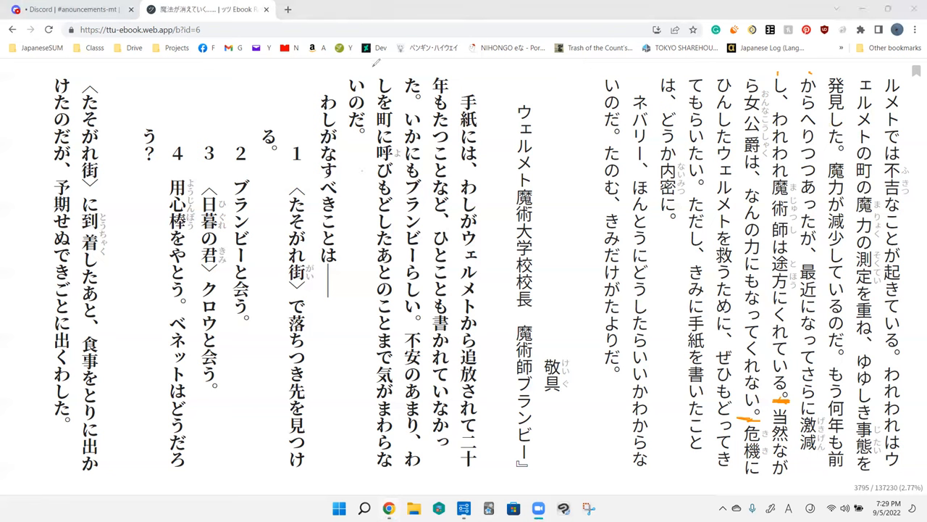
Draw an orange tick after もらいたい。 before ただし.
{"action": "left_click", "coordinate": [779, 442]}
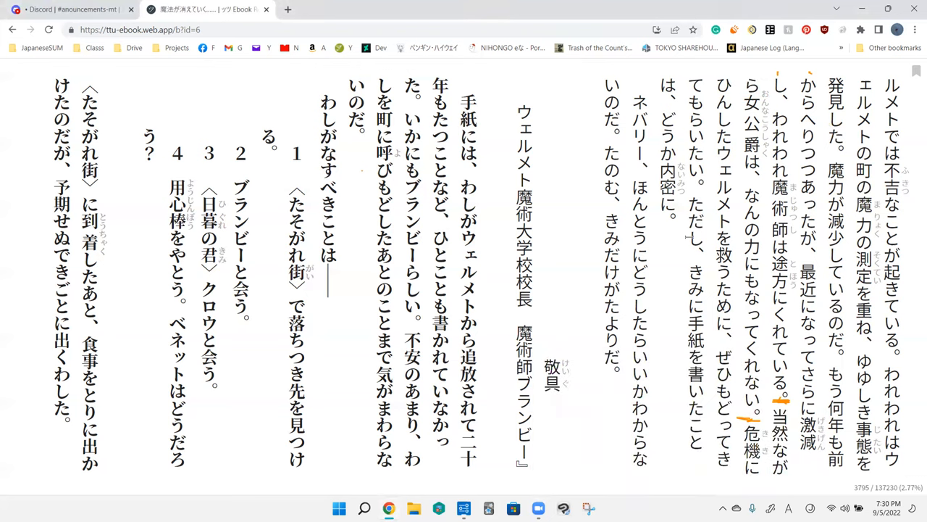
{"action": "mouse_move", "coordinate": [657, 67]}
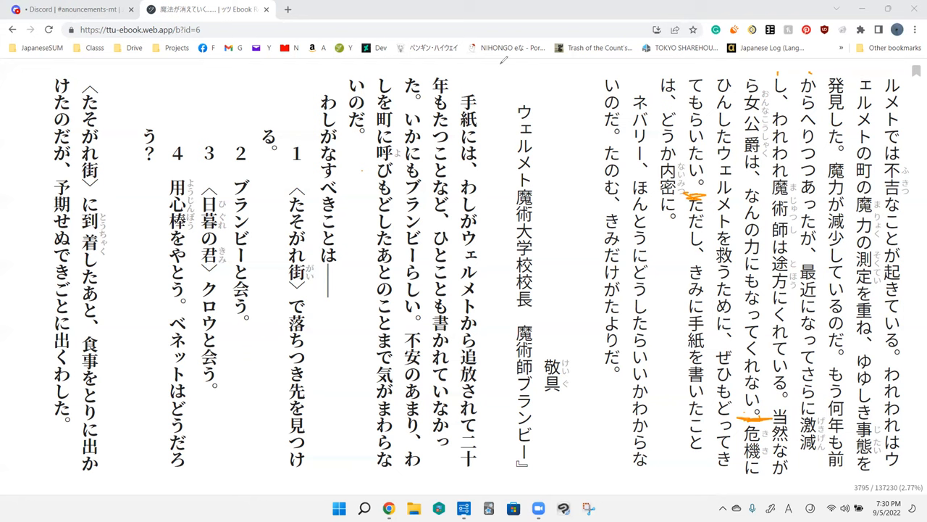
{"action": "mouse_move", "coordinate": [732, 318]}
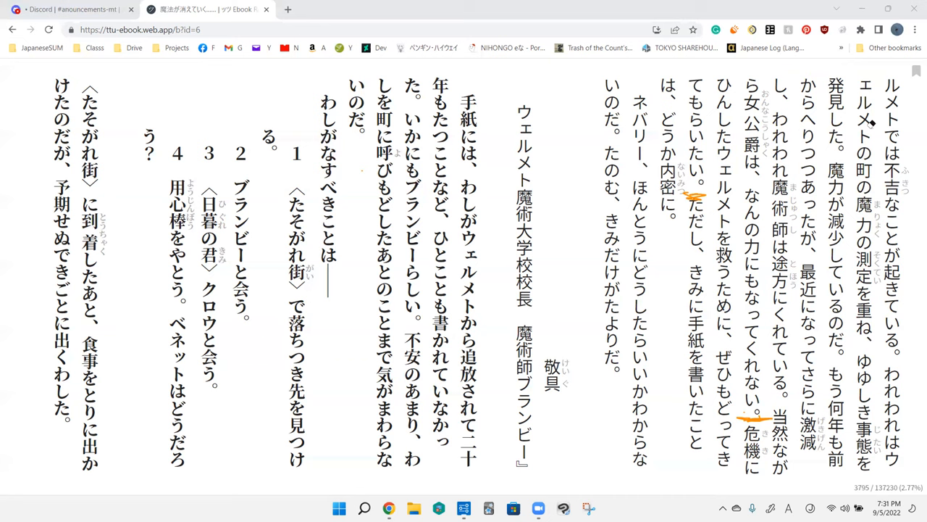
{"action": "mouse_move", "coordinate": [720, 124]}
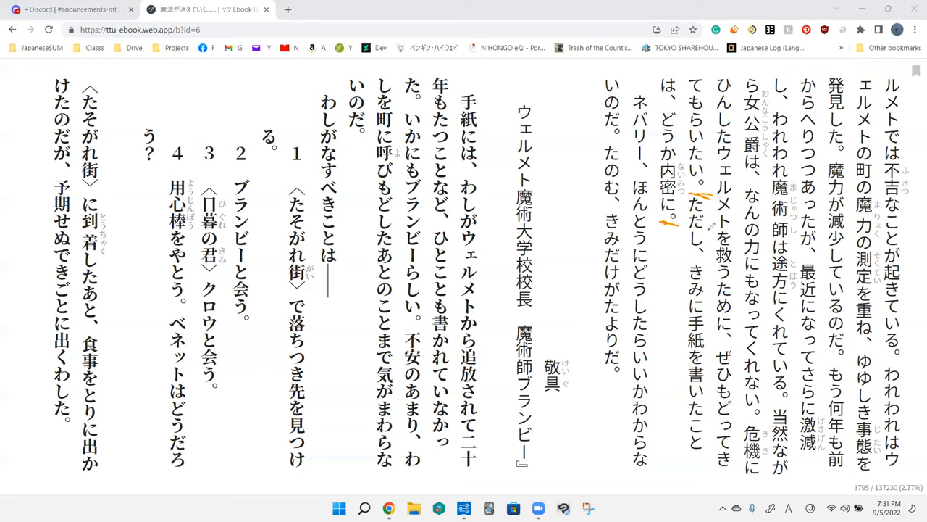
{"action": "mouse_move", "coordinate": [708, 378]}
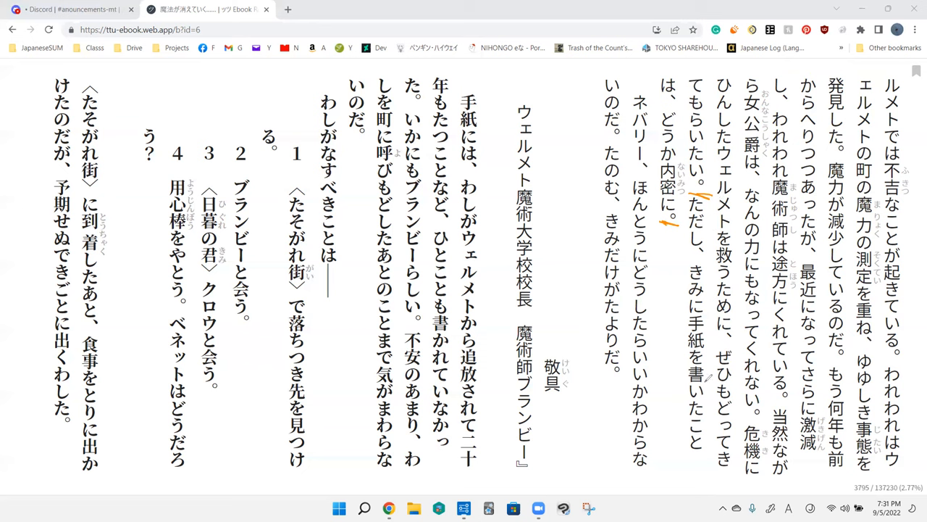
{"action": "mouse_move", "coordinate": [548, 61]}
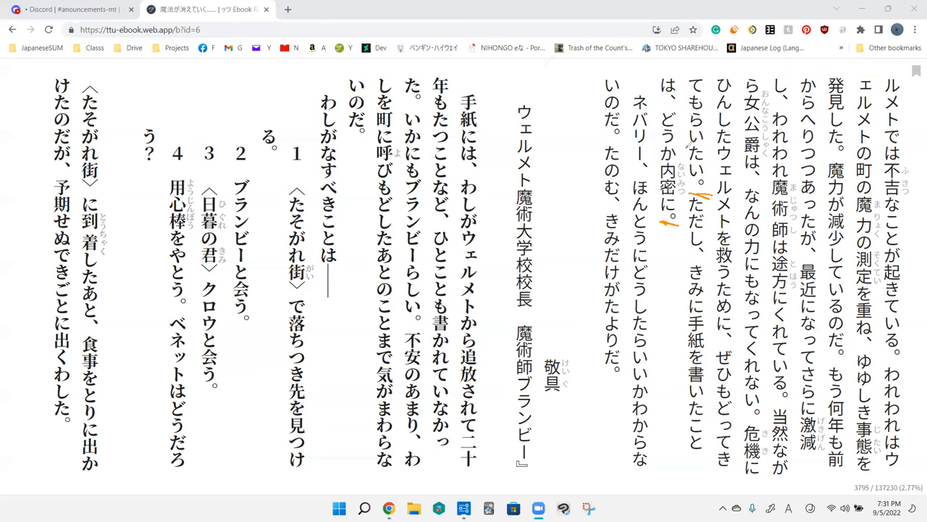
{"action": "mouse_move", "coordinate": [350, 64]}
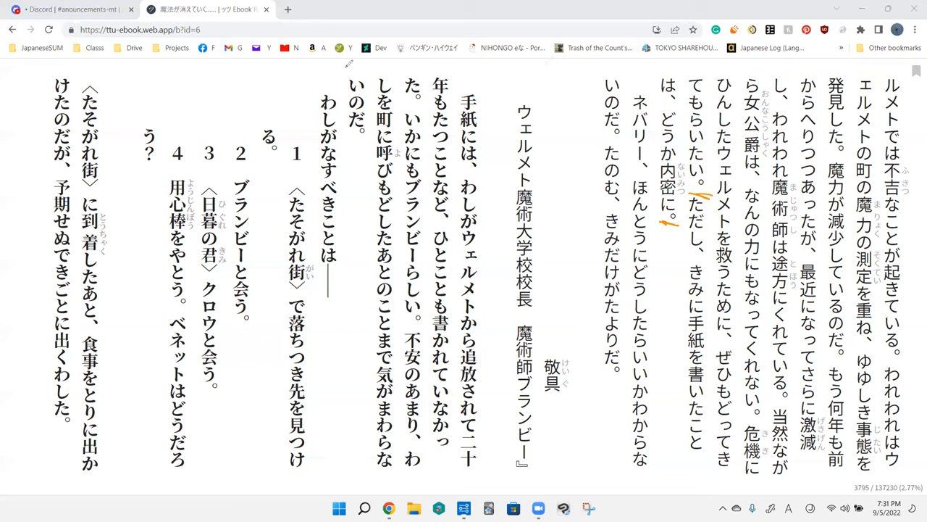
Frame the ただし… sentence ending どうか内密に。 with orange strokes.
{"action": "left_click_drag", "start_coordinate": [439, 228], "coordinate": [568, 176]}
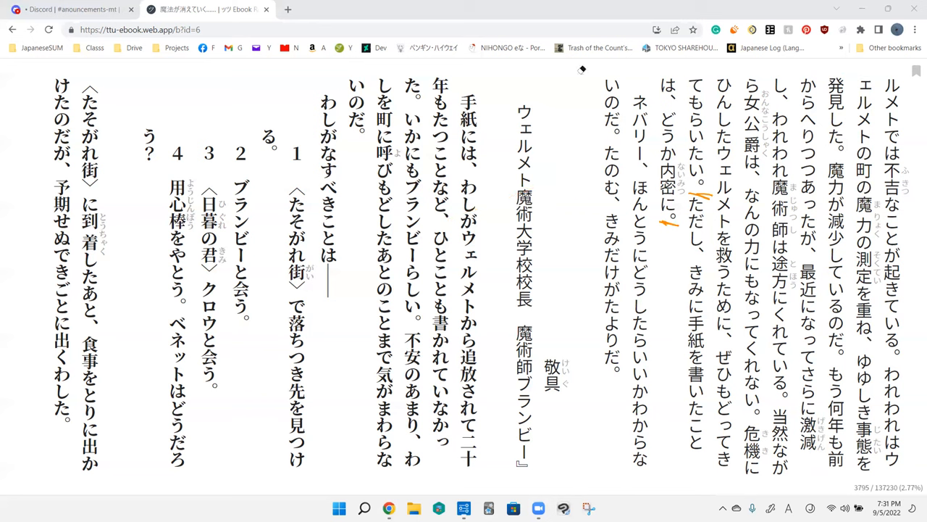
{"action": "mouse_move", "coordinate": [684, 203]}
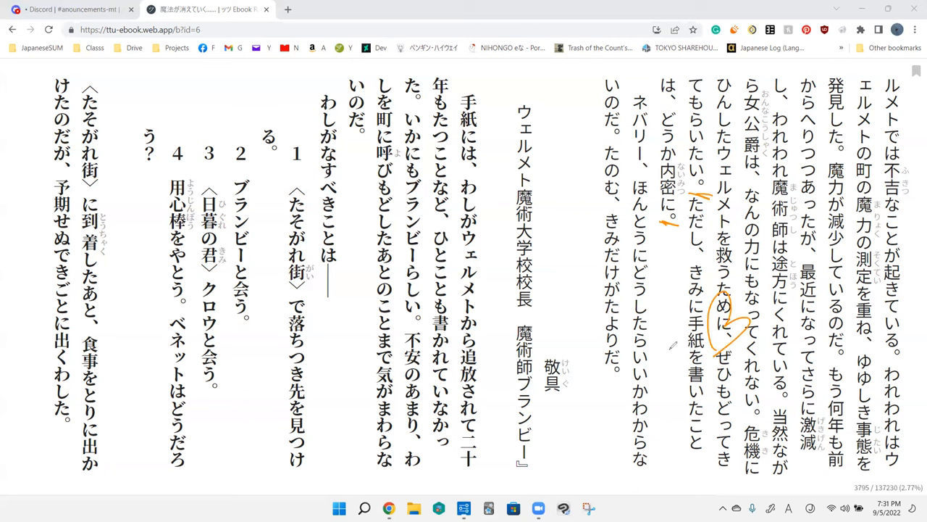
{"action": "mouse_move", "coordinate": [683, 114]}
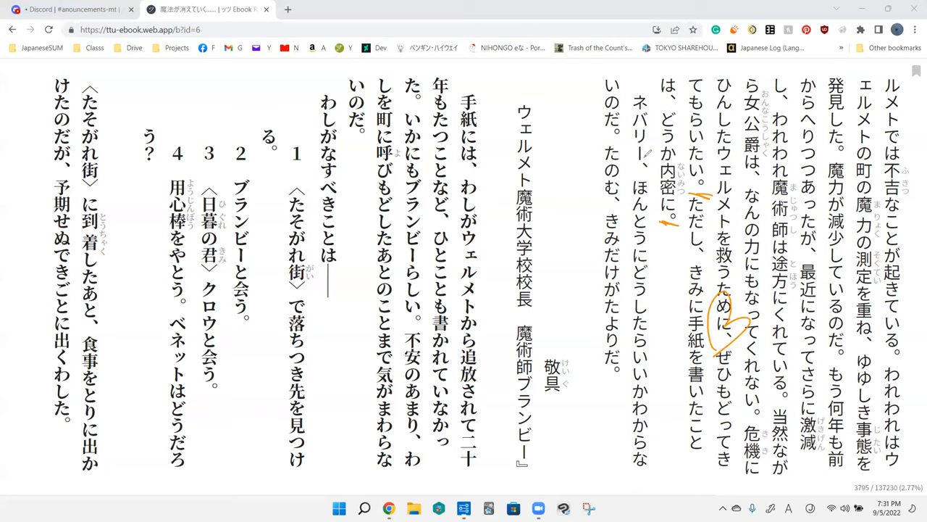
{"action": "mouse_move", "coordinate": [643, 154]}
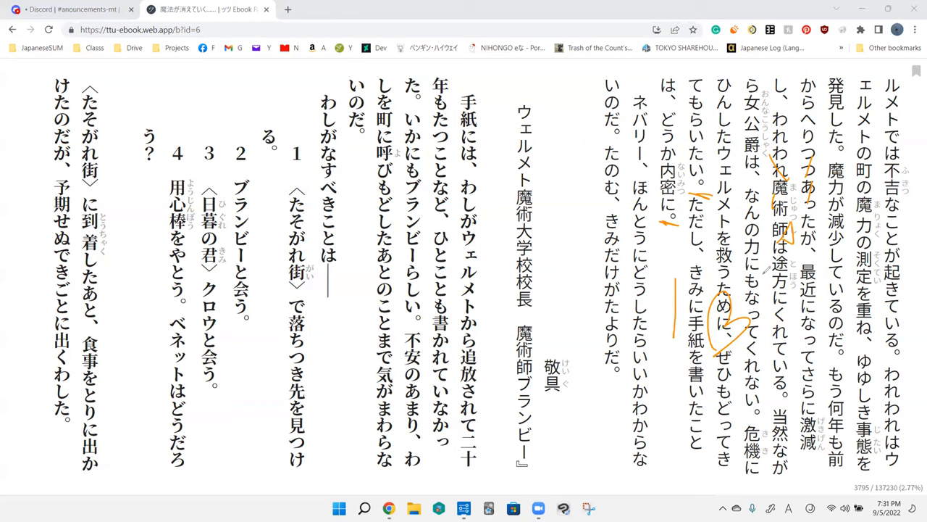
{"action": "mouse_move", "coordinate": [717, 67]}
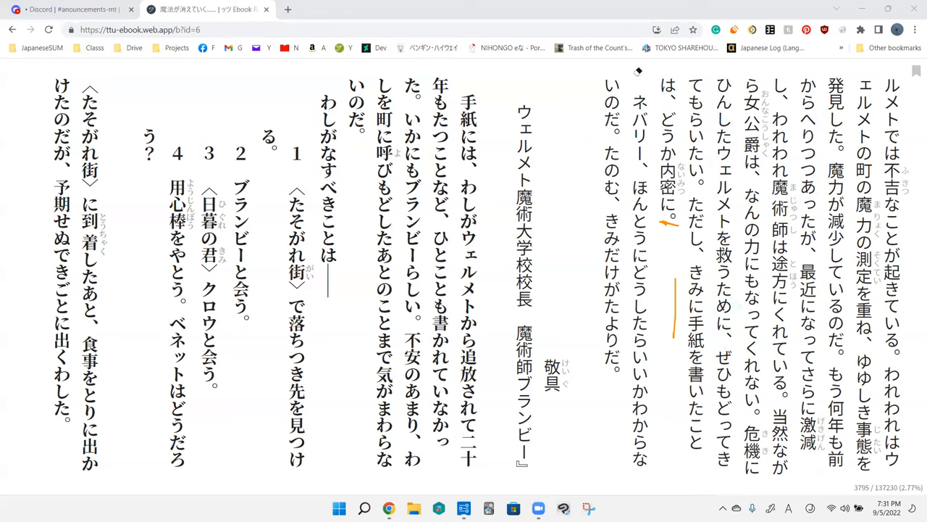
{"action": "mouse_move", "coordinate": [702, 199]}
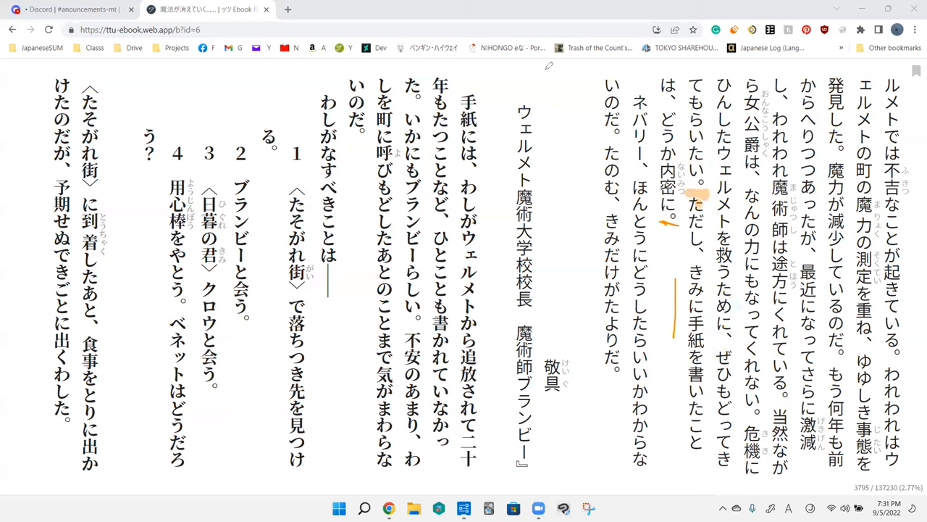
{"action": "mouse_move", "coordinate": [734, 371]}
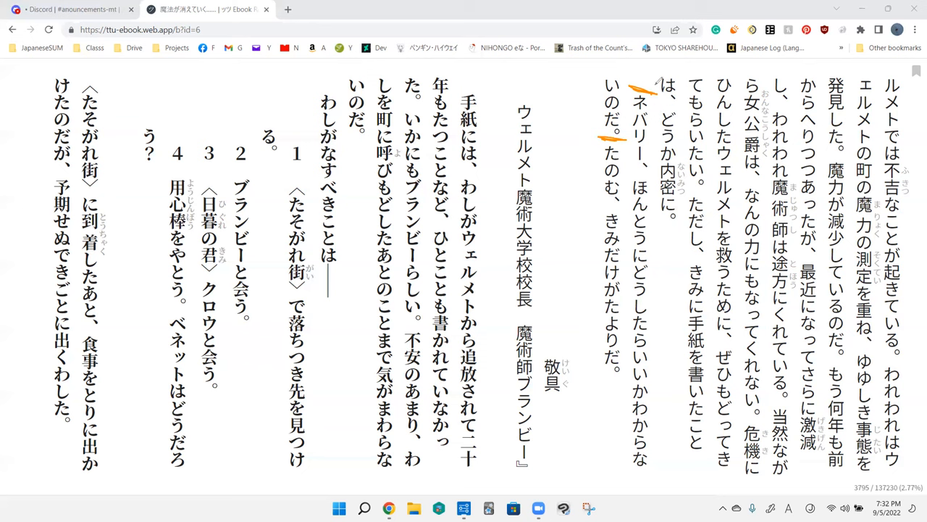
{"action": "mouse_move", "coordinate": [647, 269]}
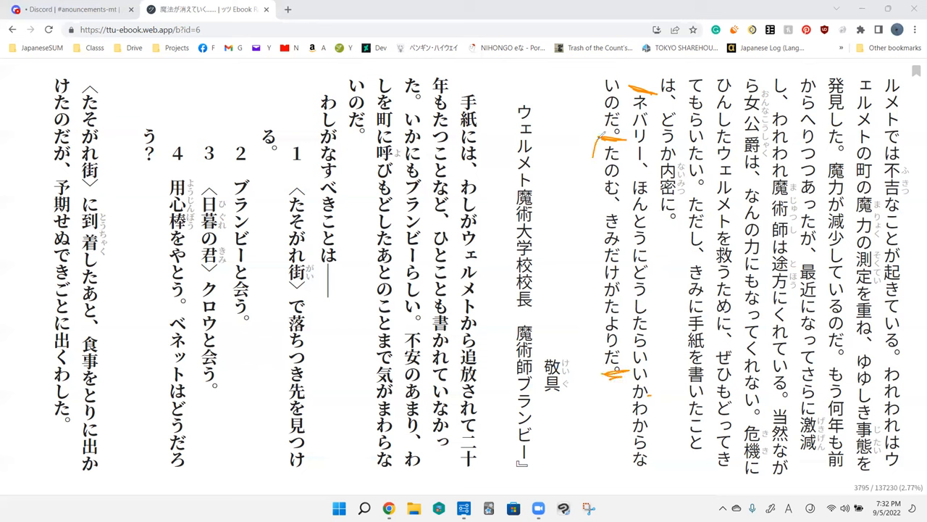
Draw a long orange line beside たのむ、きみだけがたよりだ。.
{"action": "left_click_drag", "start_coordinate": [594, 134], "coordinate": [597, 373]}
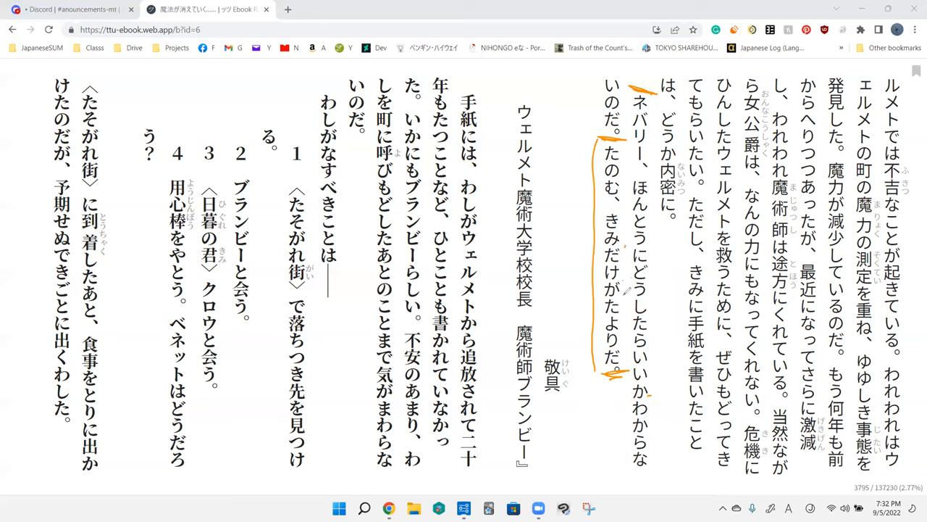
{"action": "mouse_move", "coordinate": [692, 67]}
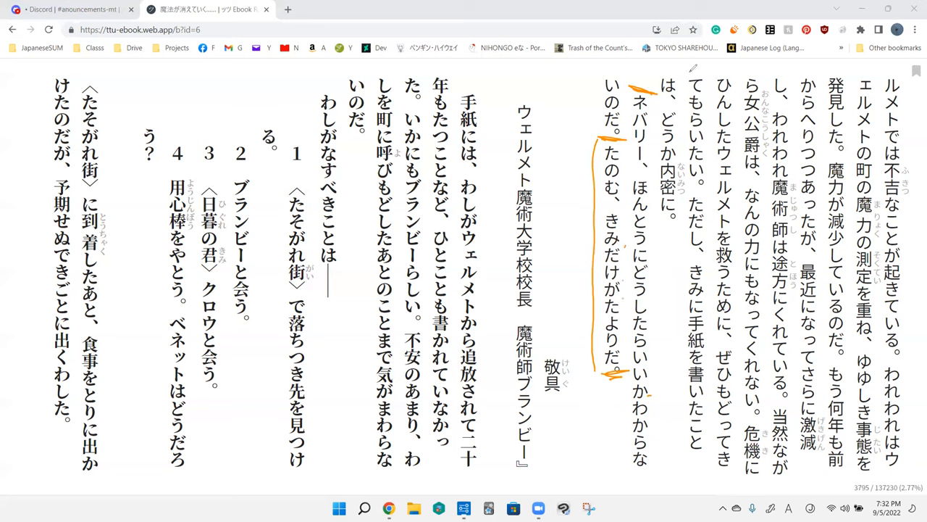
{"action": "mouse_move", "coordinate": [645, 308]}
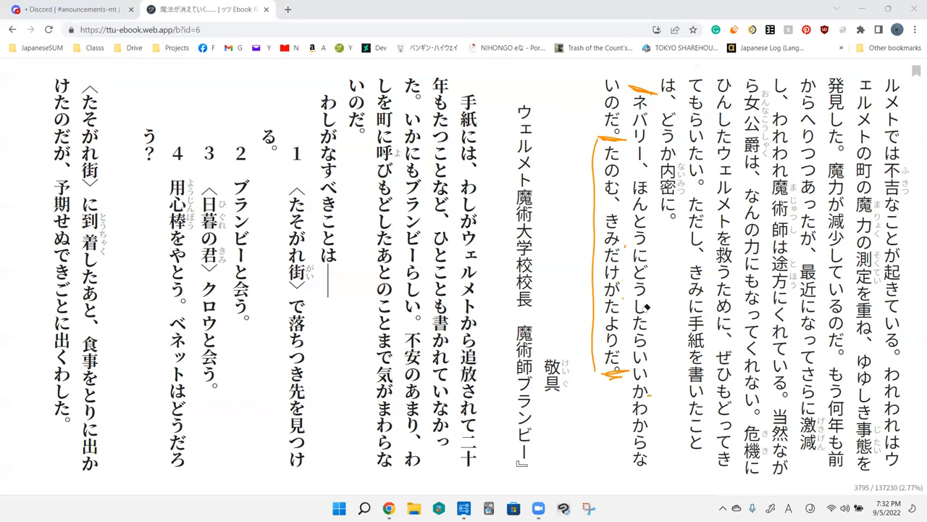
{"action": "mouse_move", "coordinate": [568, 72]}
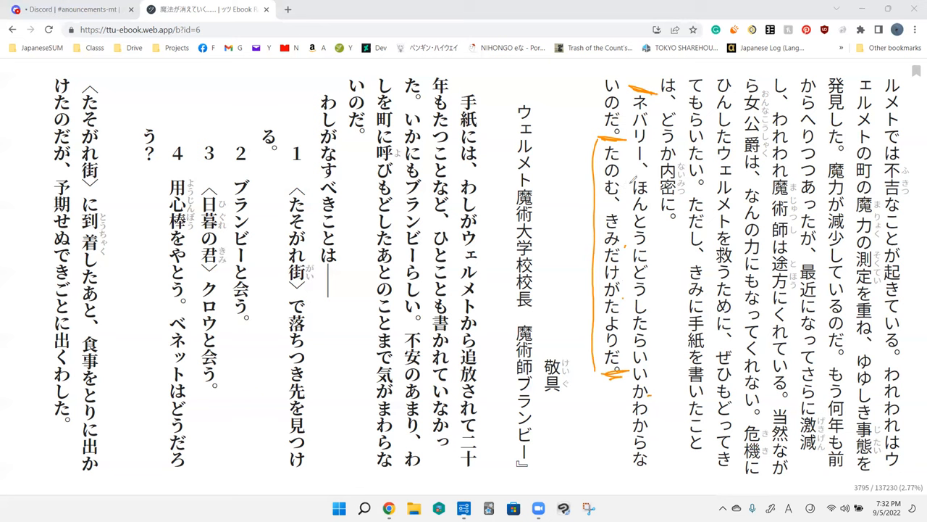
{"action": "mouse_move", "coordinate": [630, 179]}
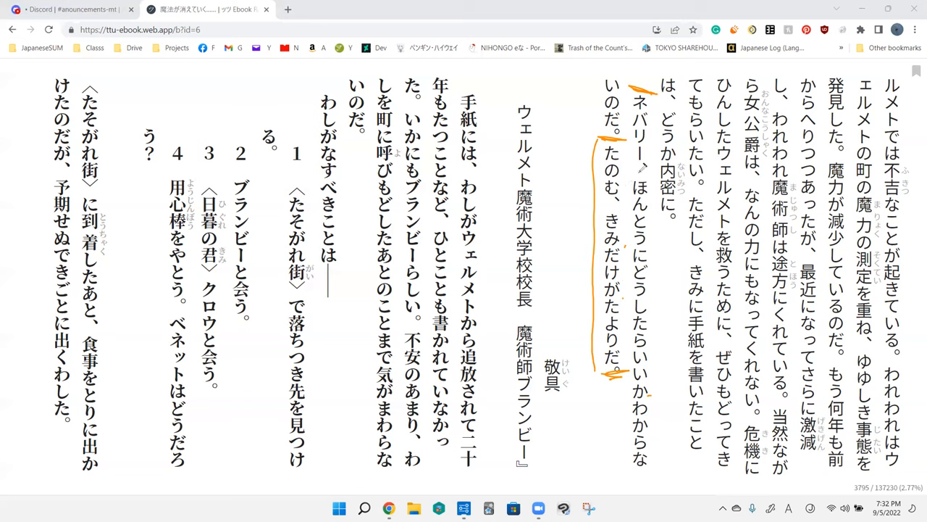
{"action": "mouse_move", "coordinate": [658, 67]}
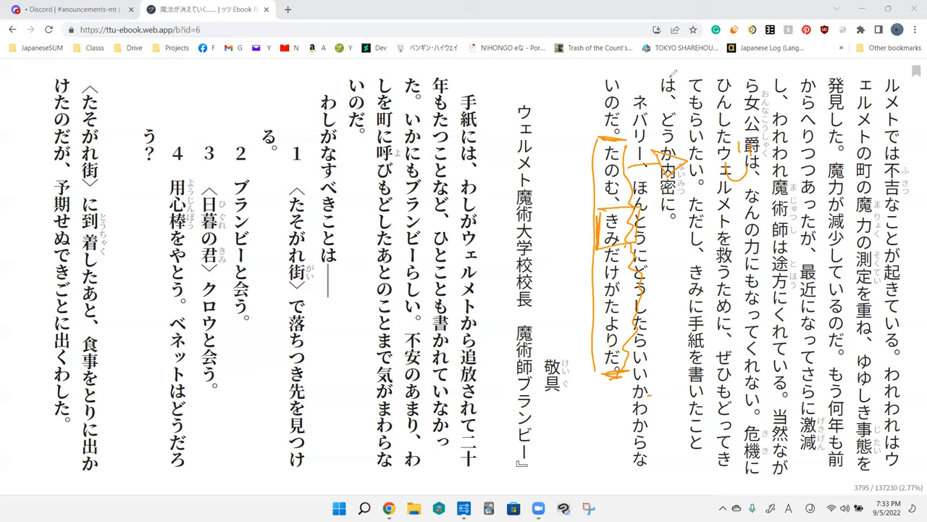
{"action": "mouse_move", "coordinate": [670, 82]}
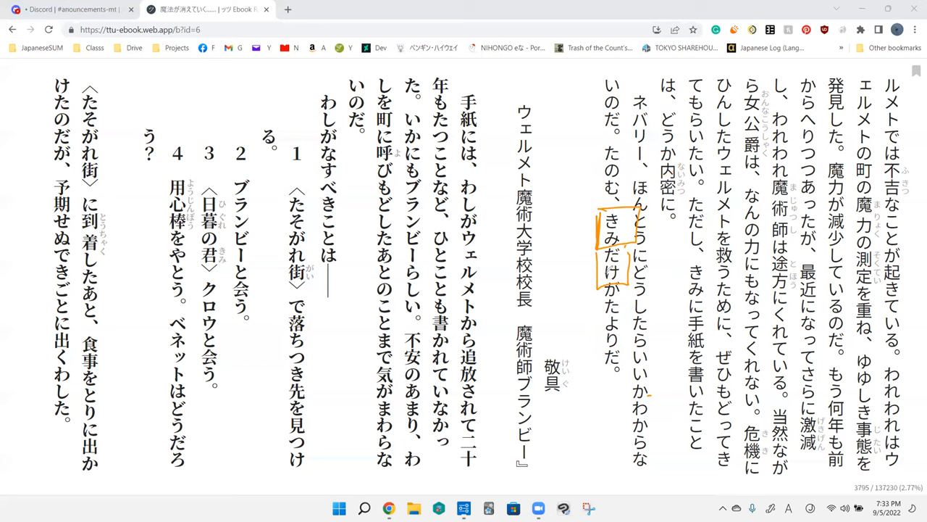
Circle たよりだ and たのむ in orange, then wipe every orange mark off the letter's closing page.
{"action": "left_click_drag", "start_coordinate": [601, 232], "coordinate": [587, 282]}
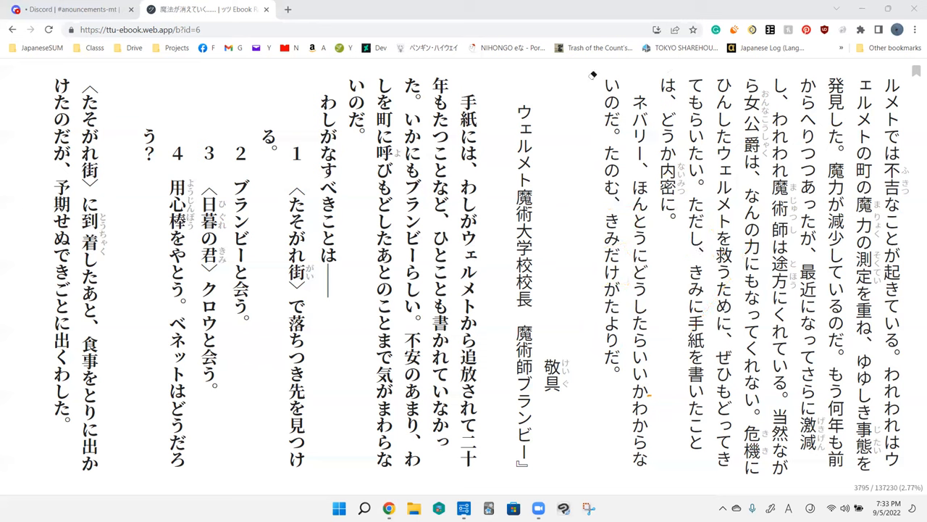
{"action": "left_click_drag", "start_coordinate": [594, 297], "coordinate": [648, 391]}
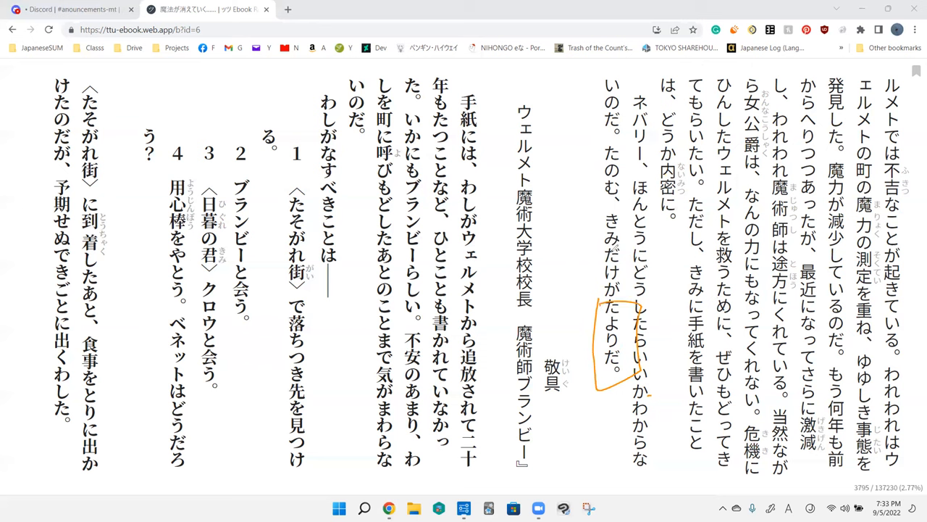
{"action": "left_click_drag", "start_coordinate": [608, 138], "coordinate": [609, 210]}
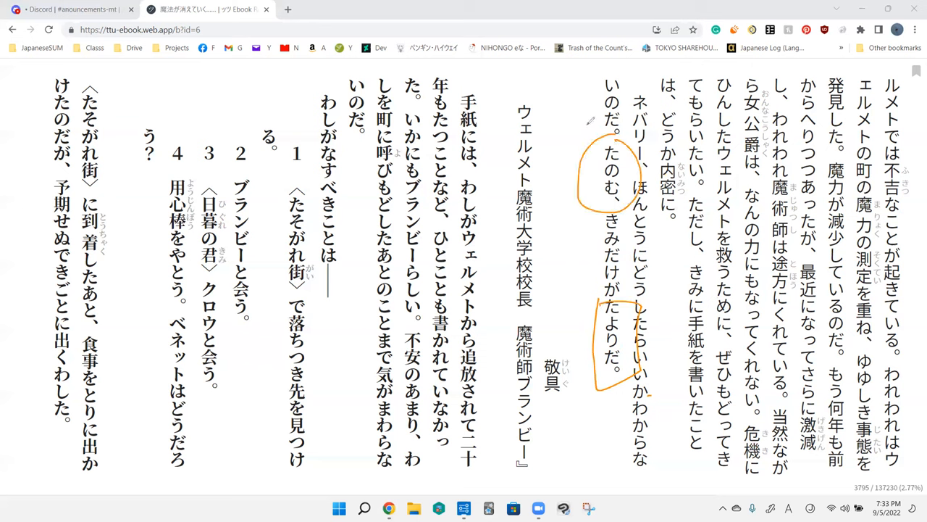
{"action": "mouse_move", "coordinate": [639, 314]}
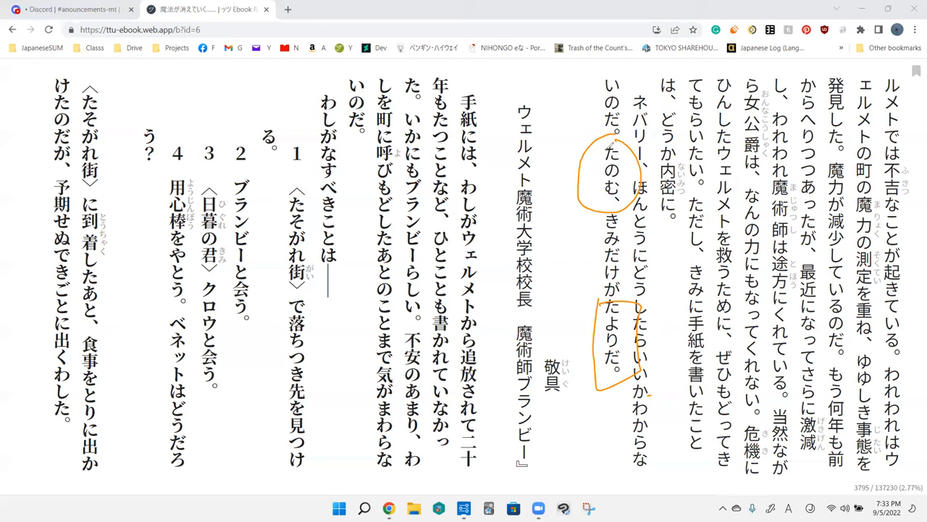
{"action": "mouse_move", "coordinate": [576, 346]}
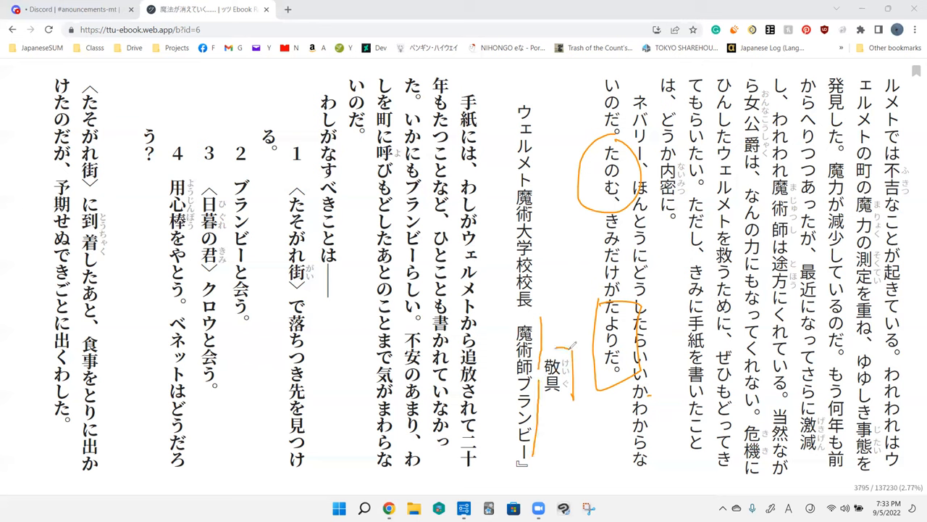
{"action": "left_click_drag", "start_coordinate": [540, 315], "coordinate": [555, 417]}
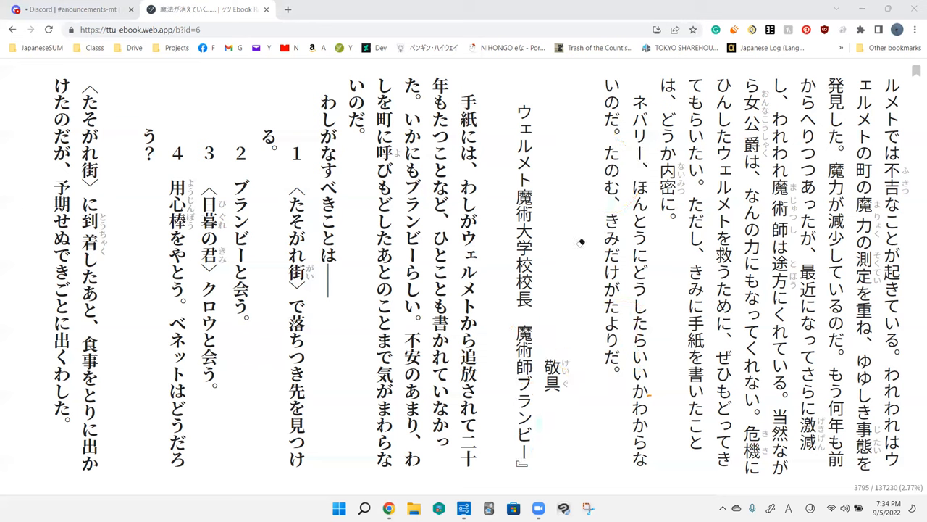
{"action": "mouse_move", "coordinate": [558, 339]}
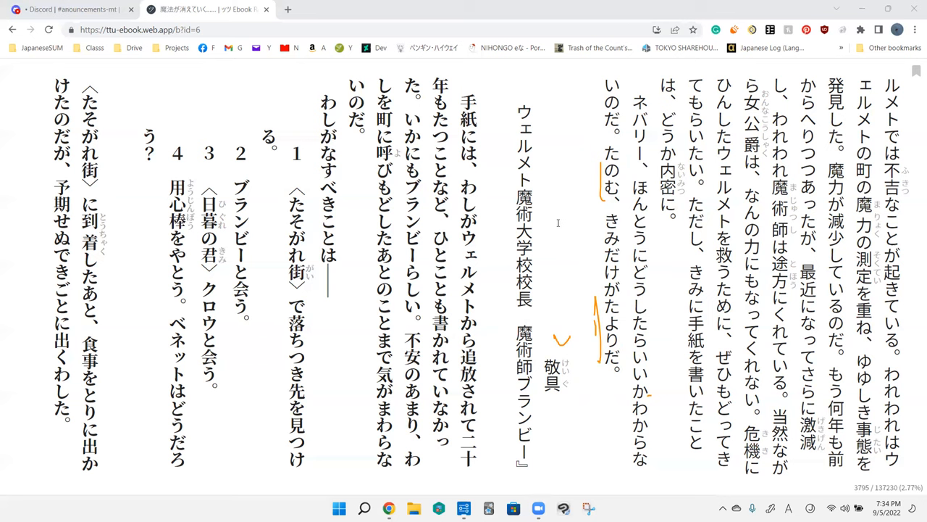
{"action": "mouse_move", "coordinate": [709, 498]}
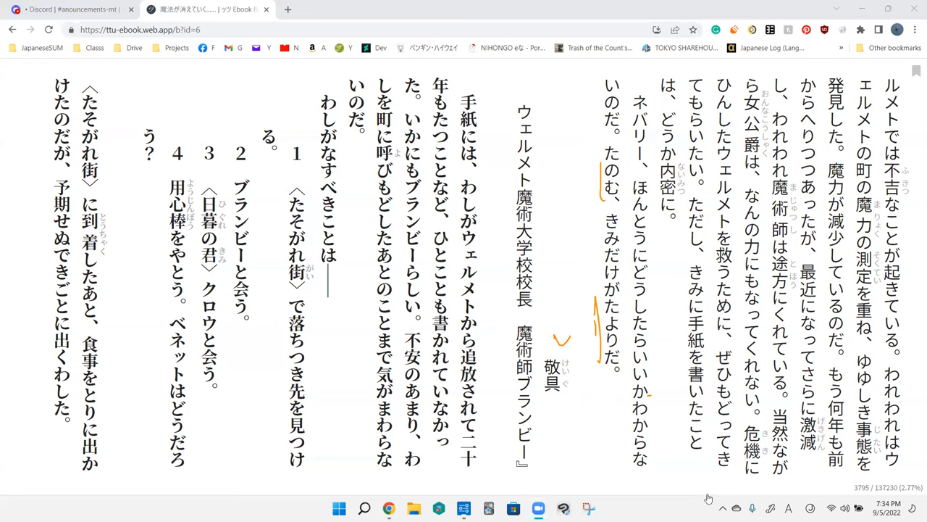
{"action": "mouse_move", "coordinate": [546, 440]}
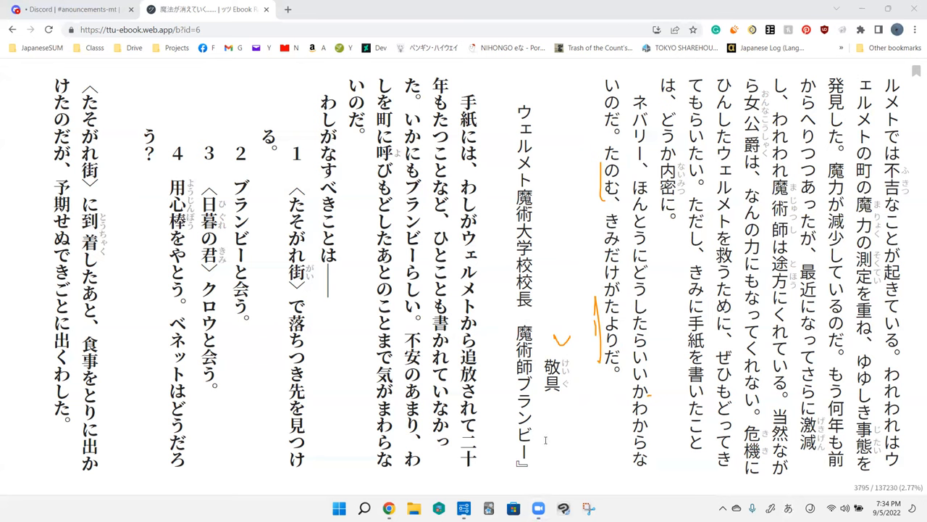
{"action": "type", "text": "たのm"}
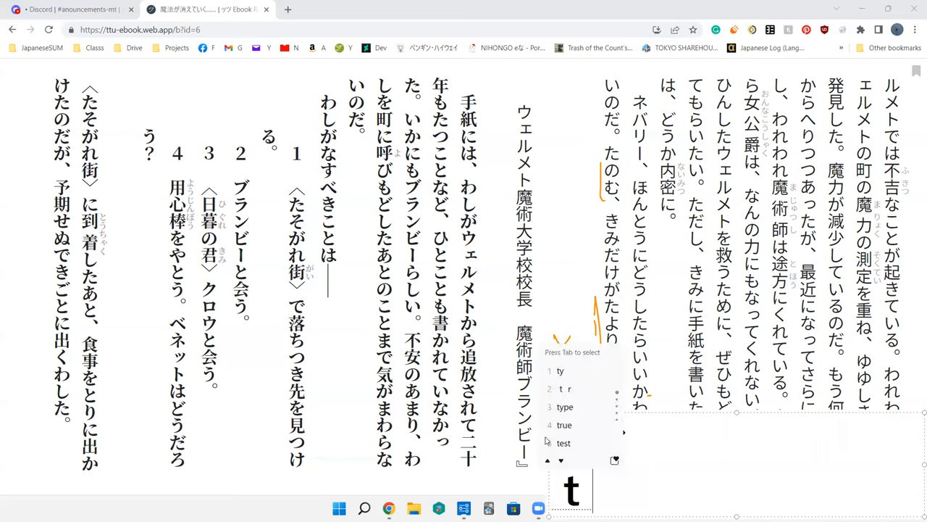
{"action": "type", "text": "ゆ"}
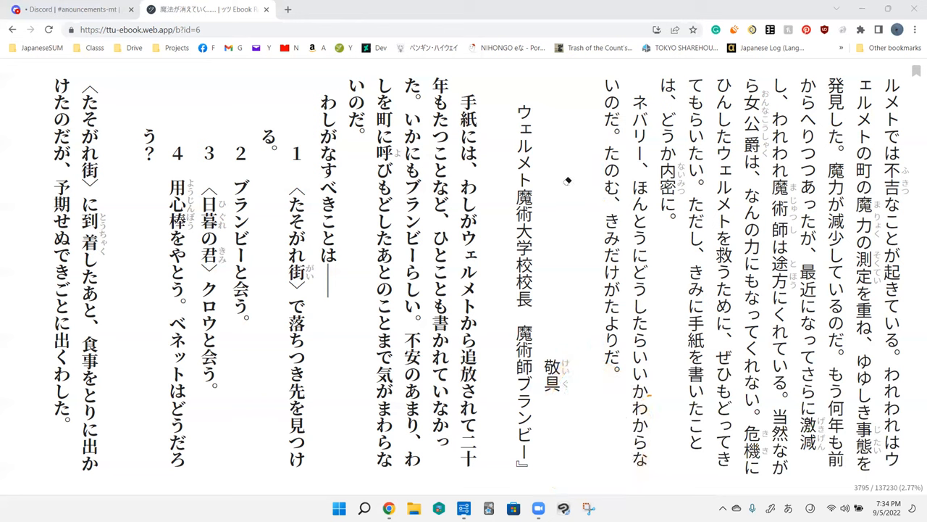
{"action": "mouse_move", "coordinate": [597, 347]}
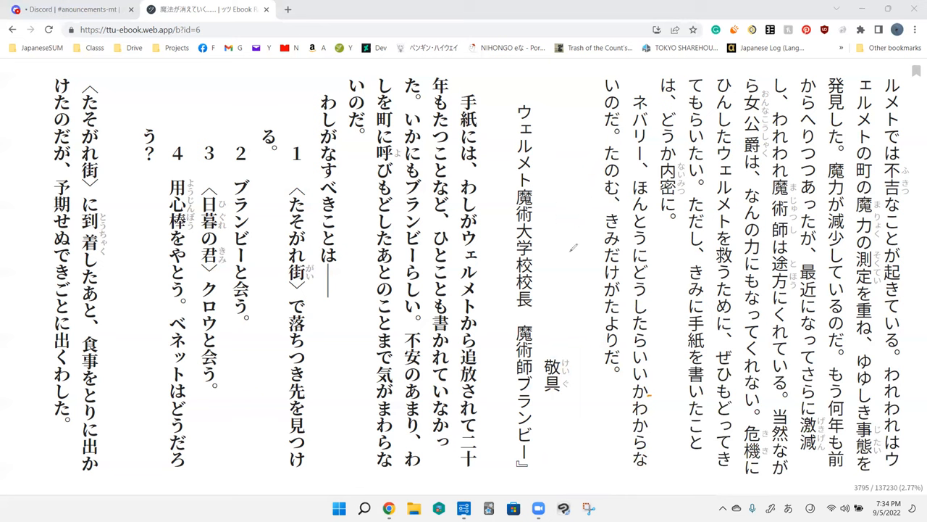
{"action": "mouse_move", "coordinate": [723, 65]}
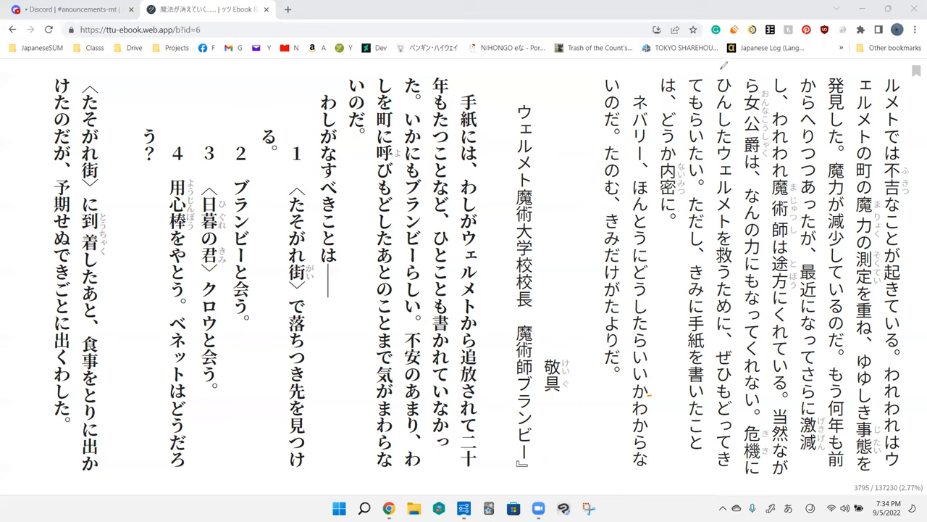